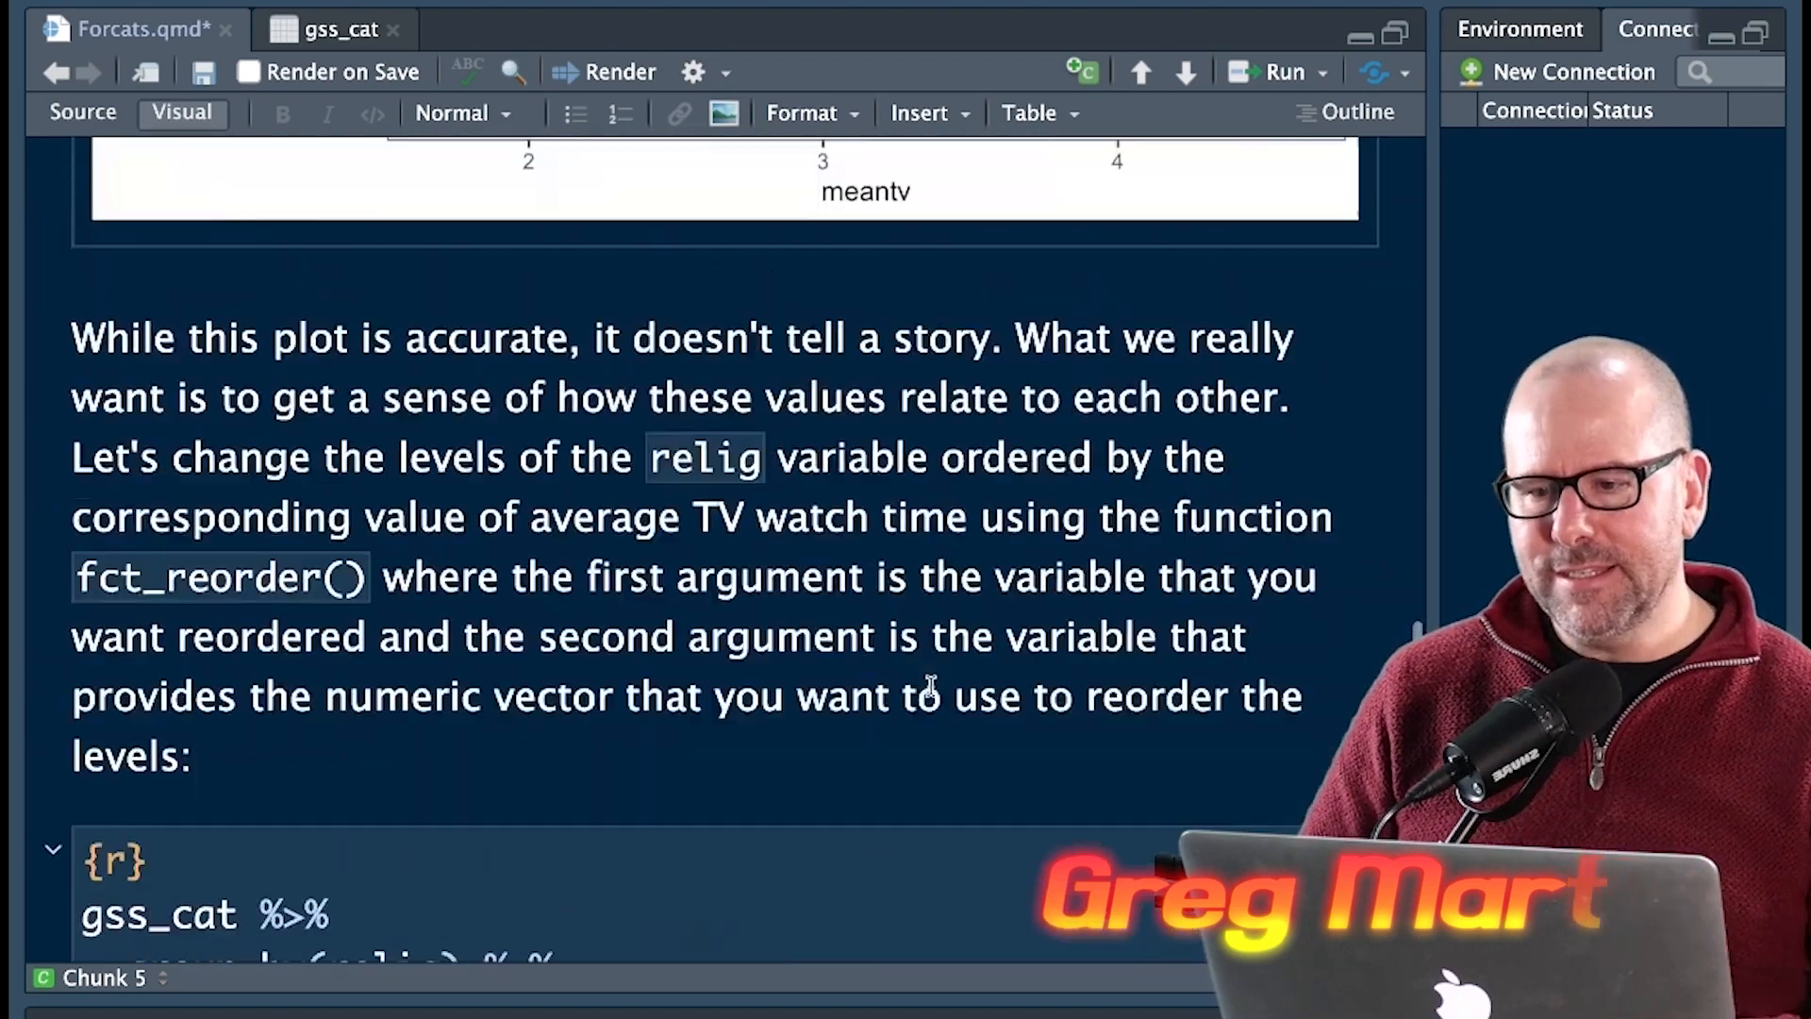
Scroll the rendered Forcats.pdf to its final More help page of QR-code links
scroll("down", 3)
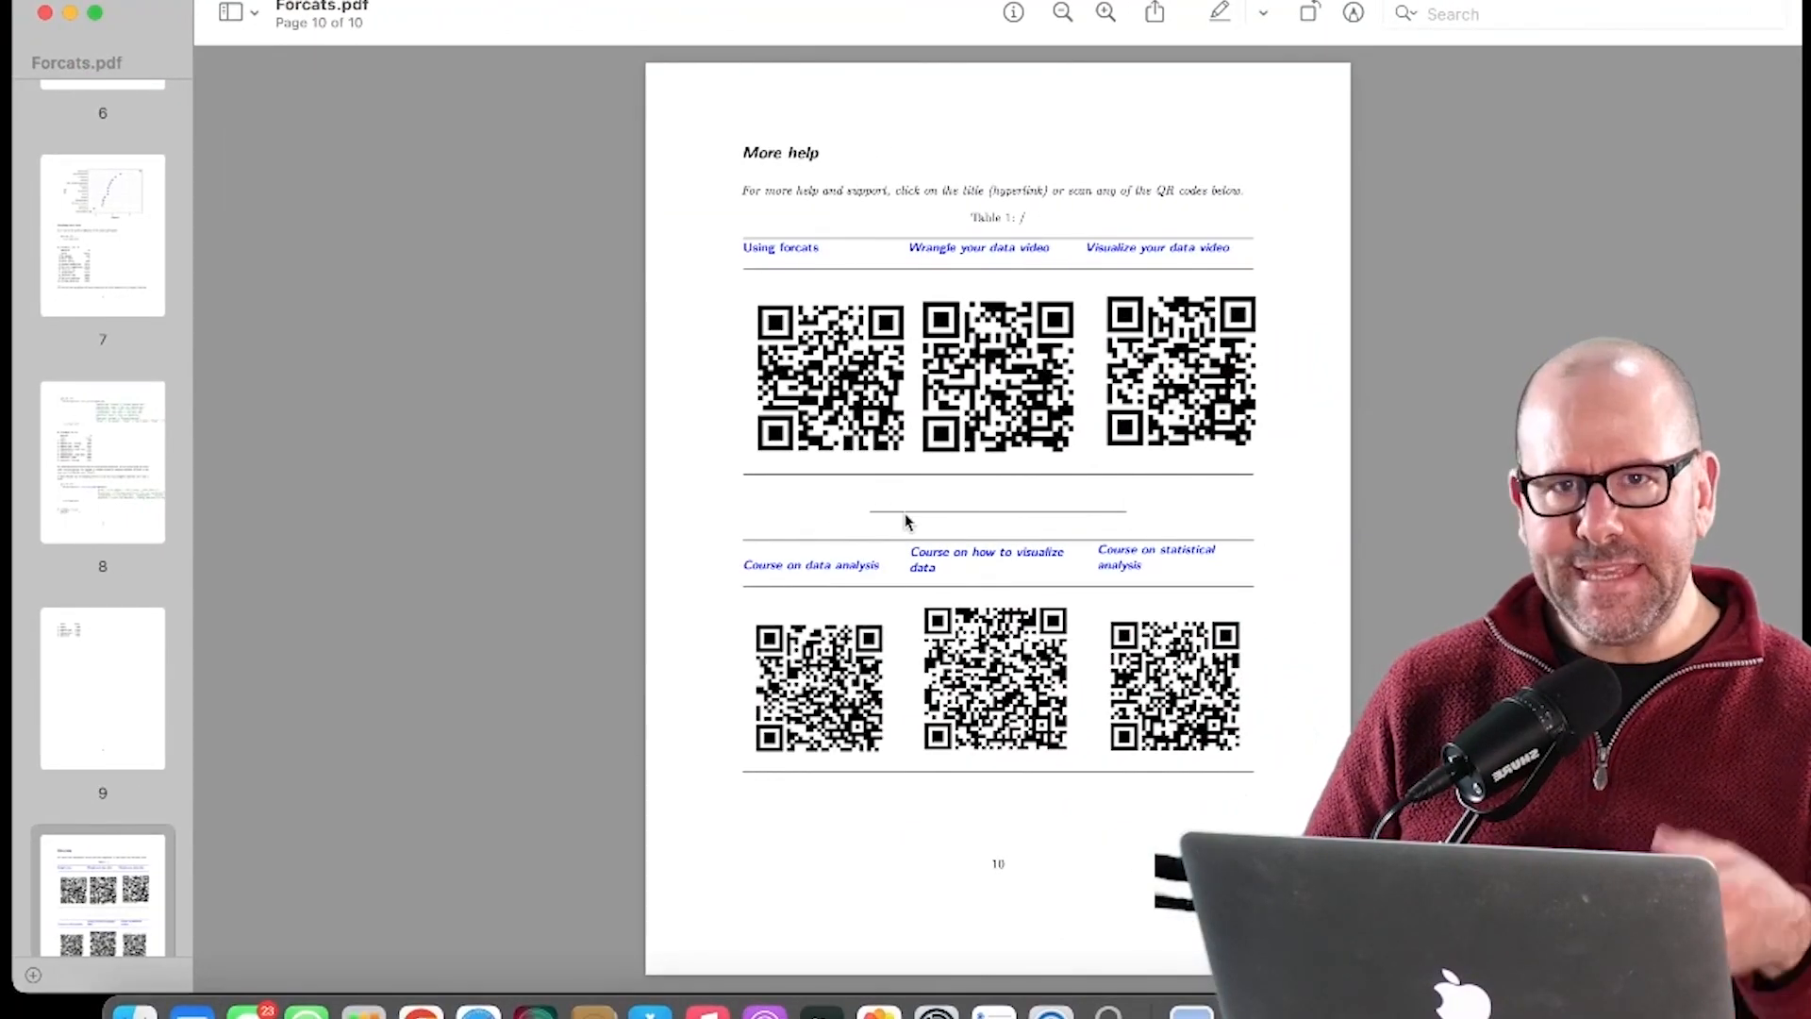
Return to Forcats.qmd at the Dropping unused levels section showing race's four levels
left_click(102, 460)
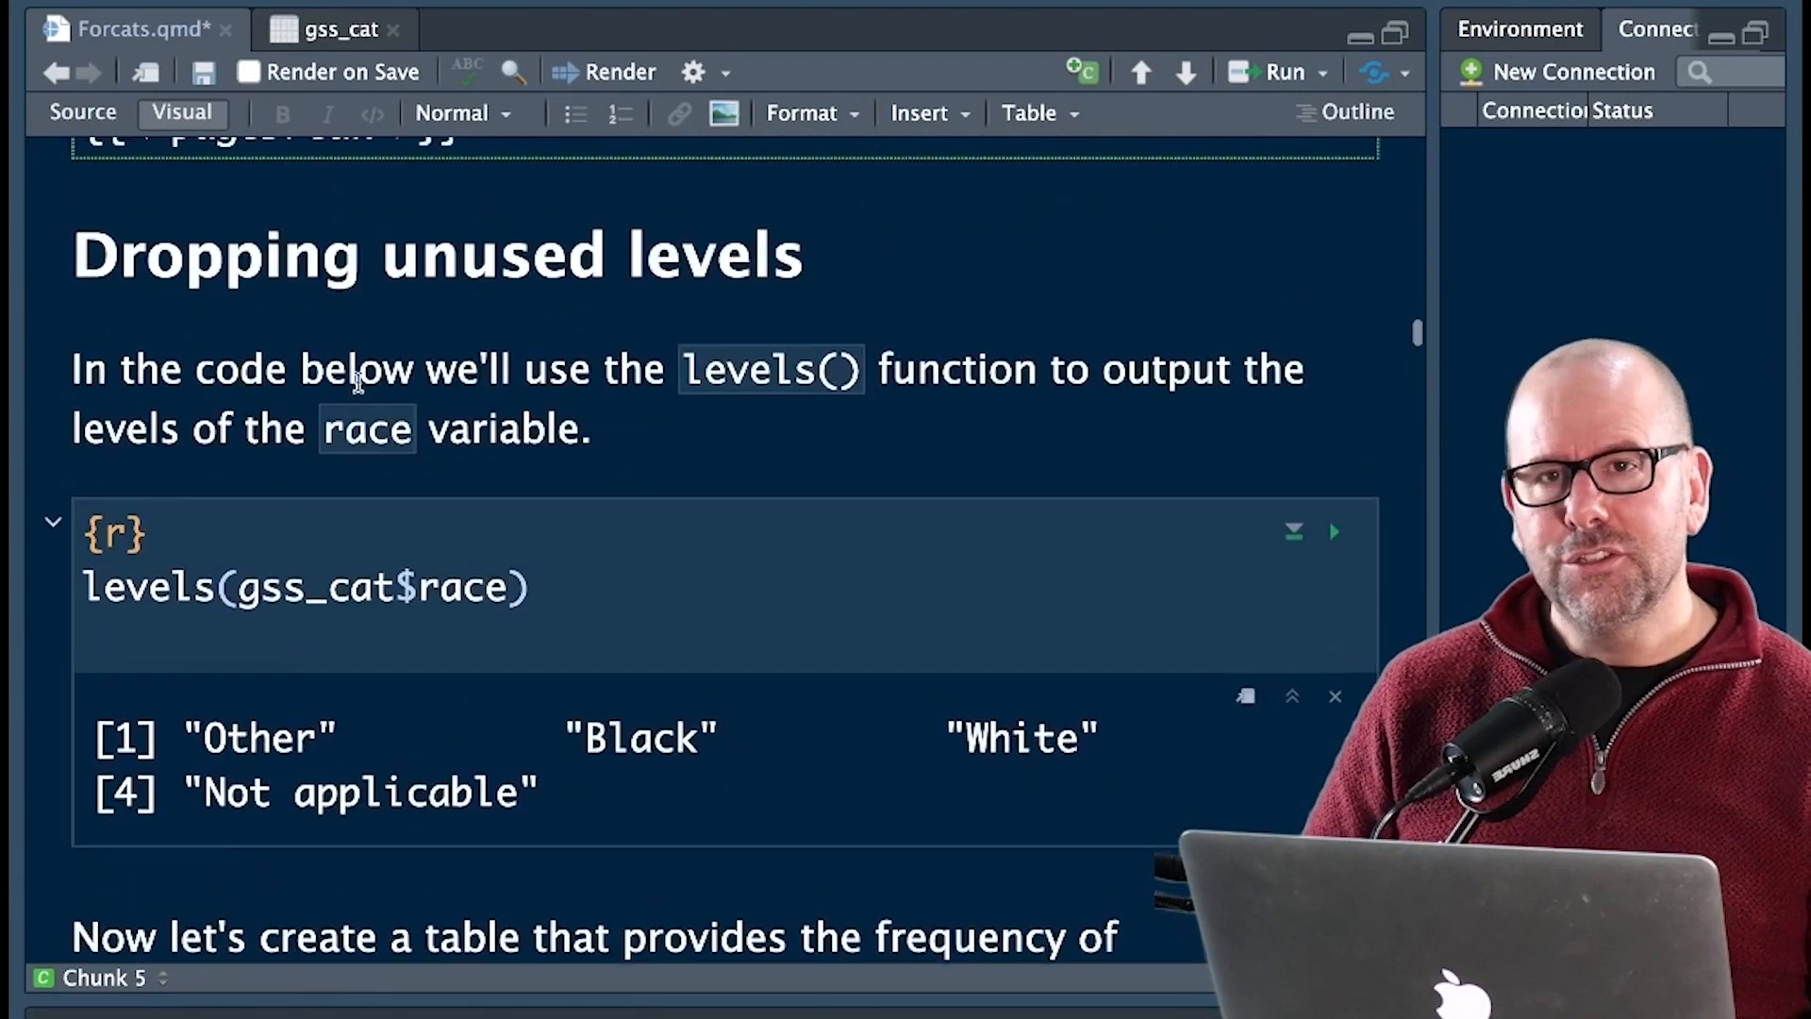
left_click(336, 29)
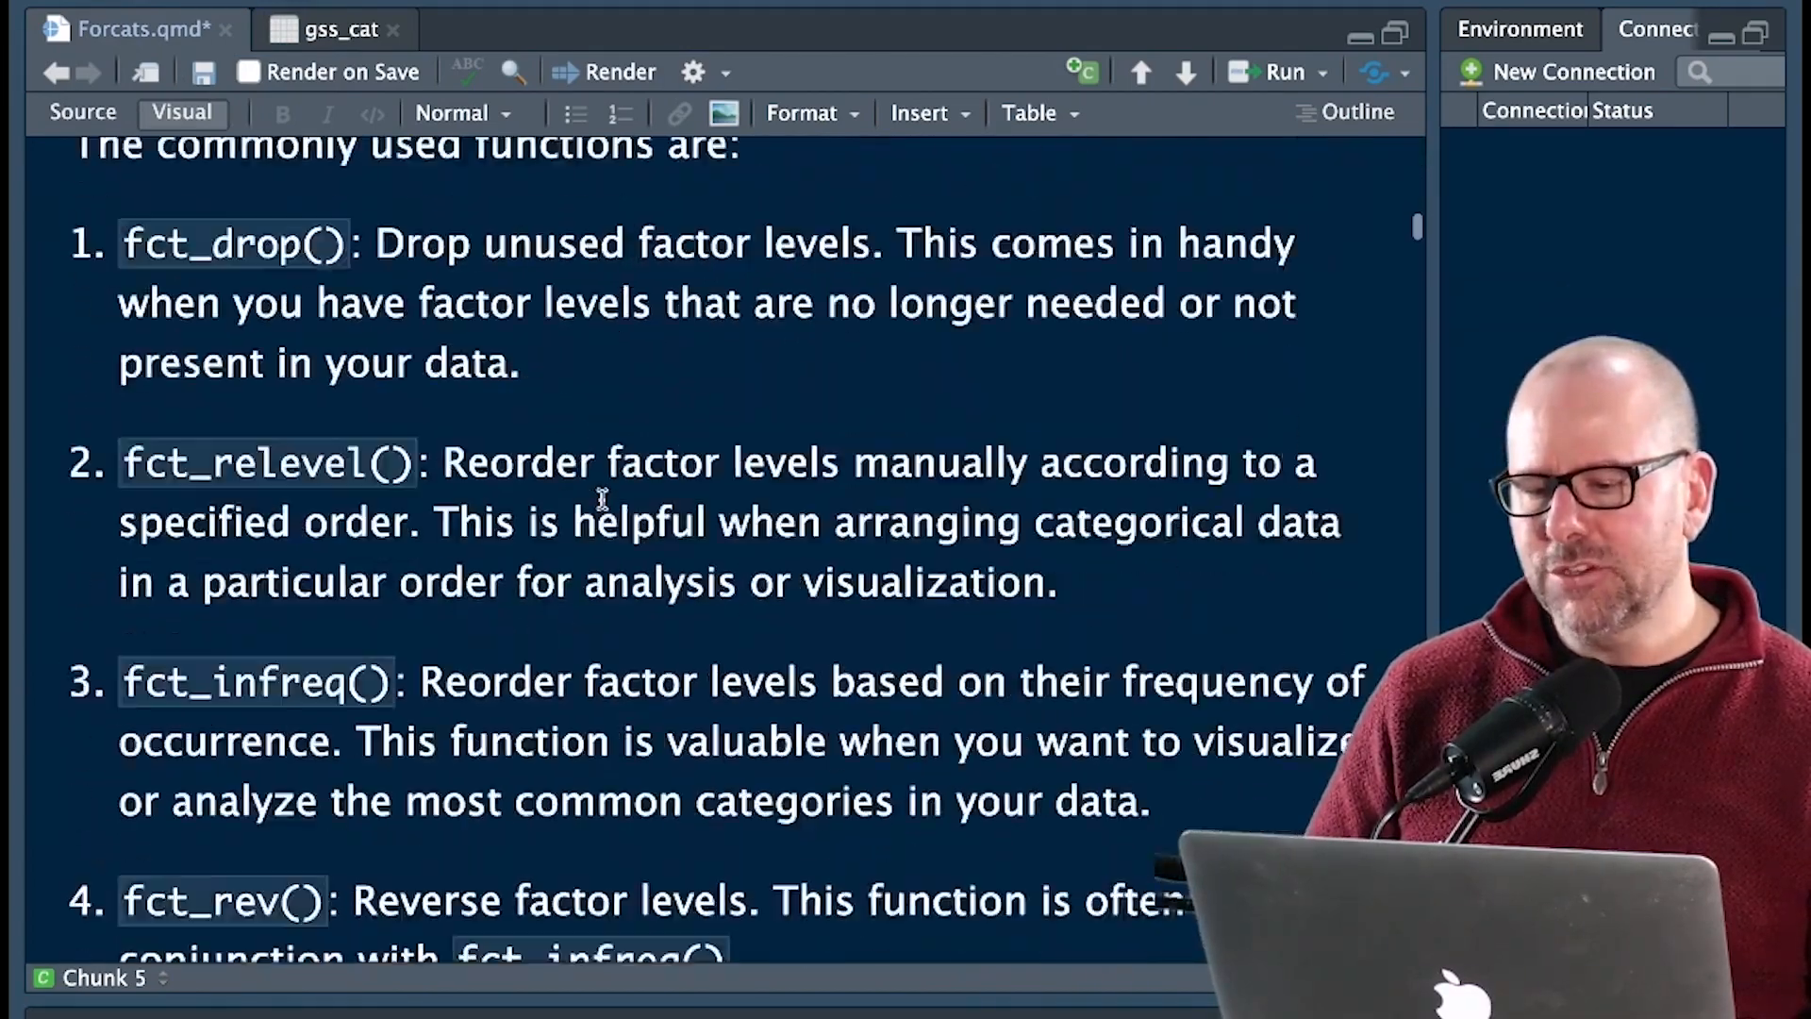
scroll("down", 3)
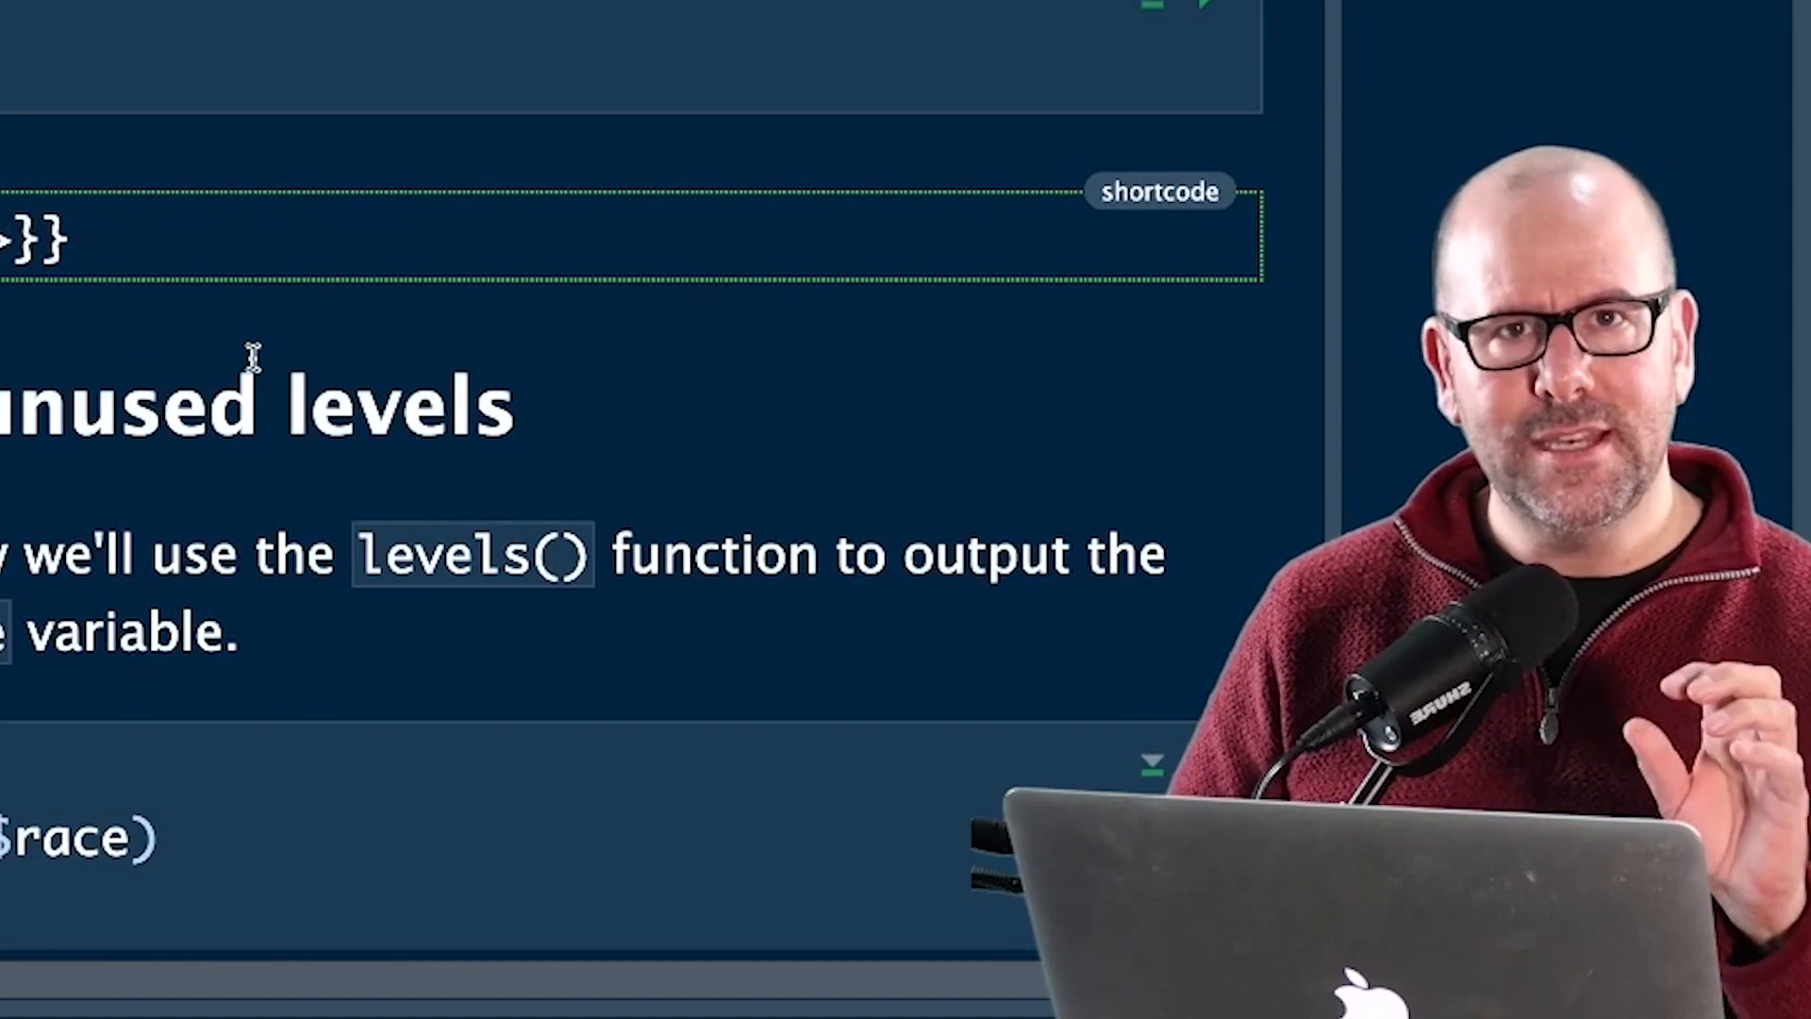
View gss_cat as a table, then run the fct_drop() chunk leaving Other, Black and White counts
left_click(1333, 402)
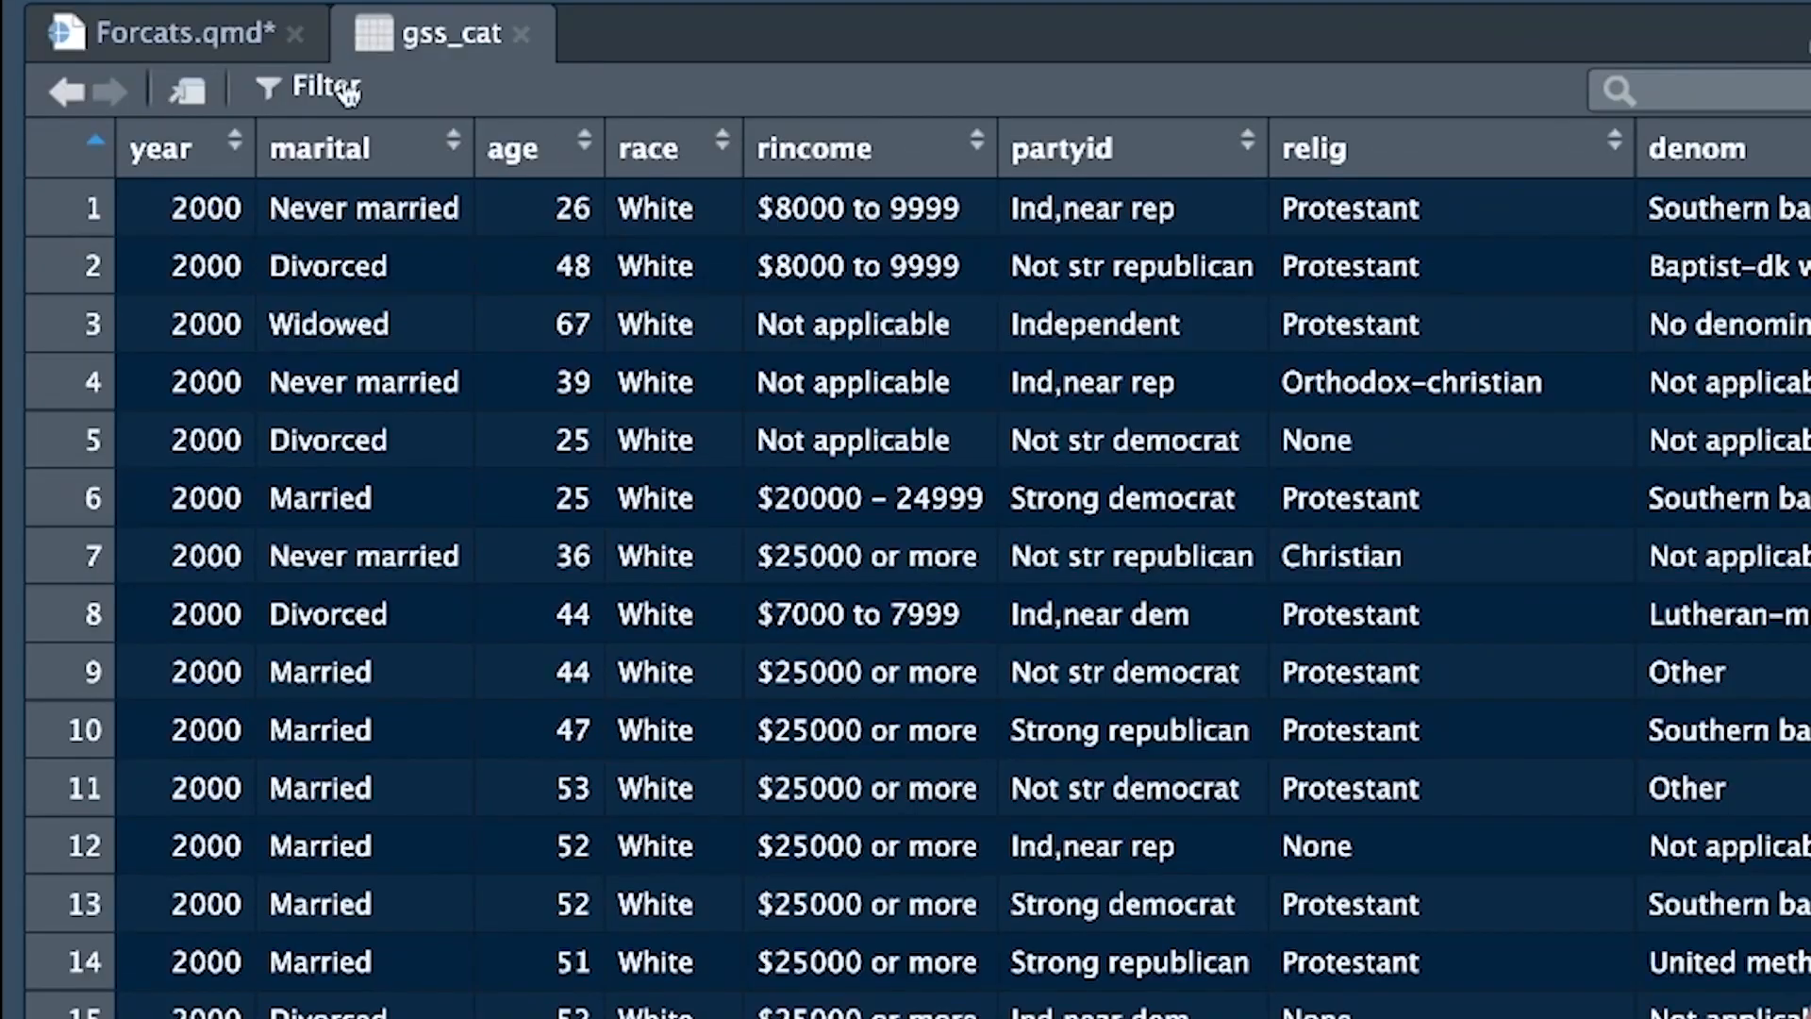
left_click(173, 32)
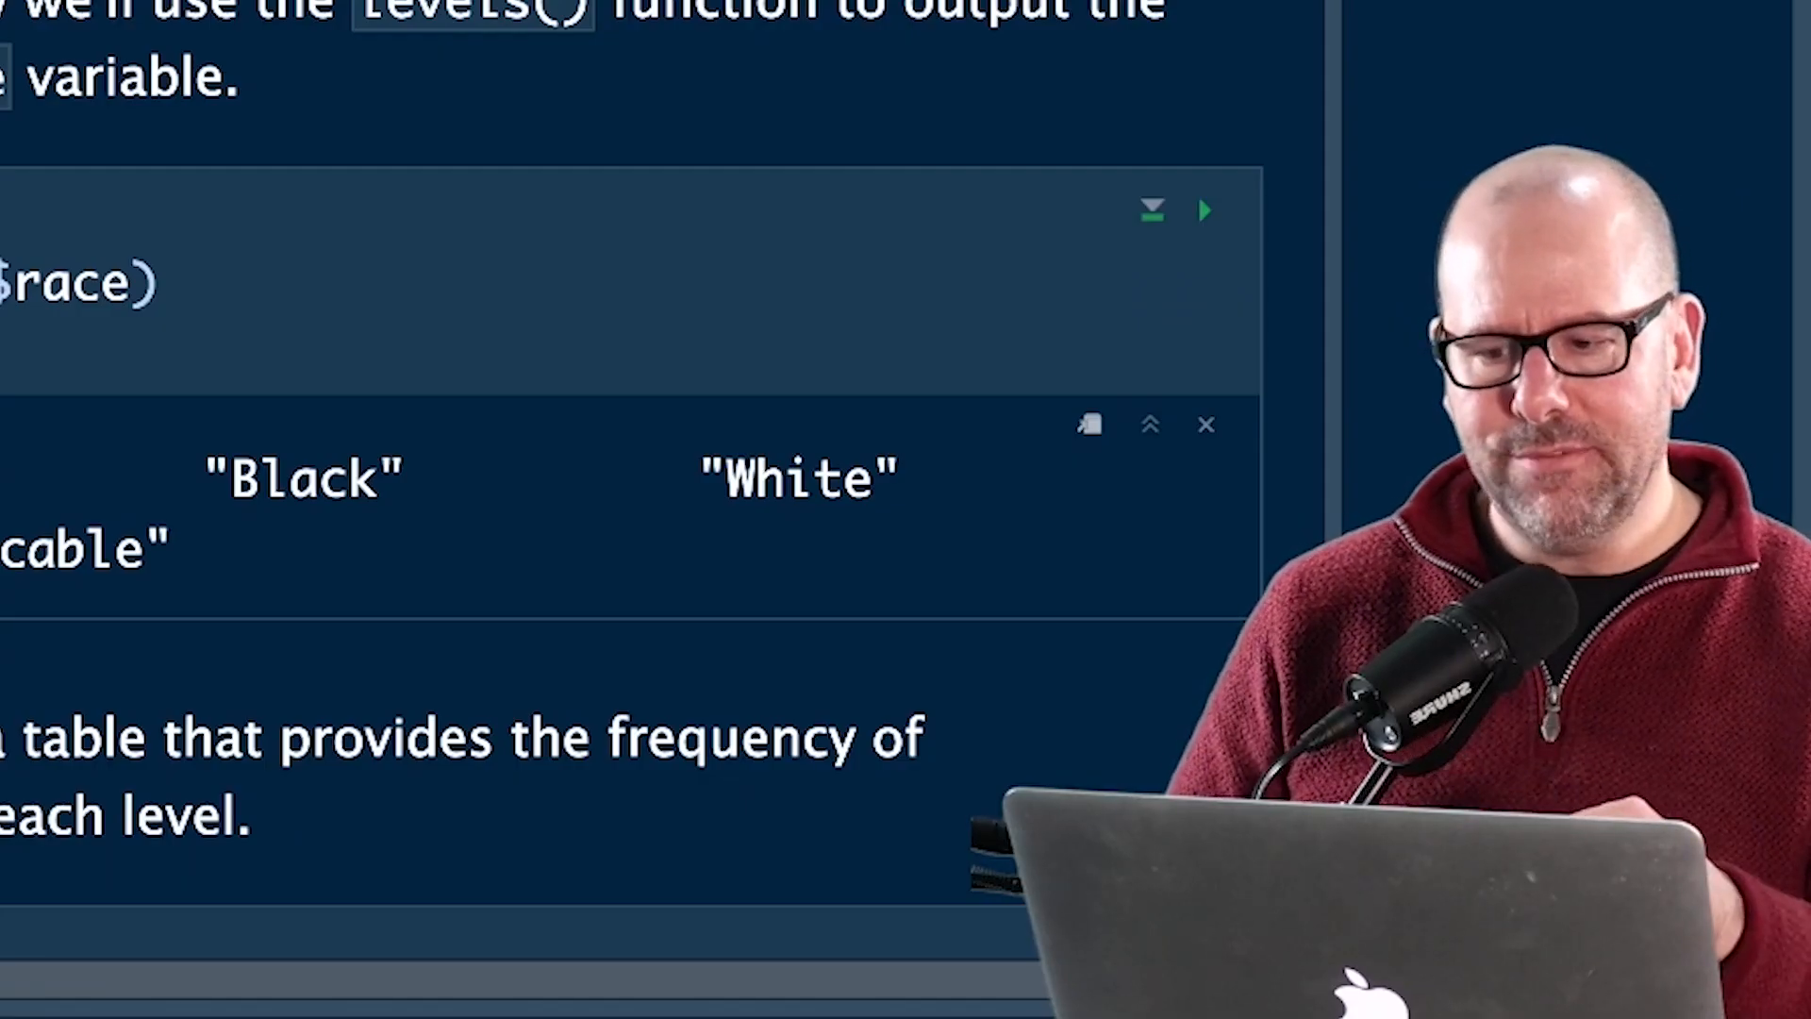
scroll("down", 3)
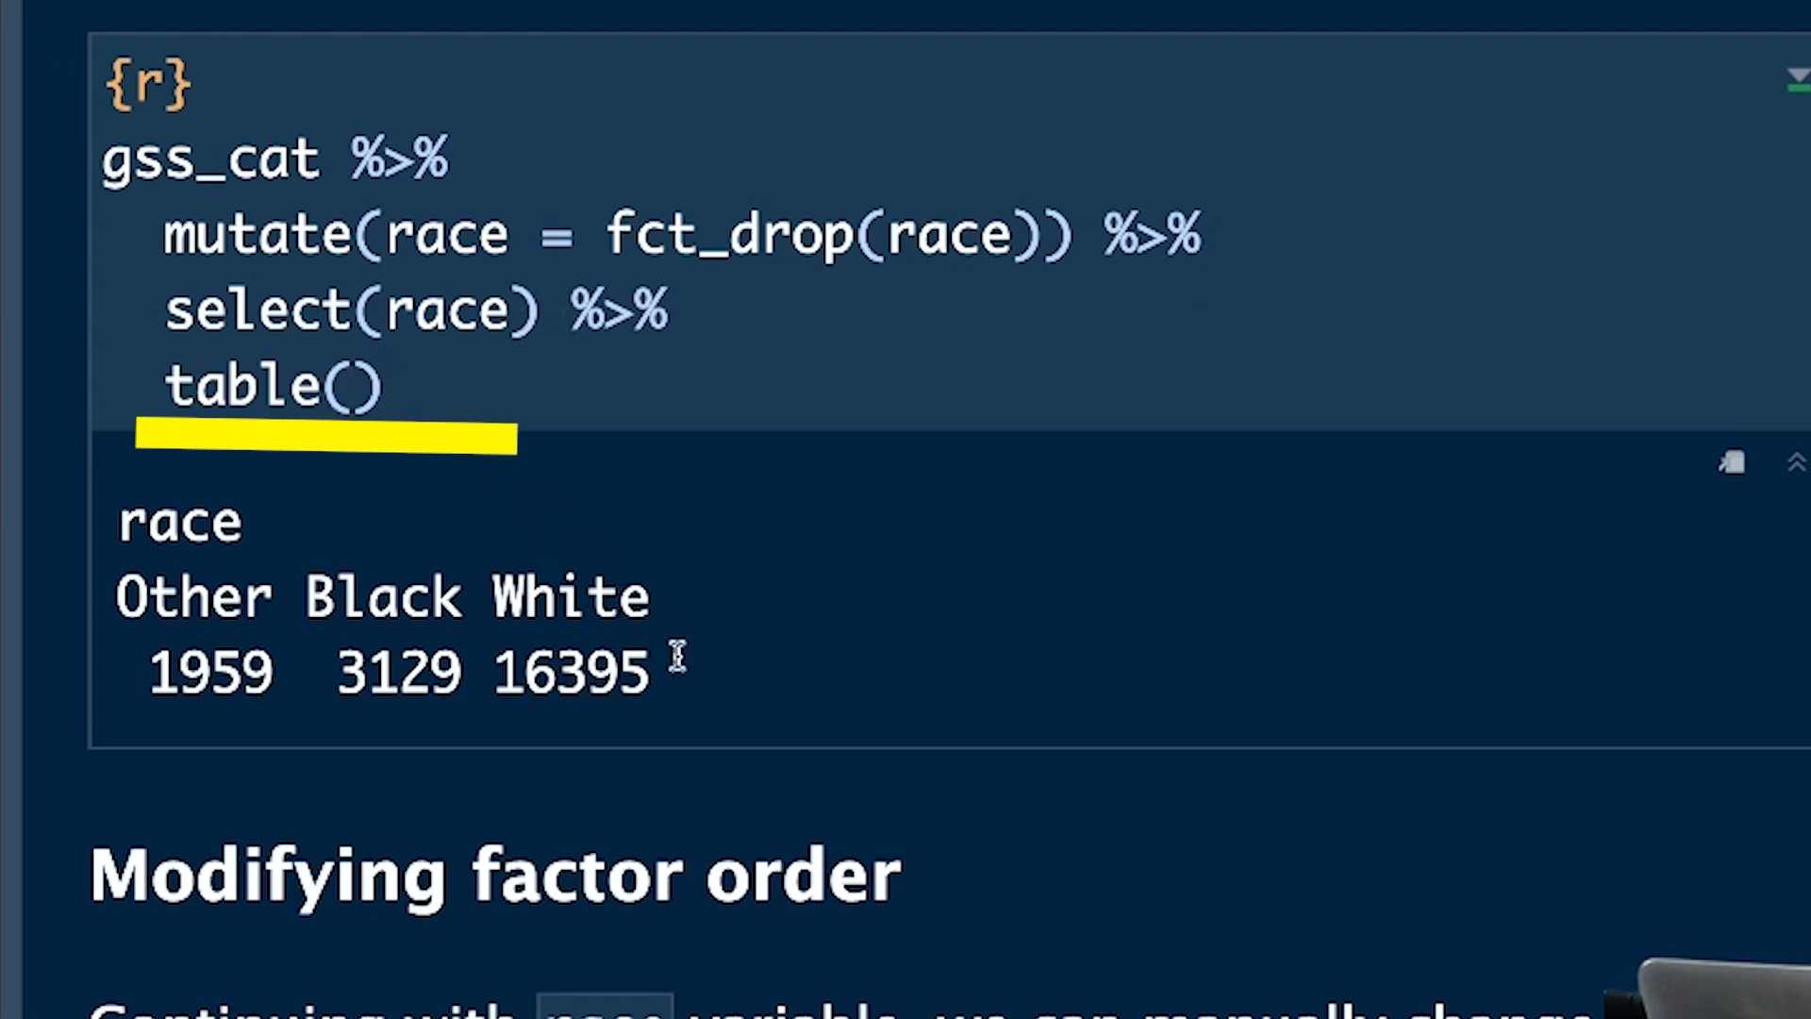
scroll("down", 3)
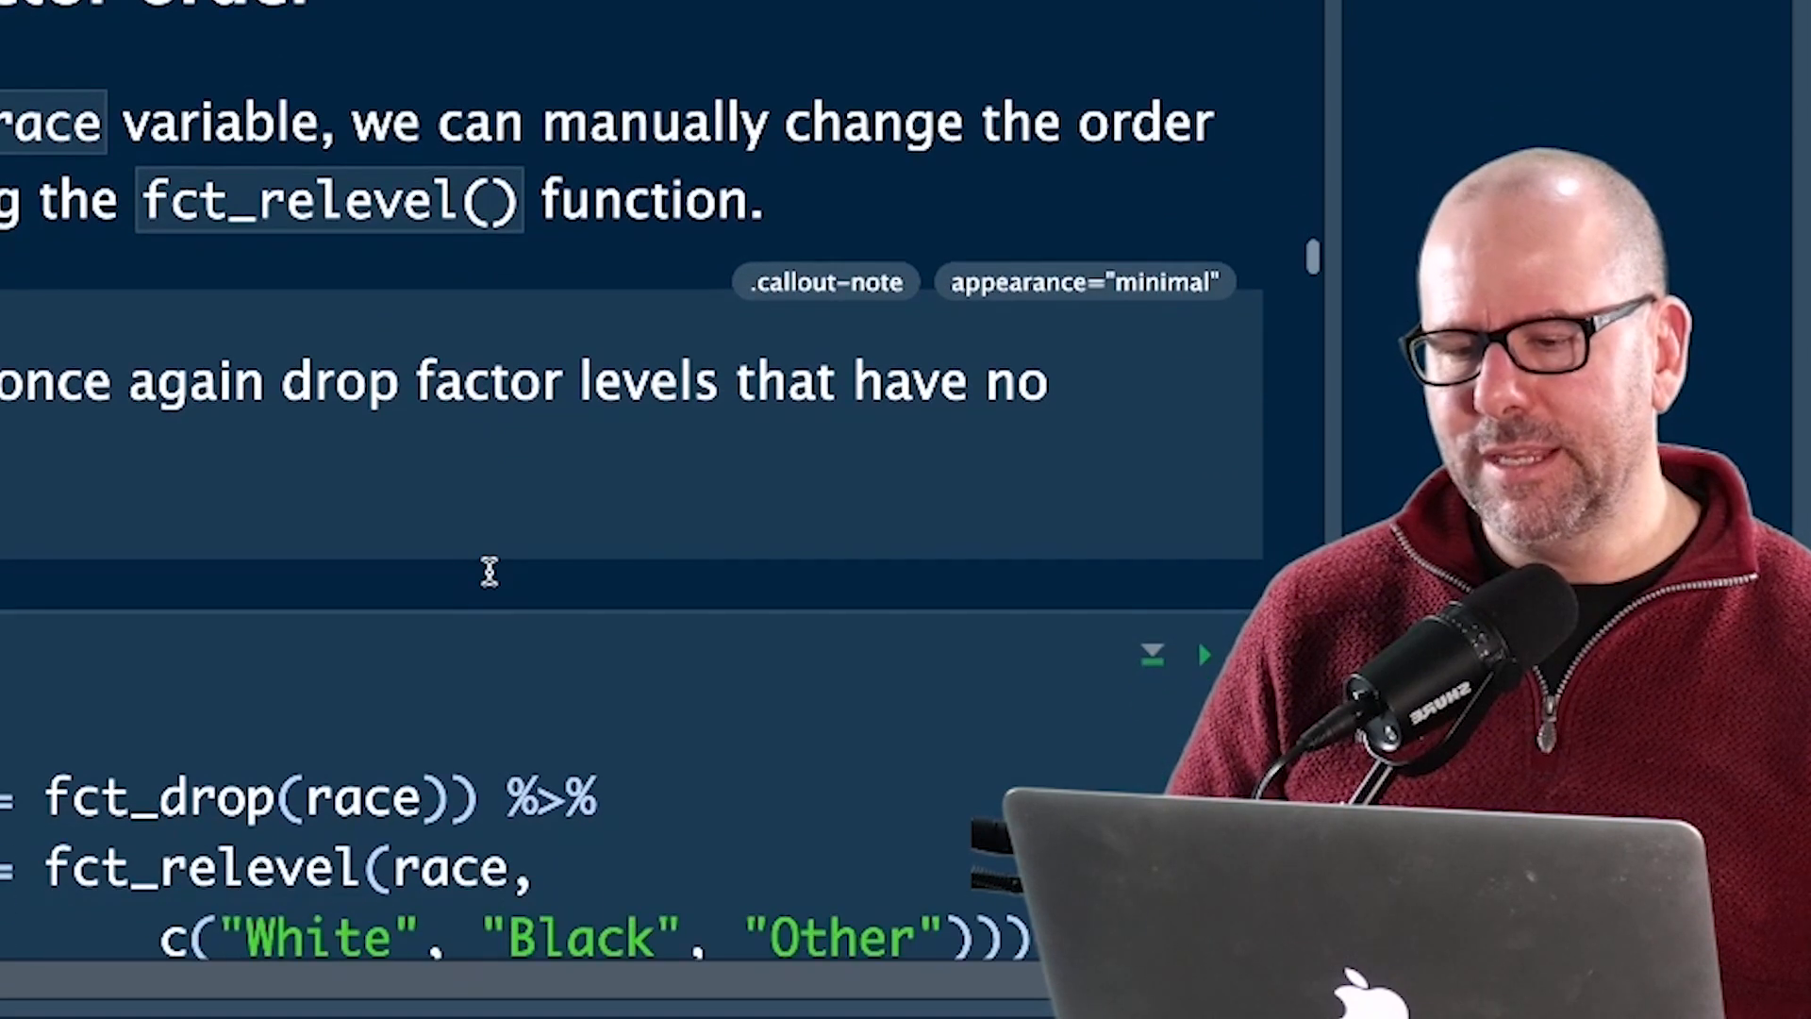
Run the fct_relevel() chunk so race counts list White, Black, then Other
scroll("down", 3)
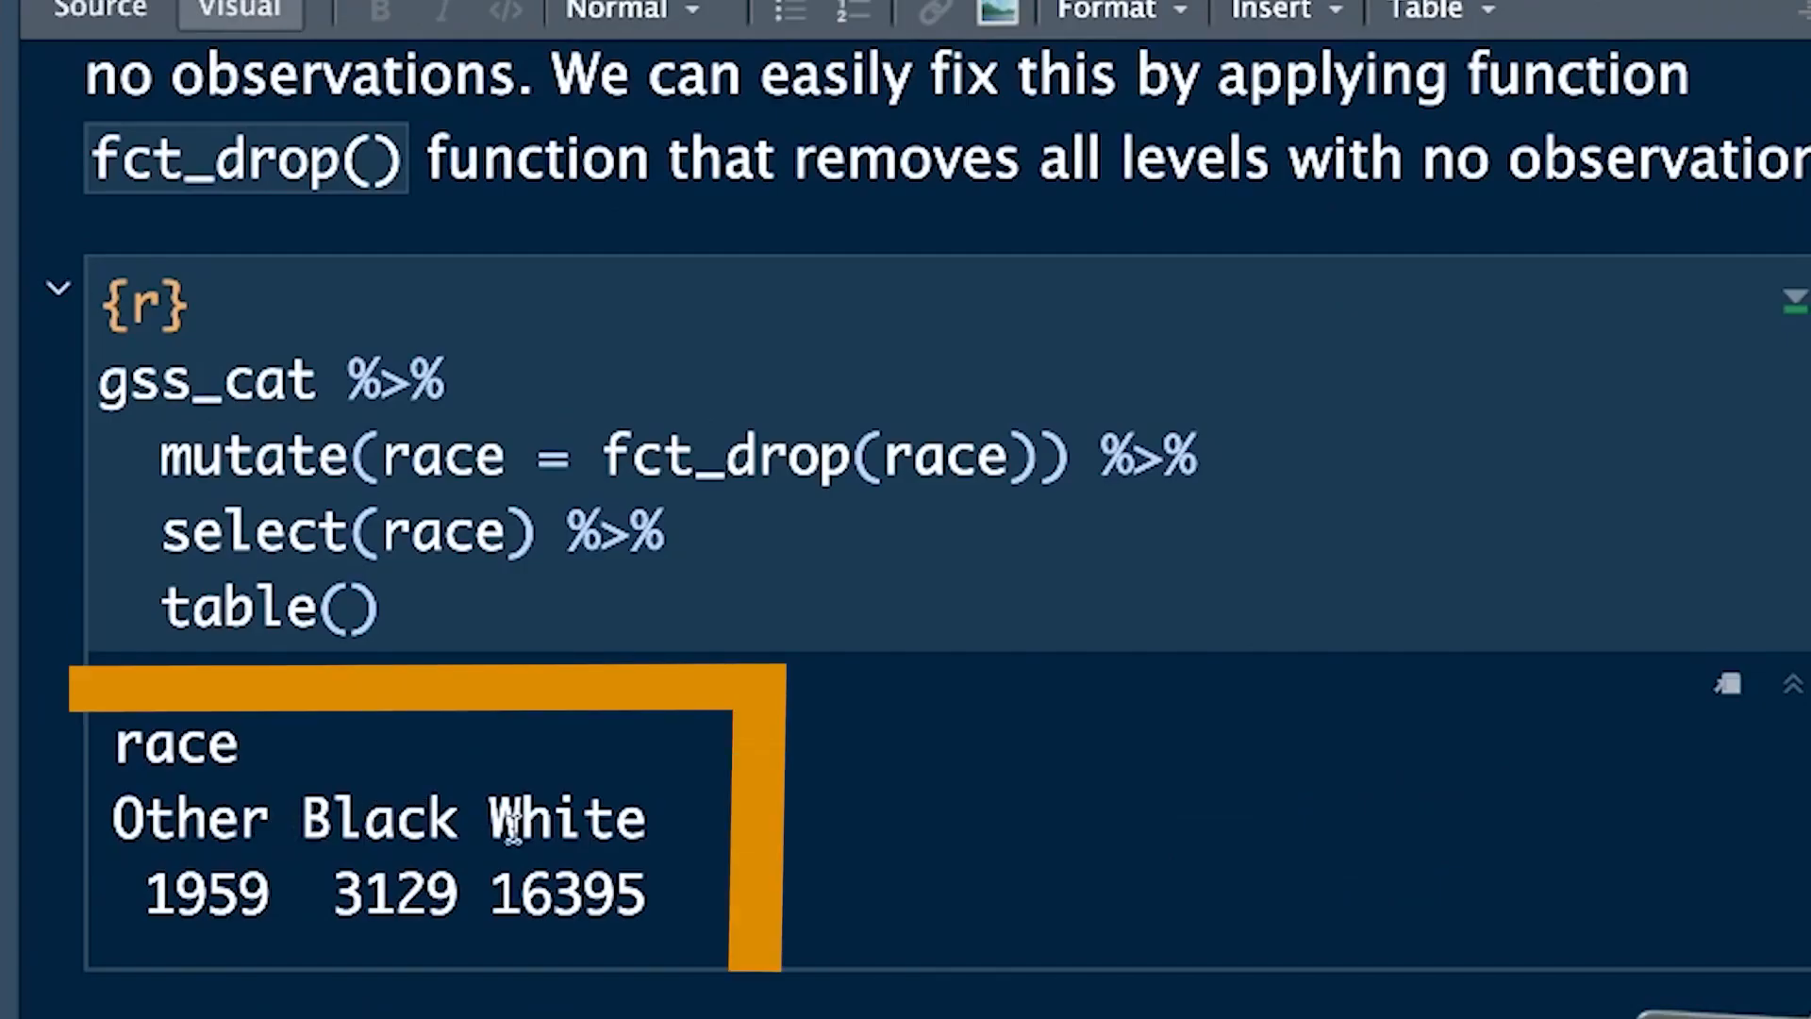
scroll("down", 3)
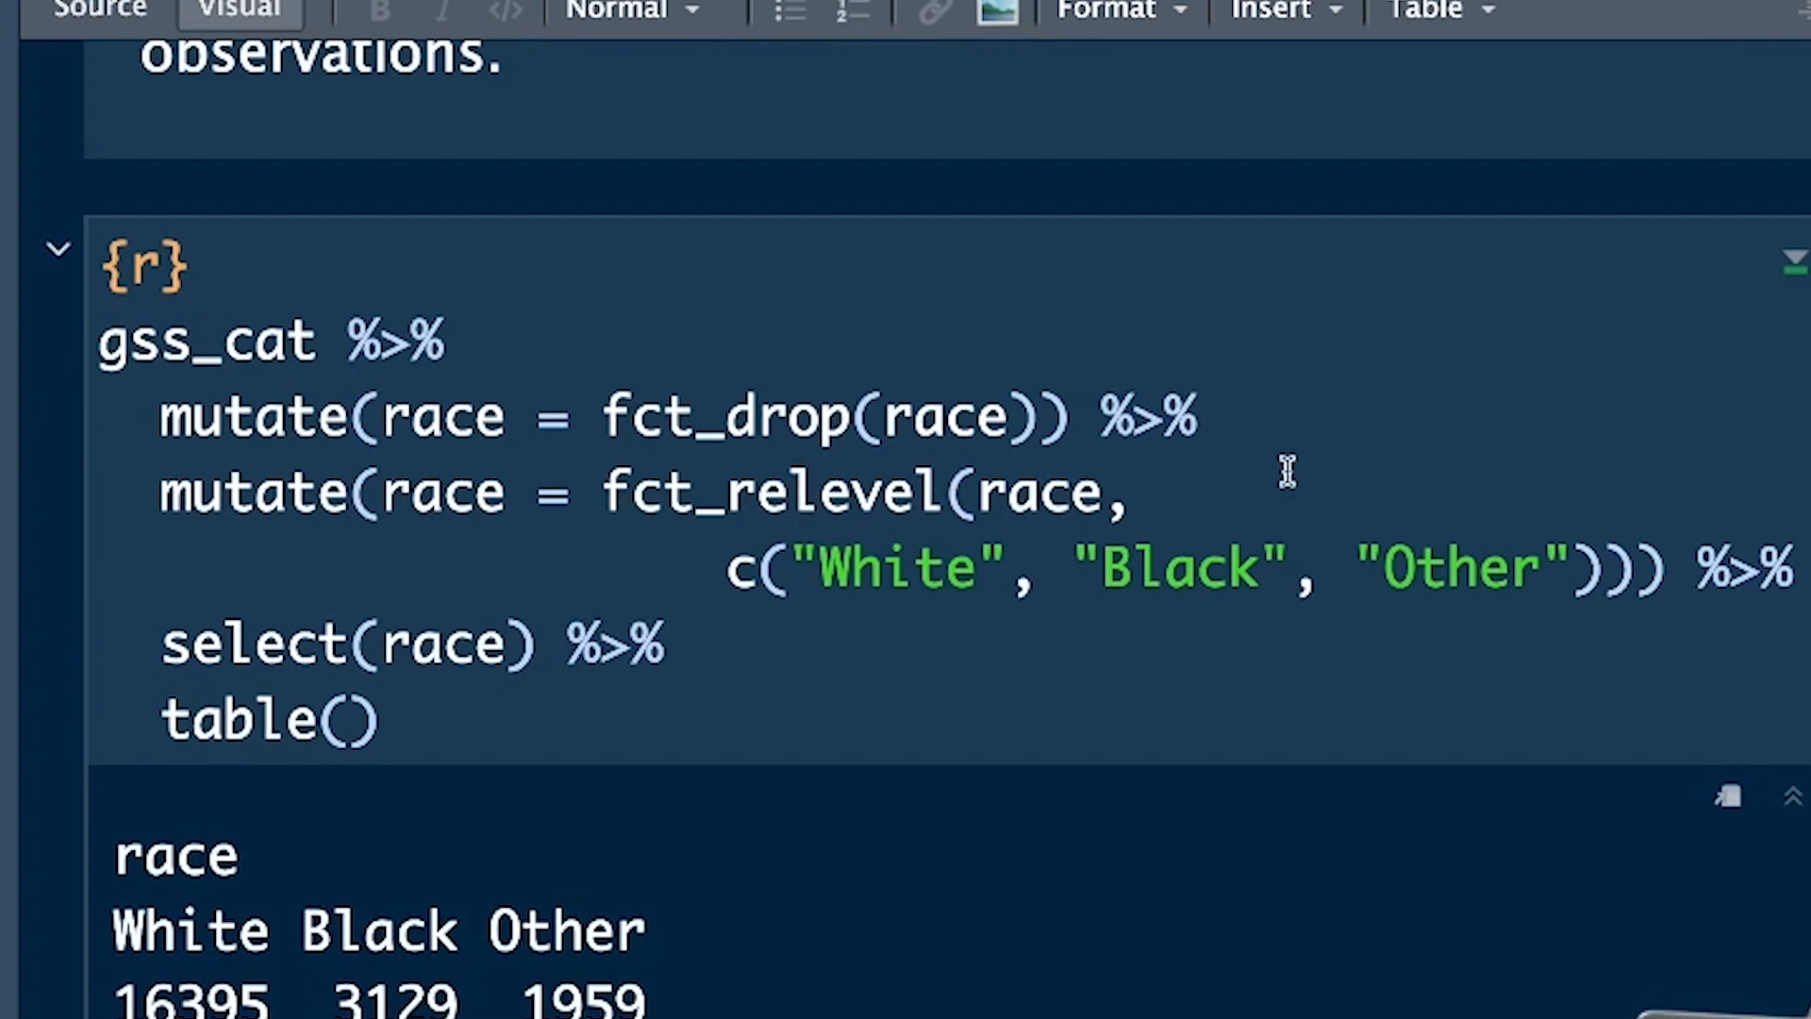
mouse_move(1273, 471)
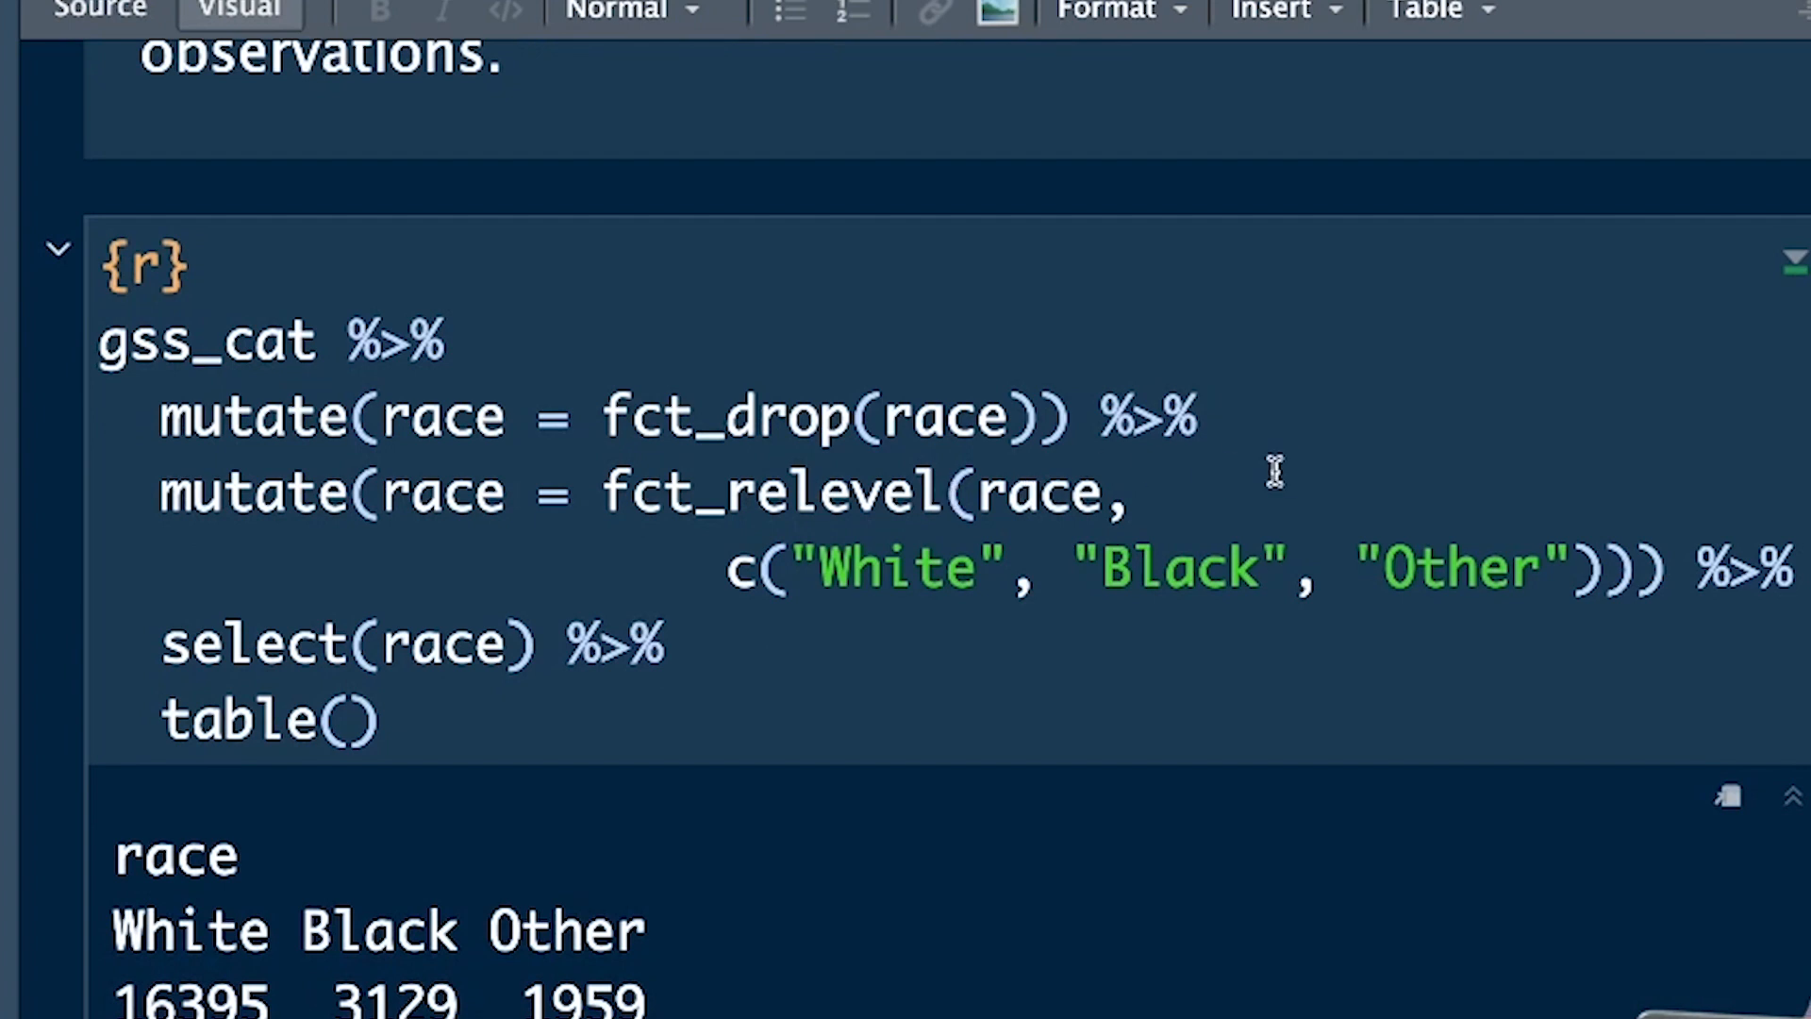
mouse_move(749, 570)
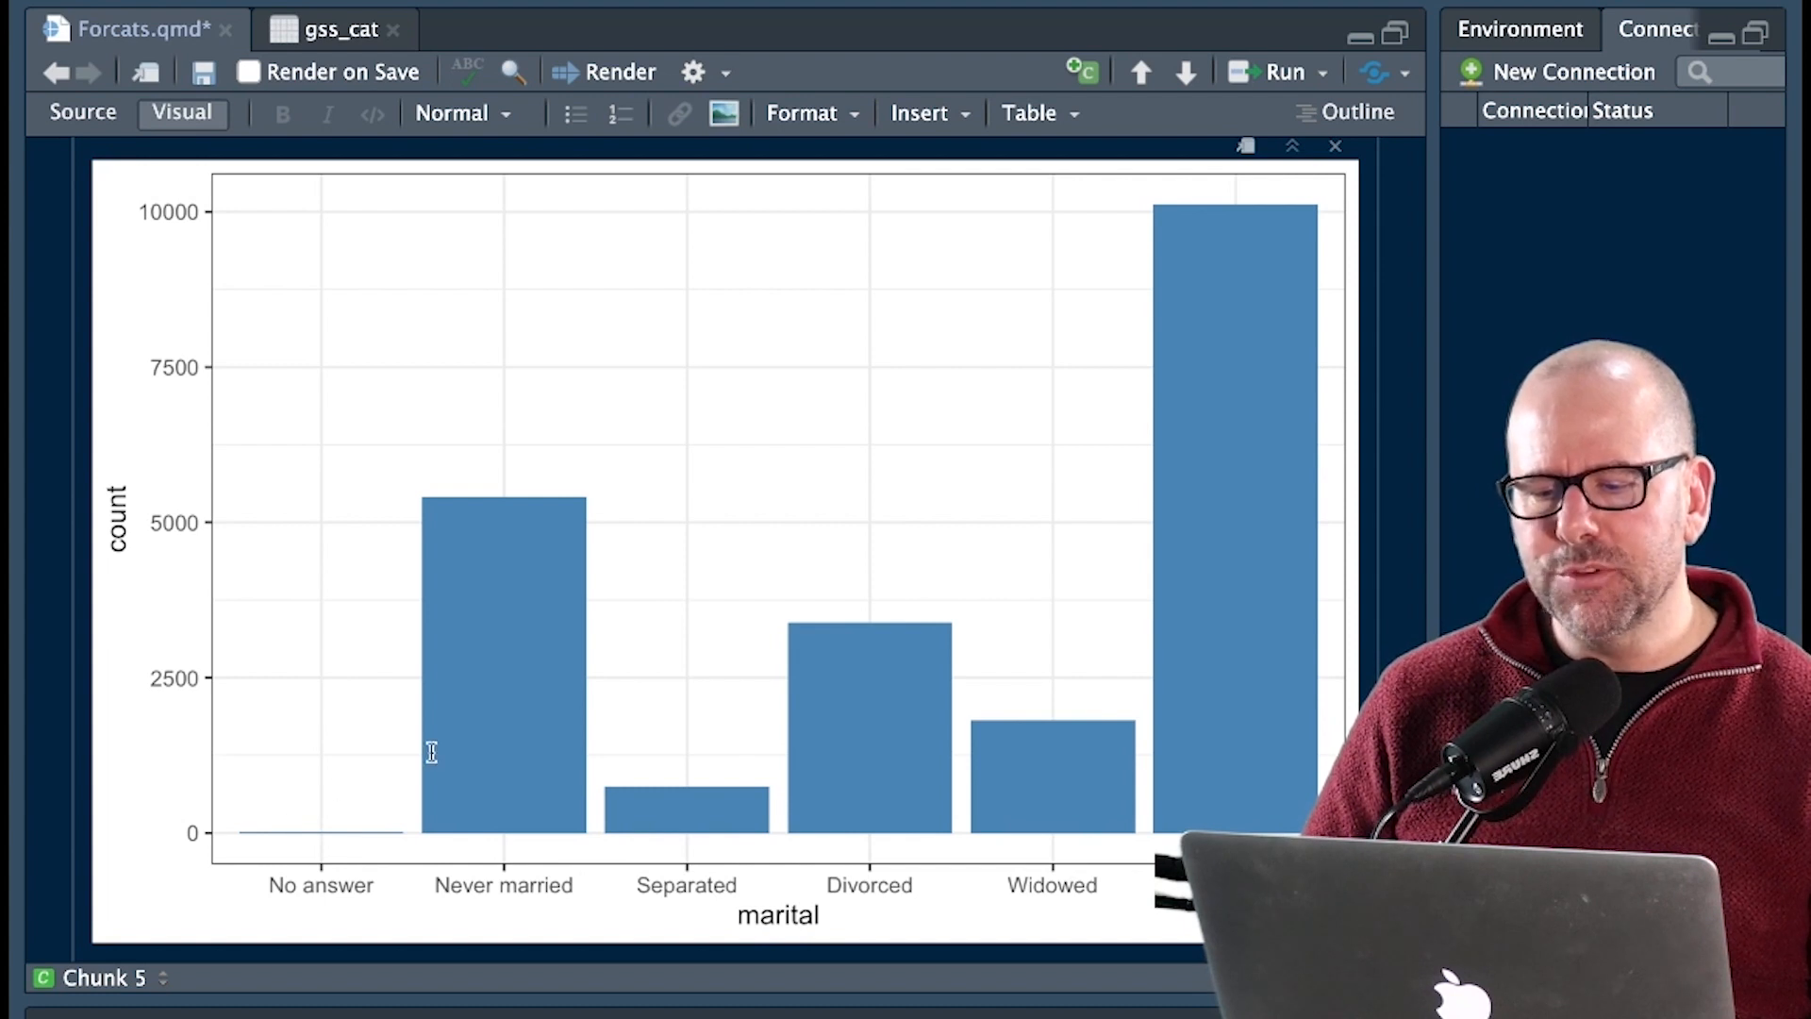
mouse_move(1100, 311)
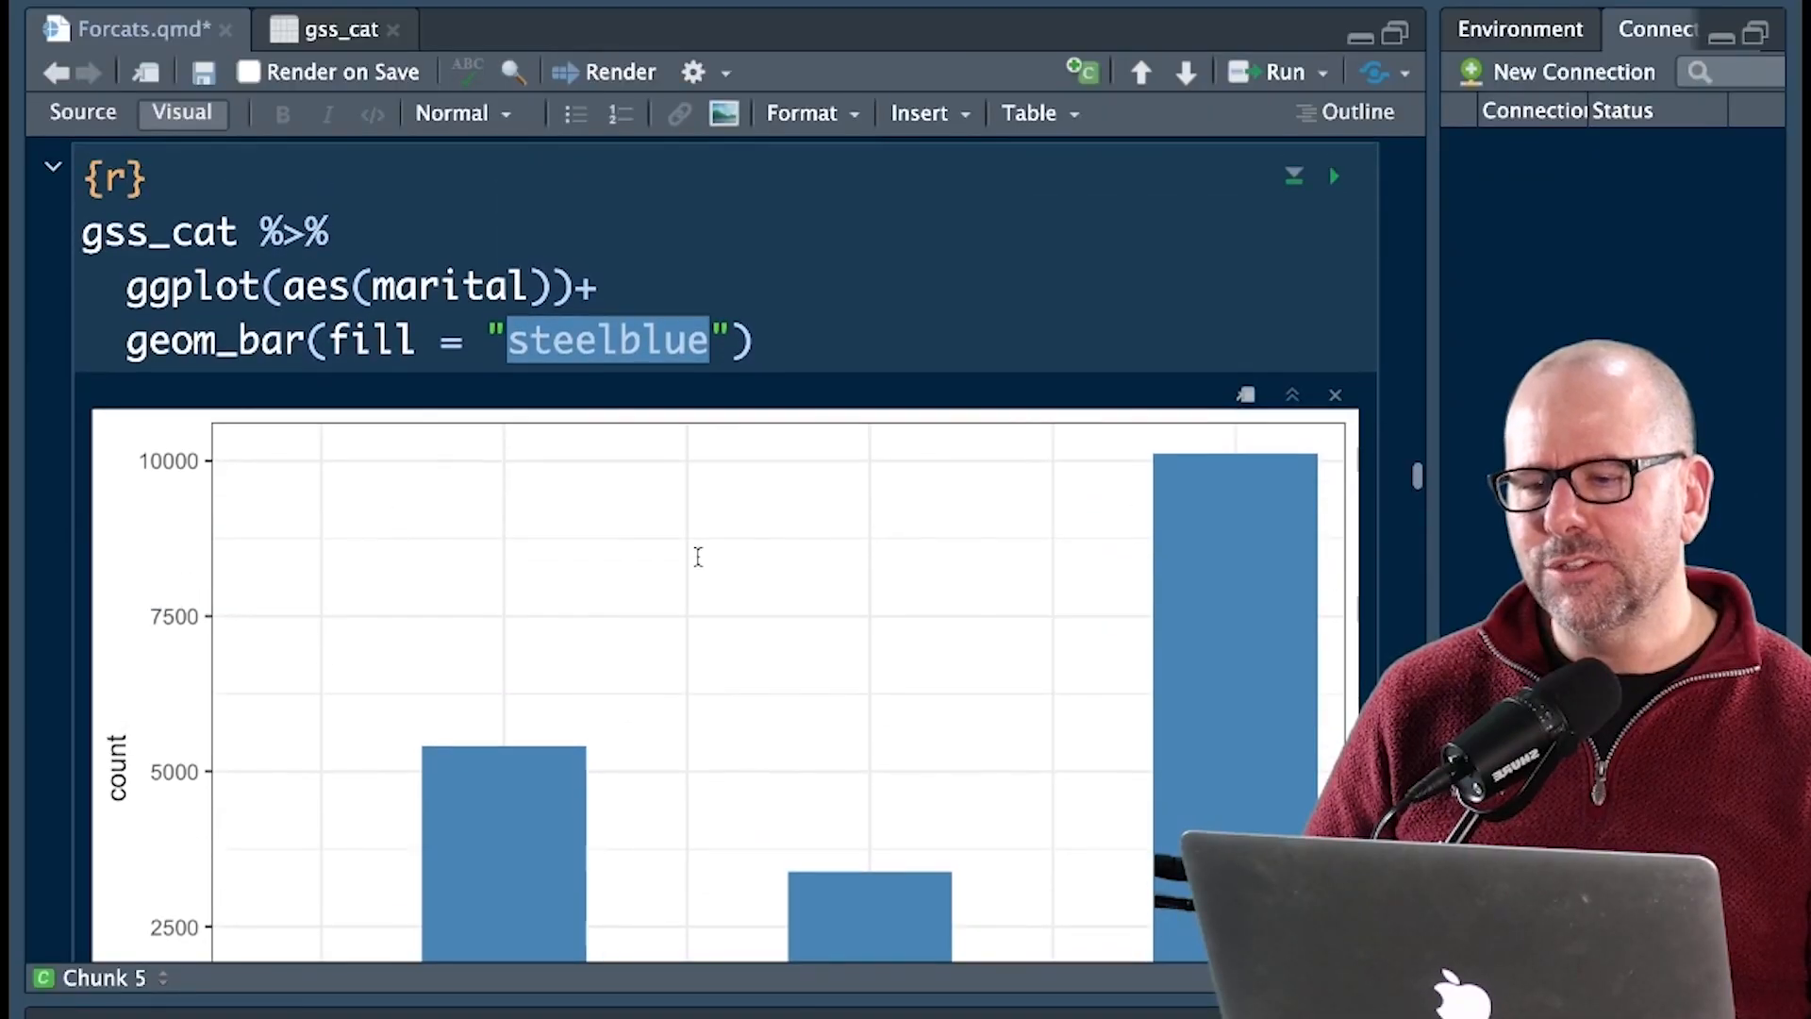
Run the fct_infreq()/fct_rev() chunk, ordering marital bars from Separated up to Married
scroll("down", 3)
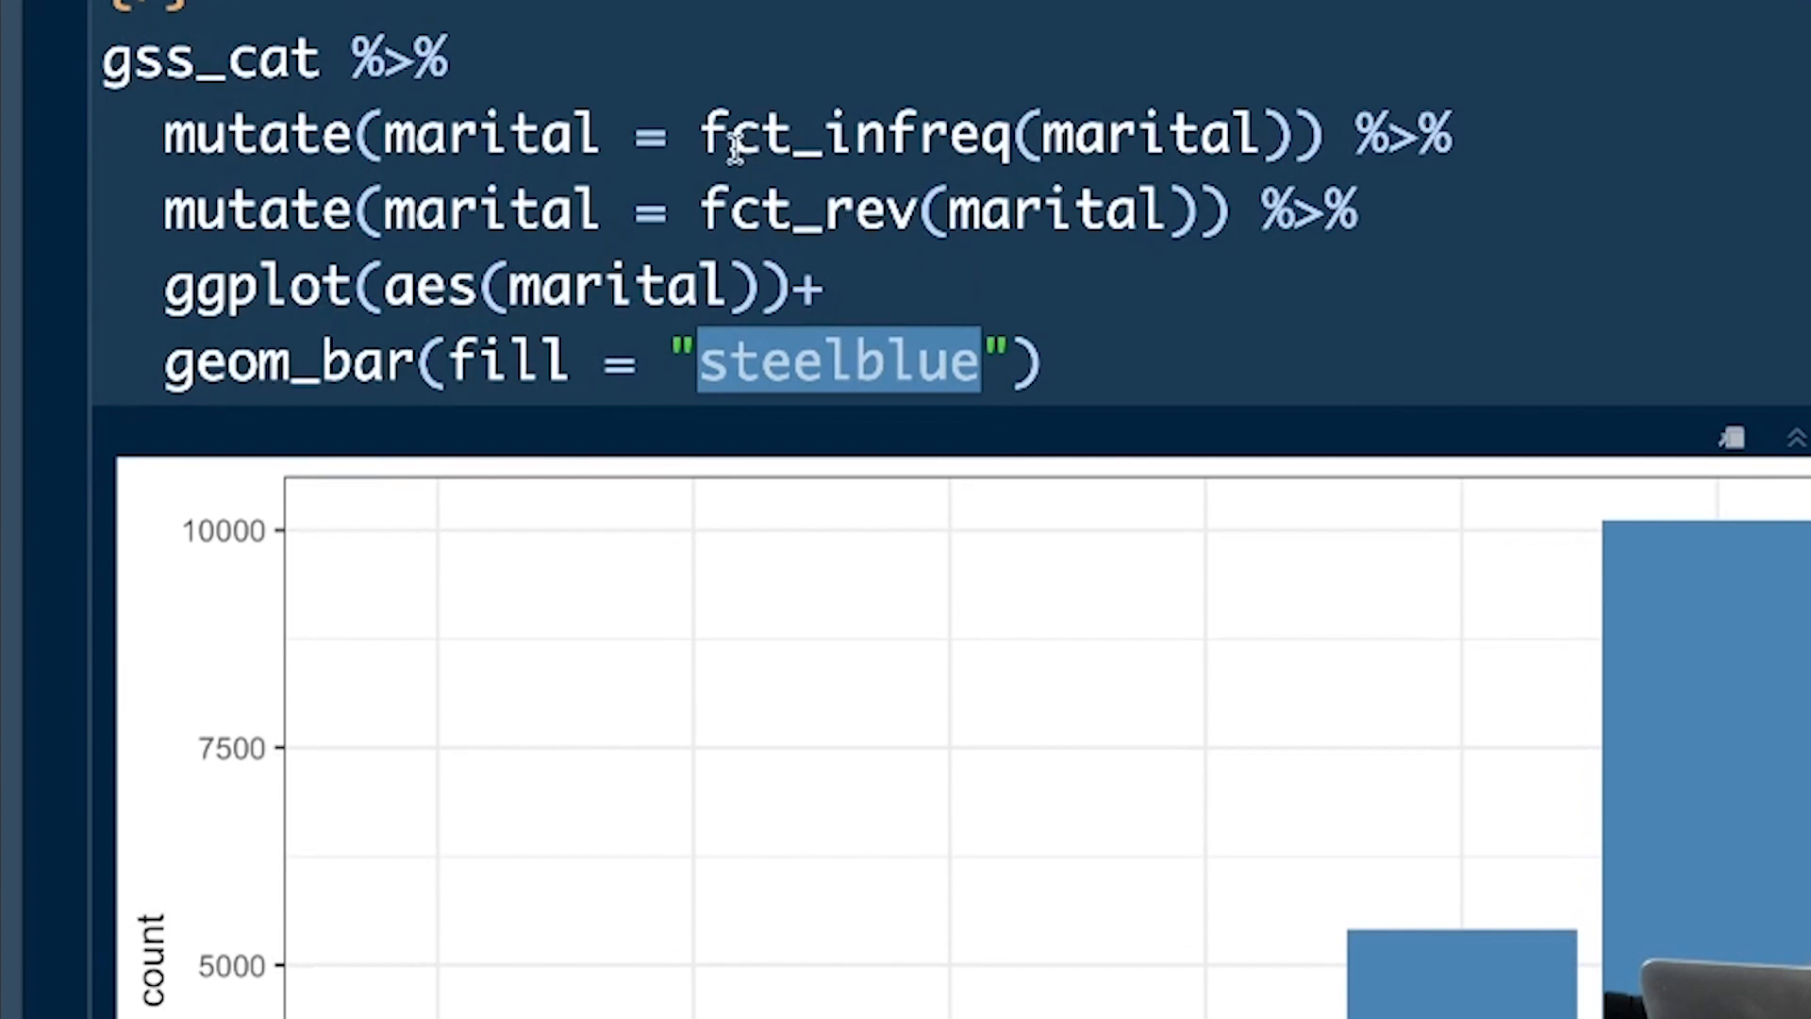
mouse_move(871, 136)
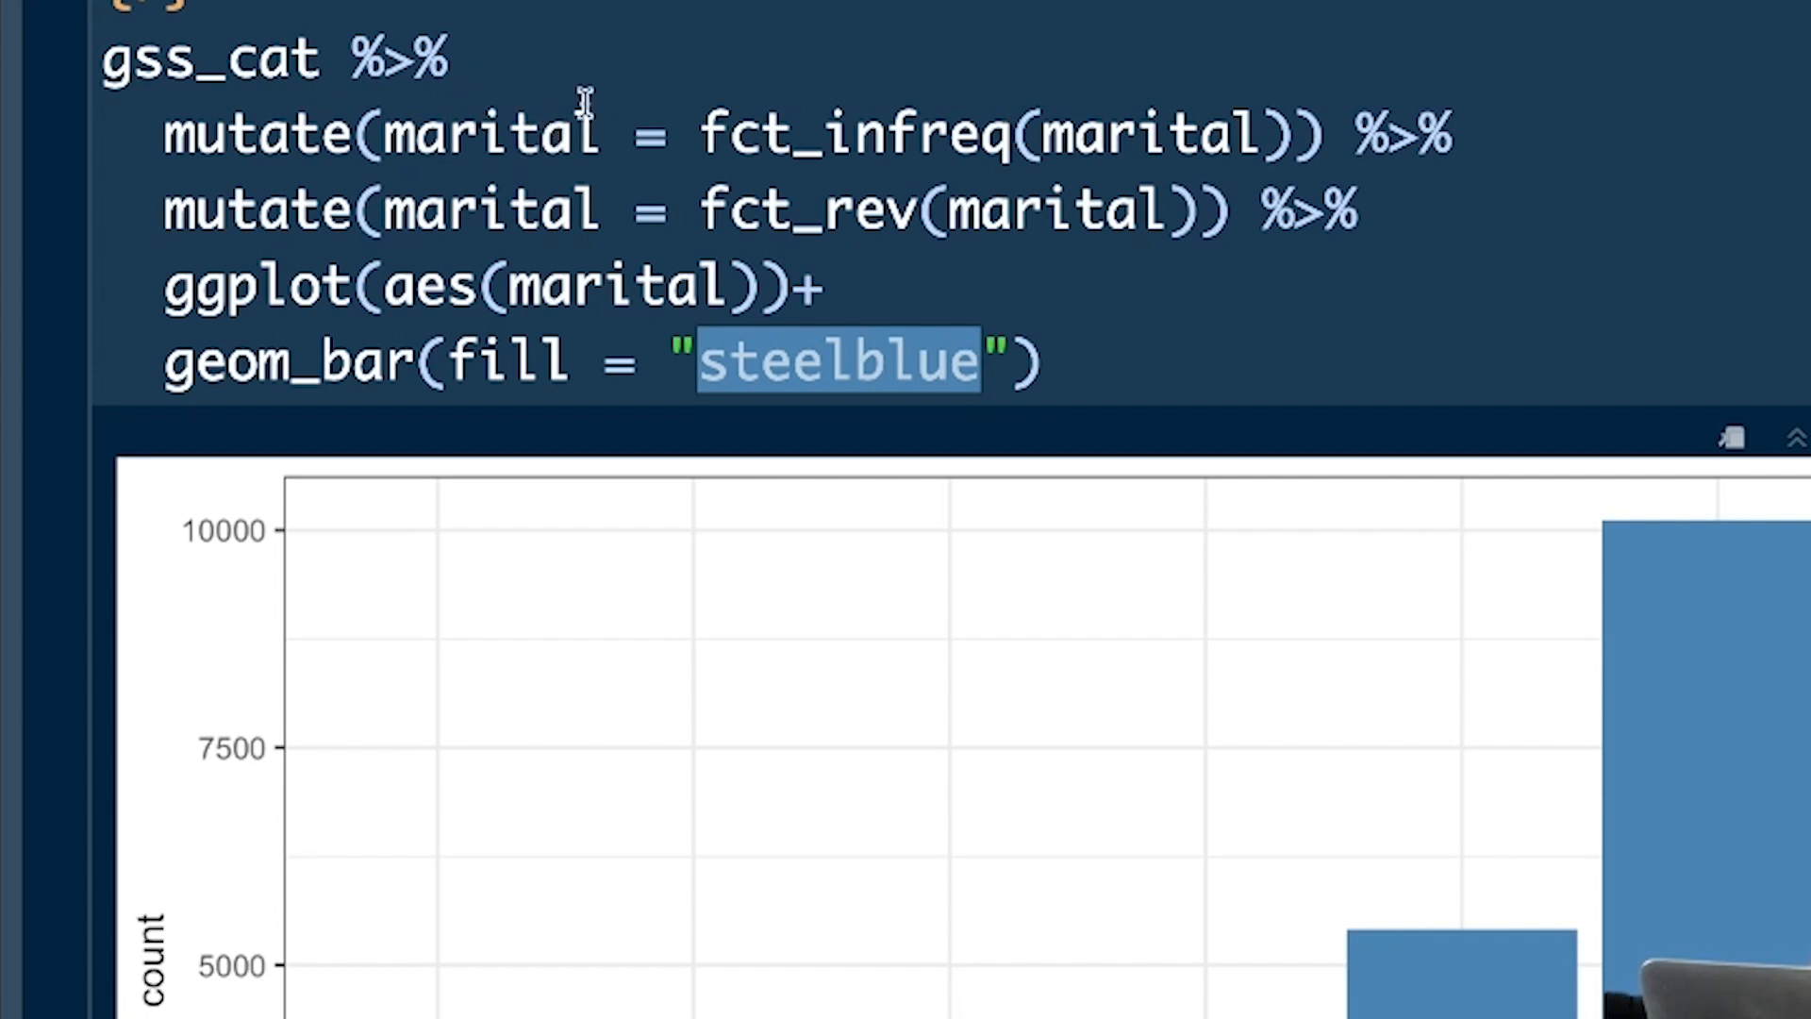
mouse_move(1000, 132)
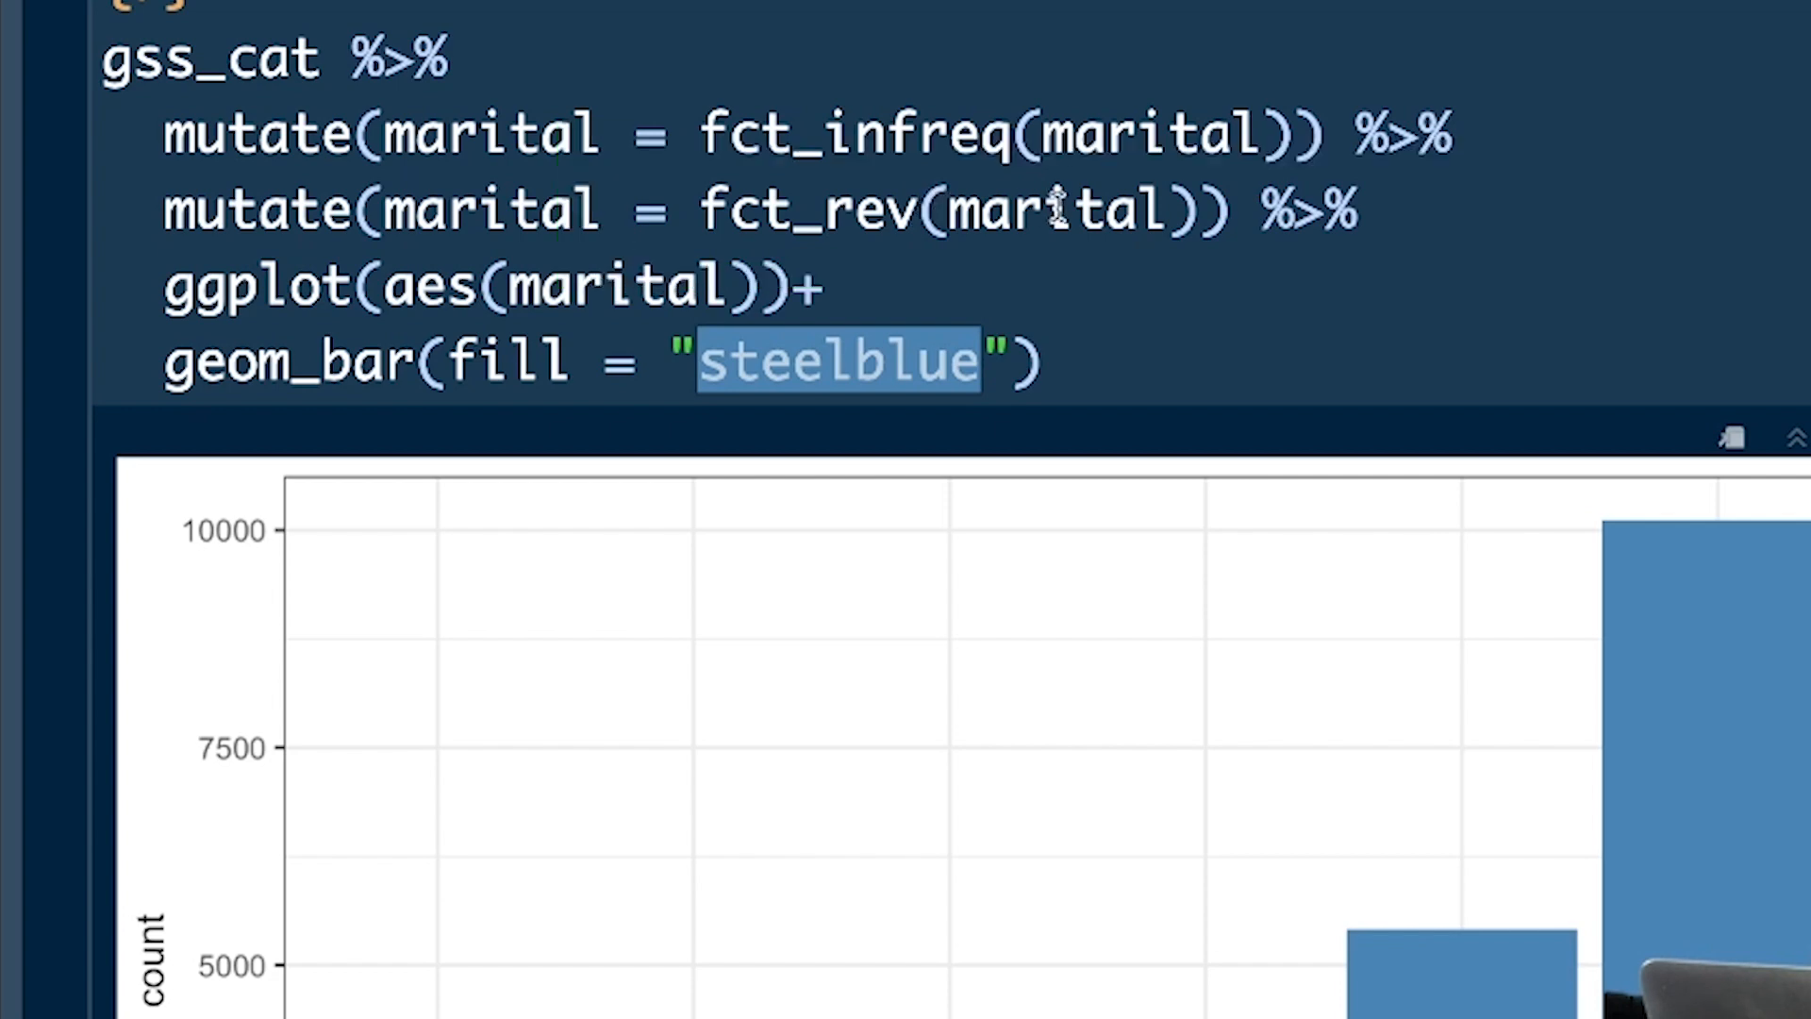
scroll("down", 3)
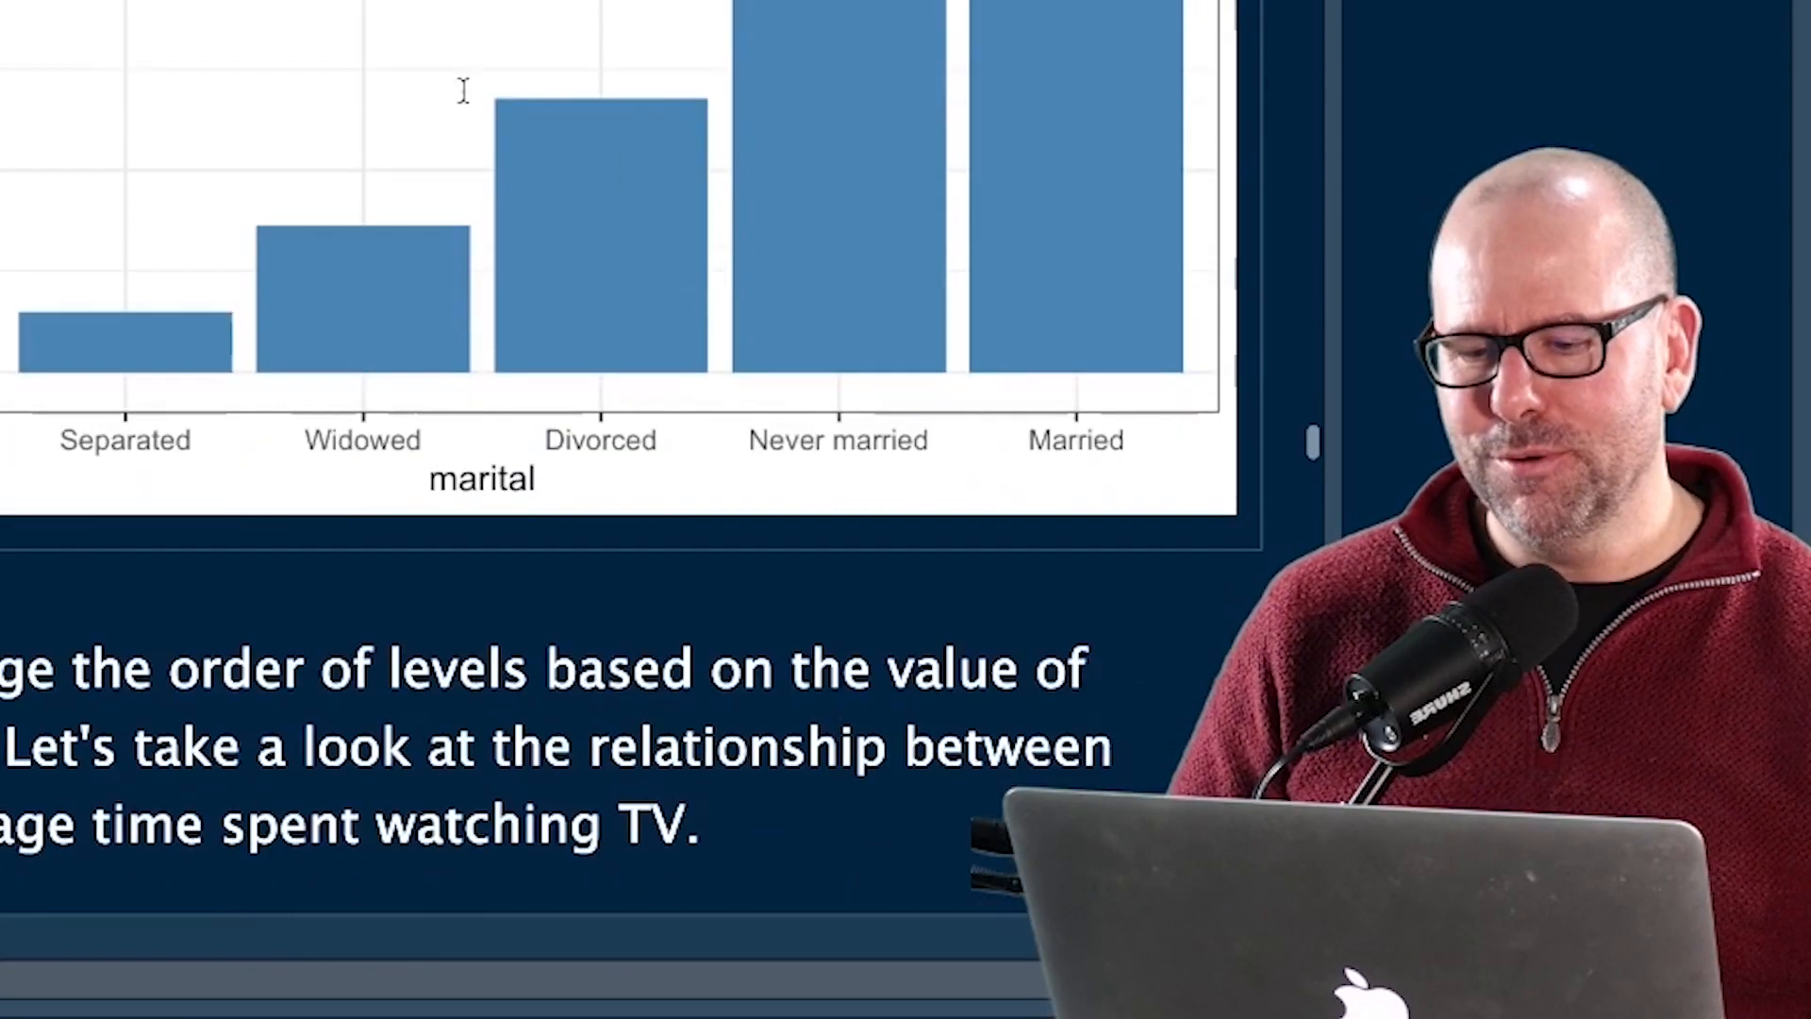
scroll("down", 3)
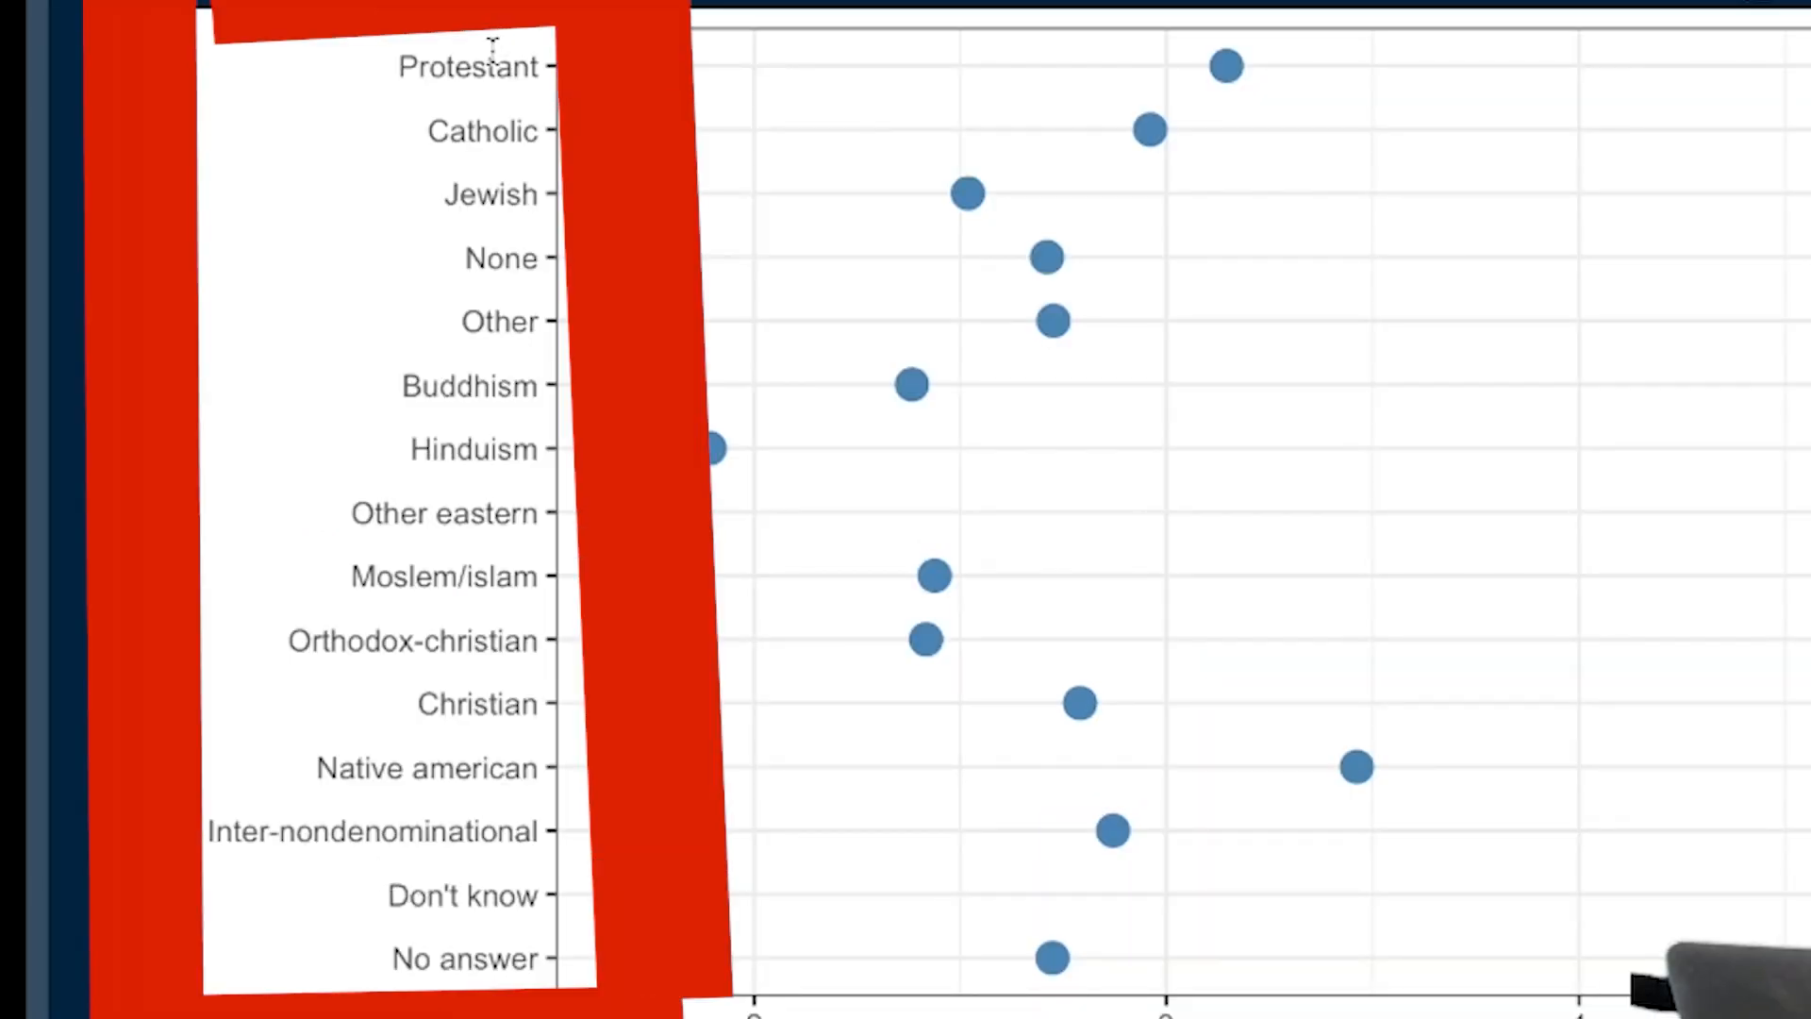
mouse_move(502, 368)
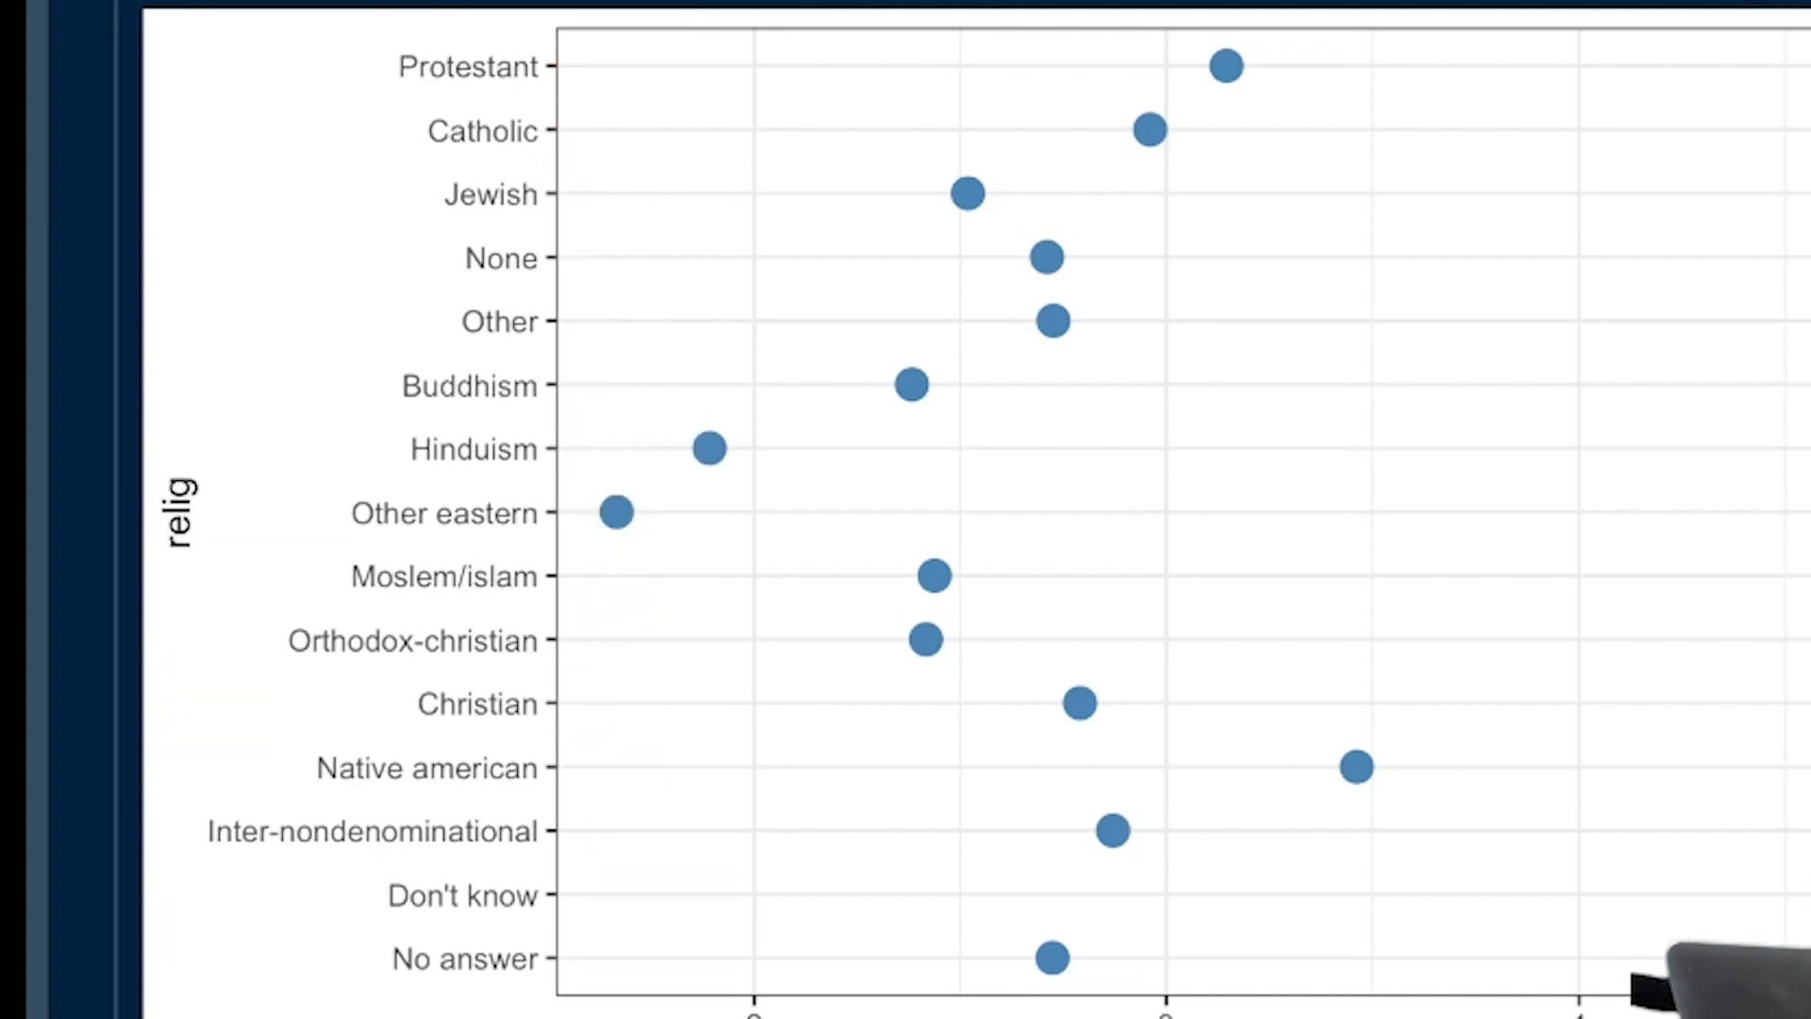
scroll("down", 3)
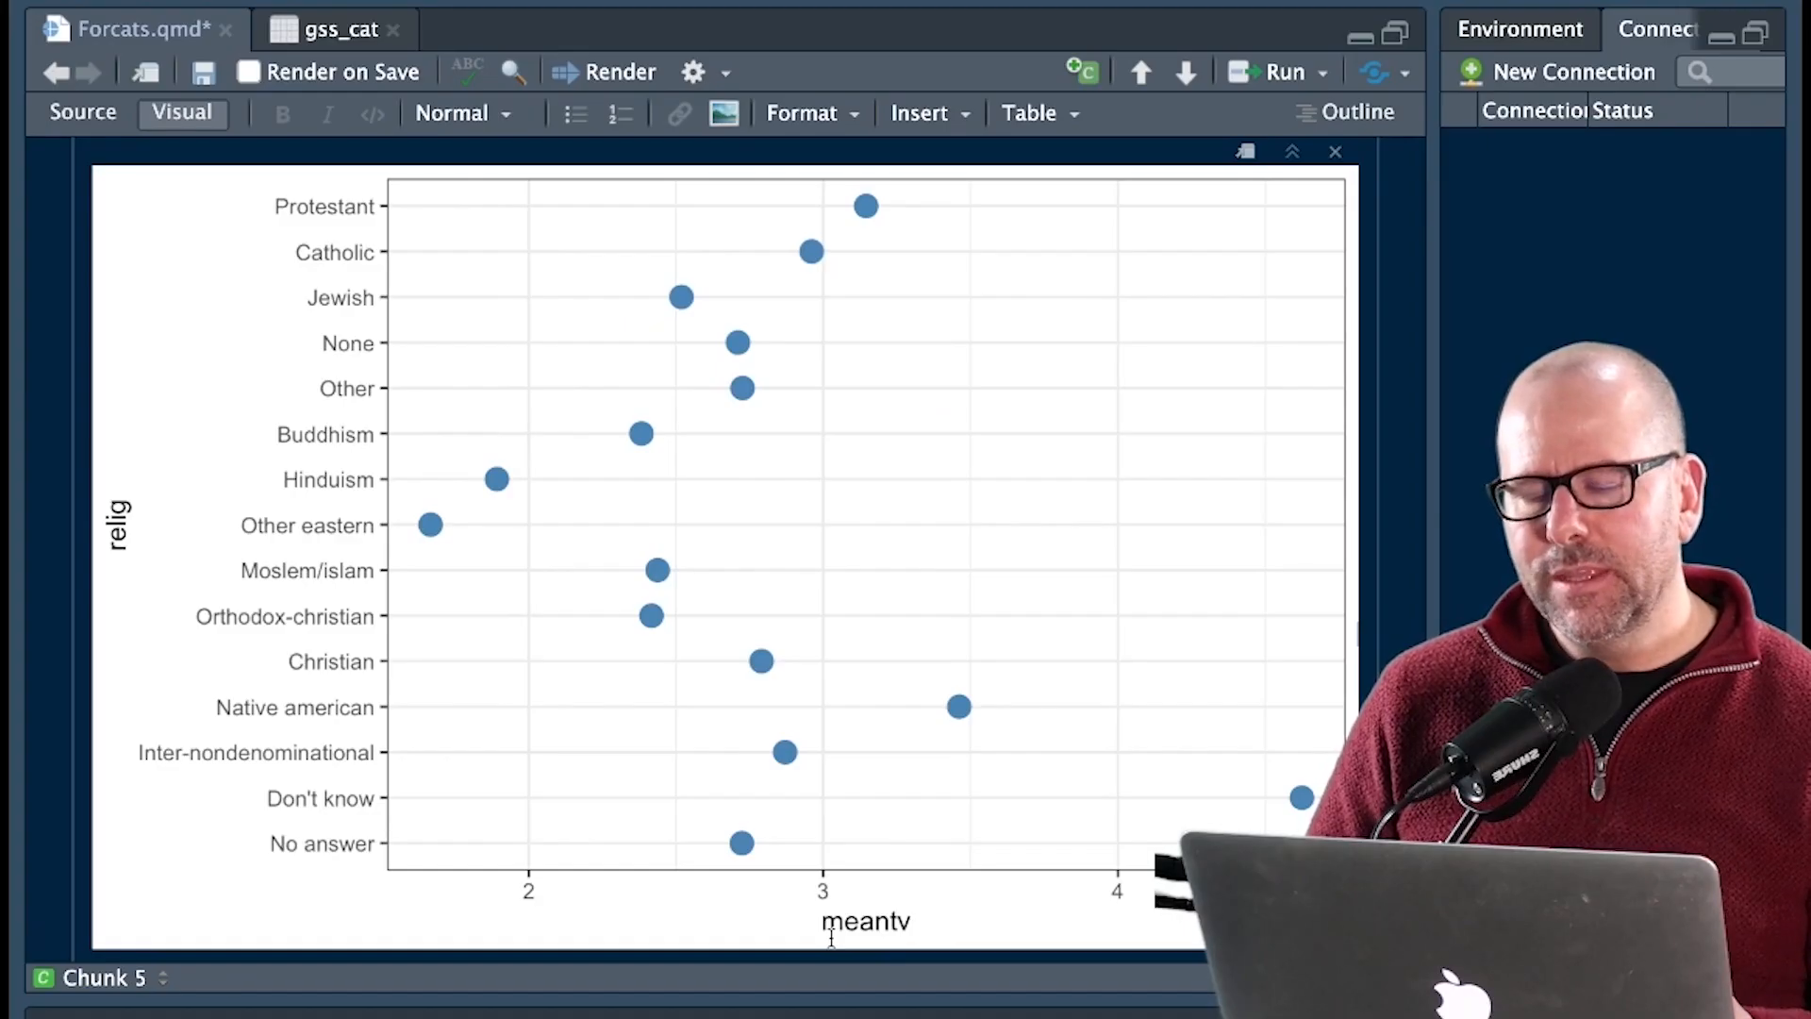
mouse_move(1032, 785)
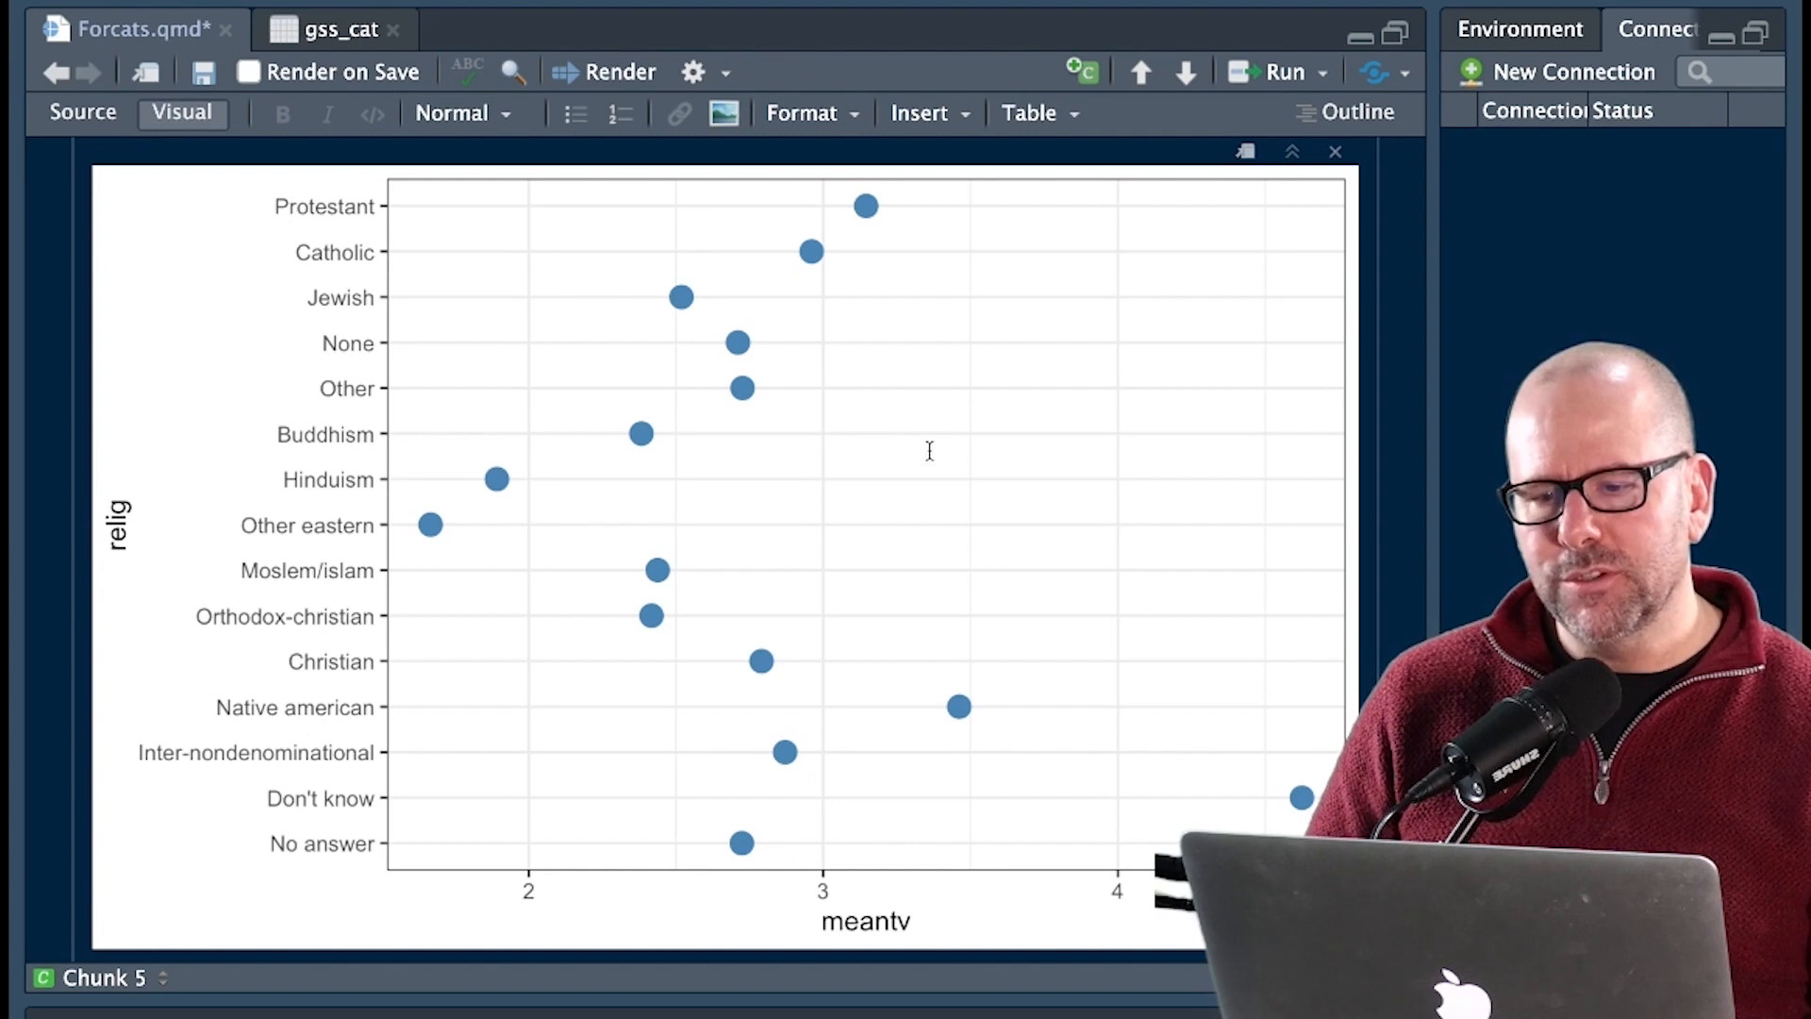
mouse_move(691, 650)
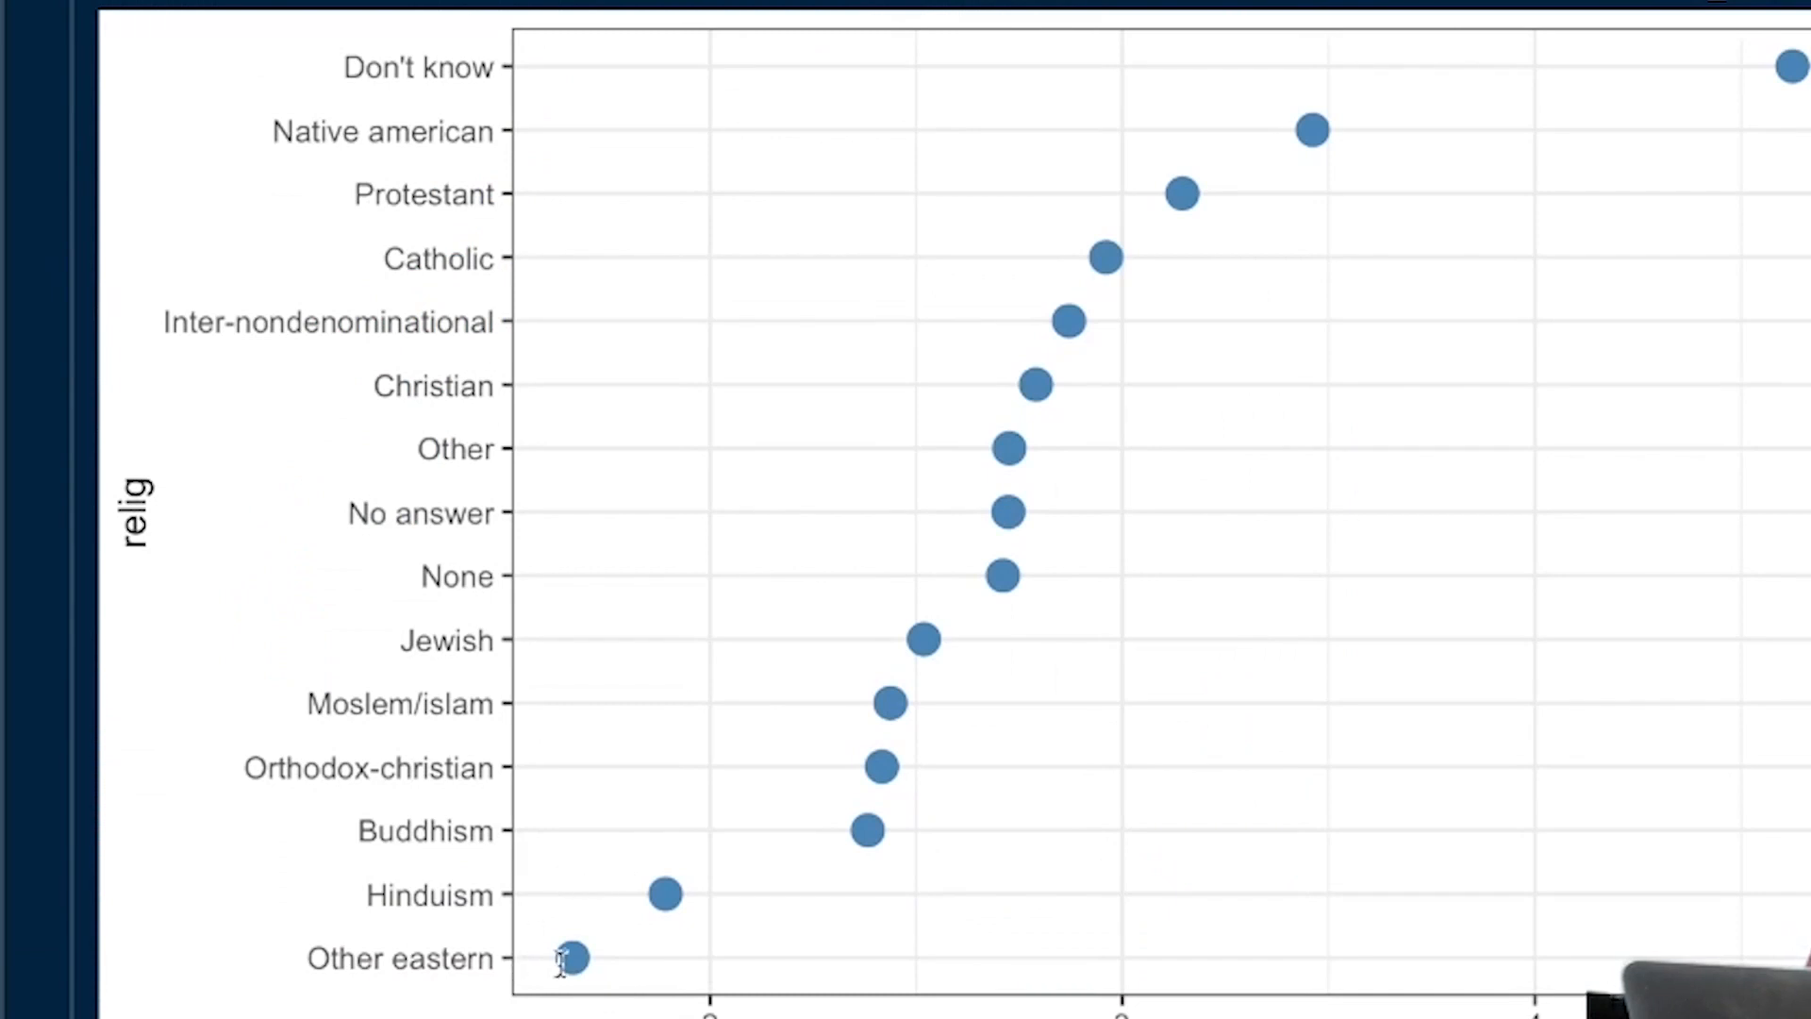
mouse_move(887, 811)
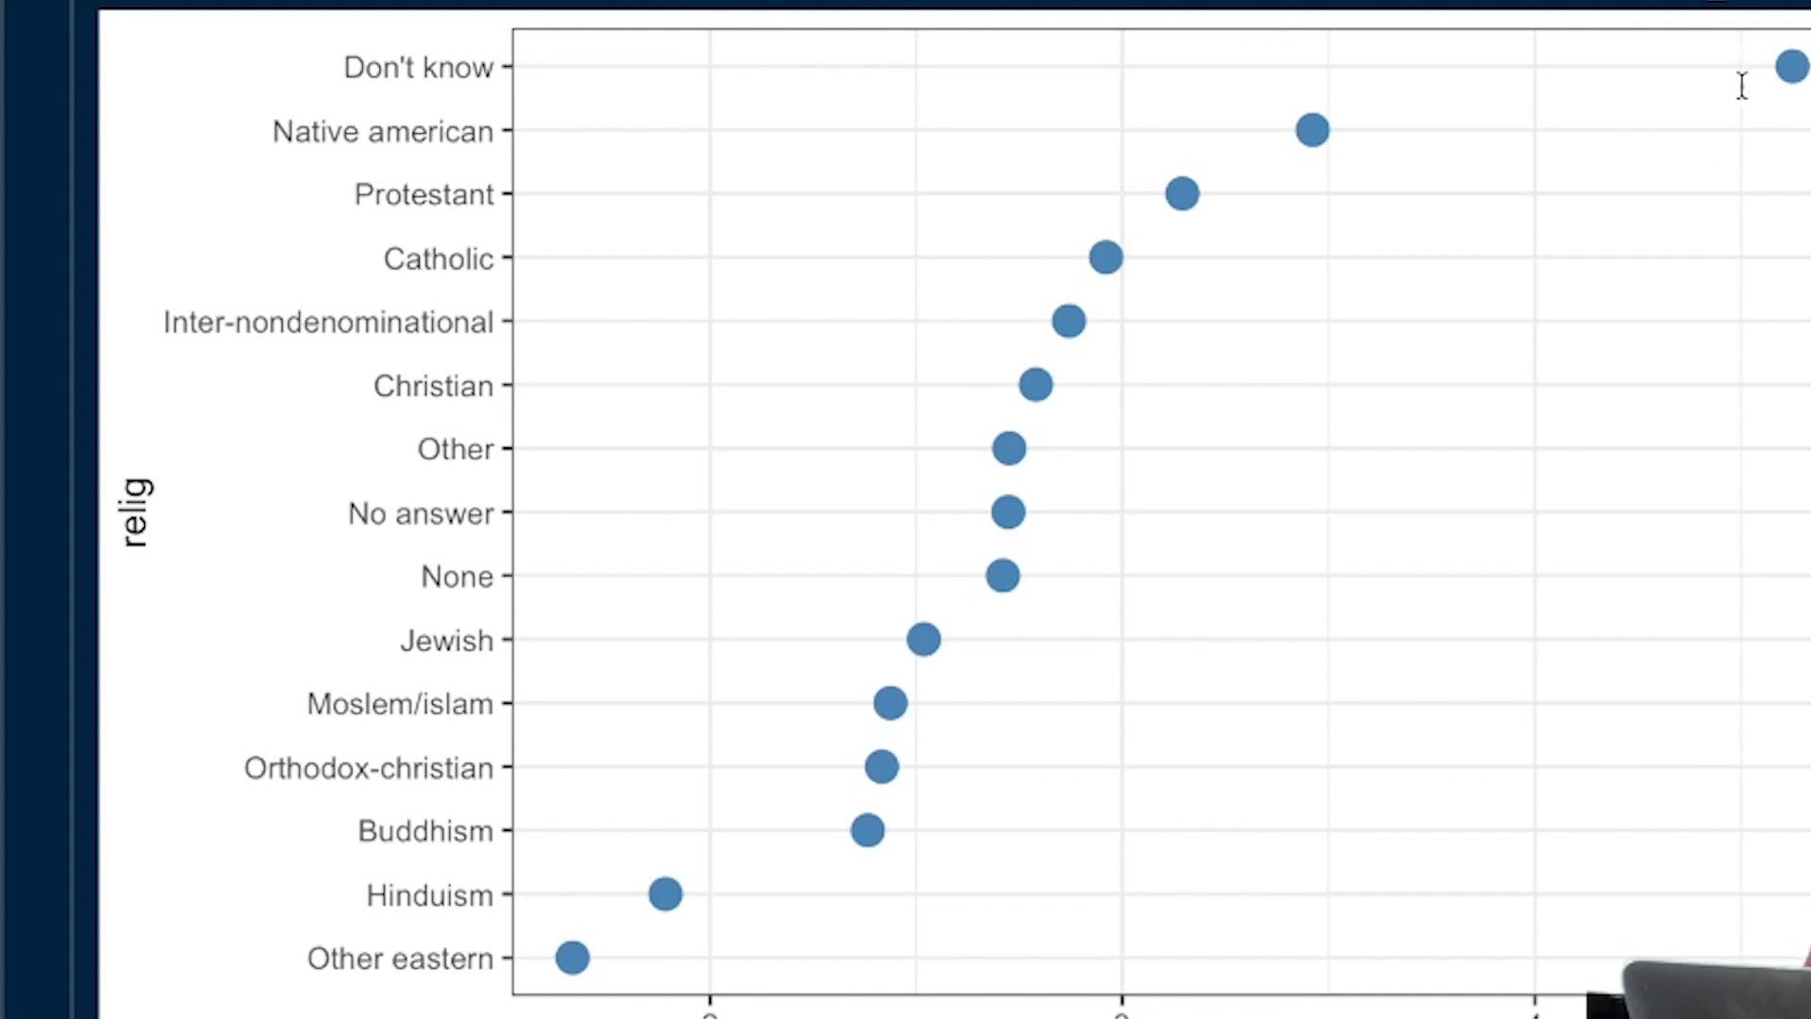
mouse_move(1013, 204)
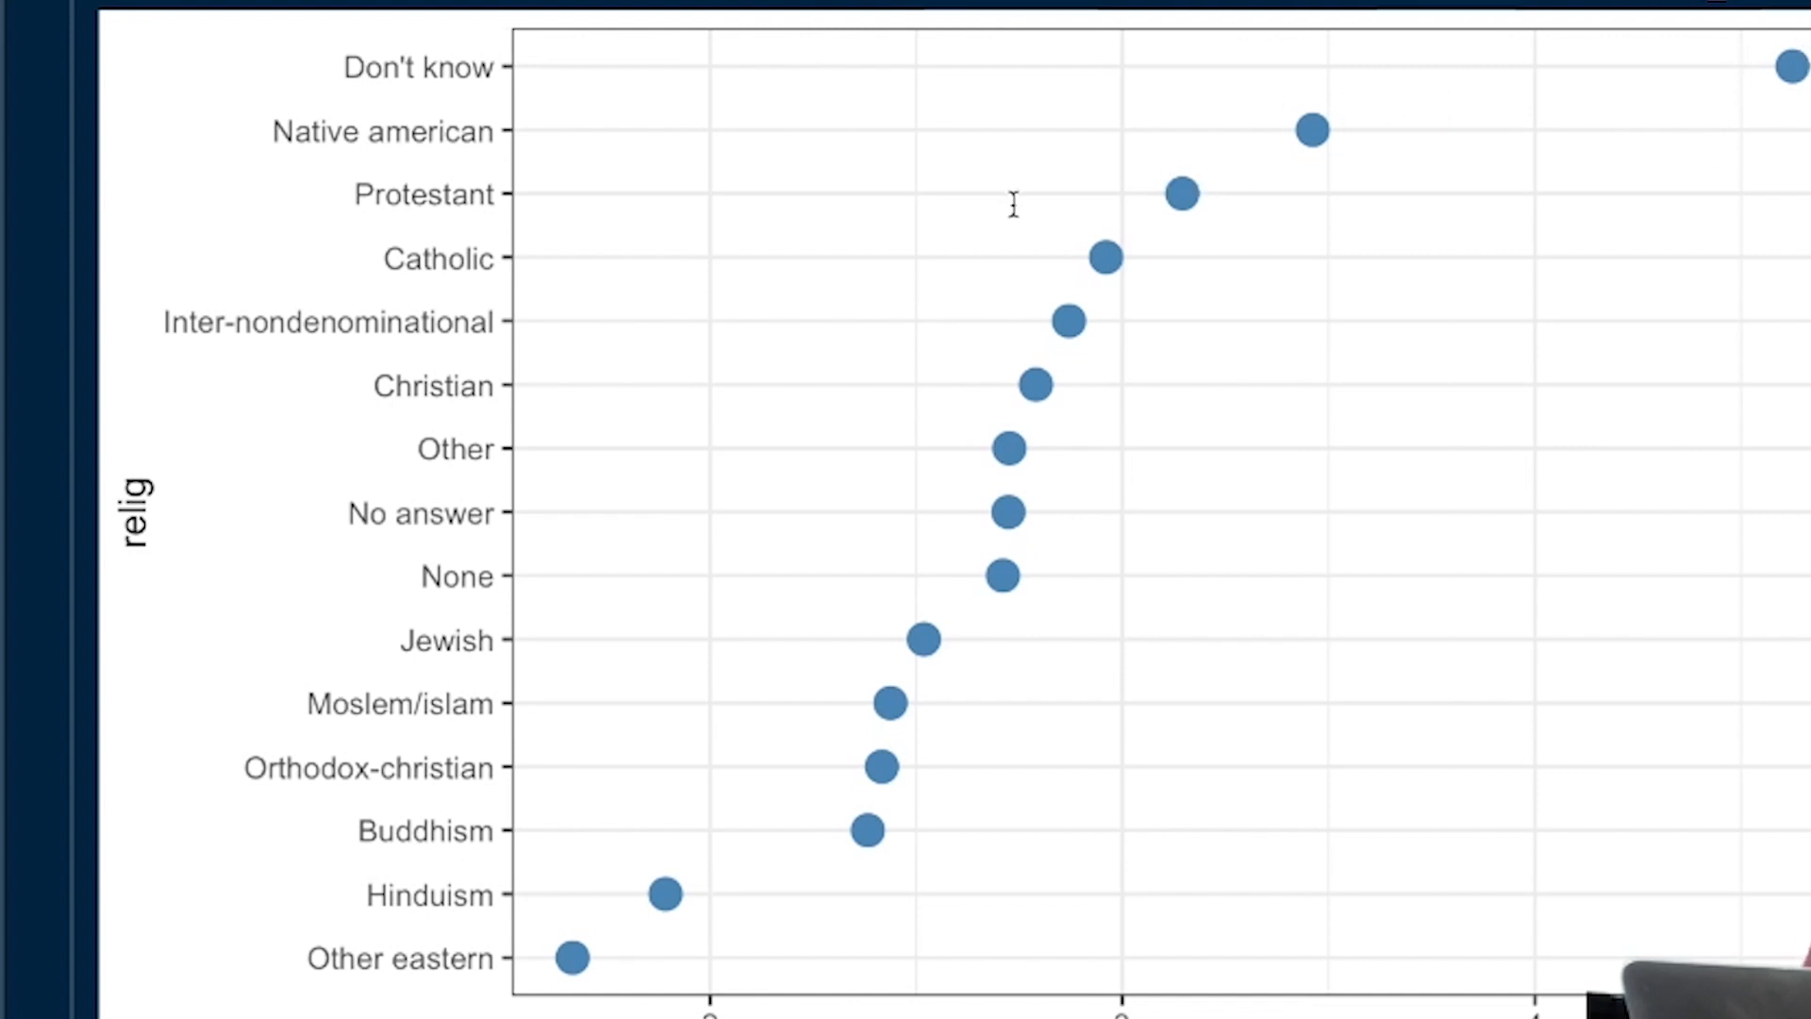
mouse_move(1067, 305)
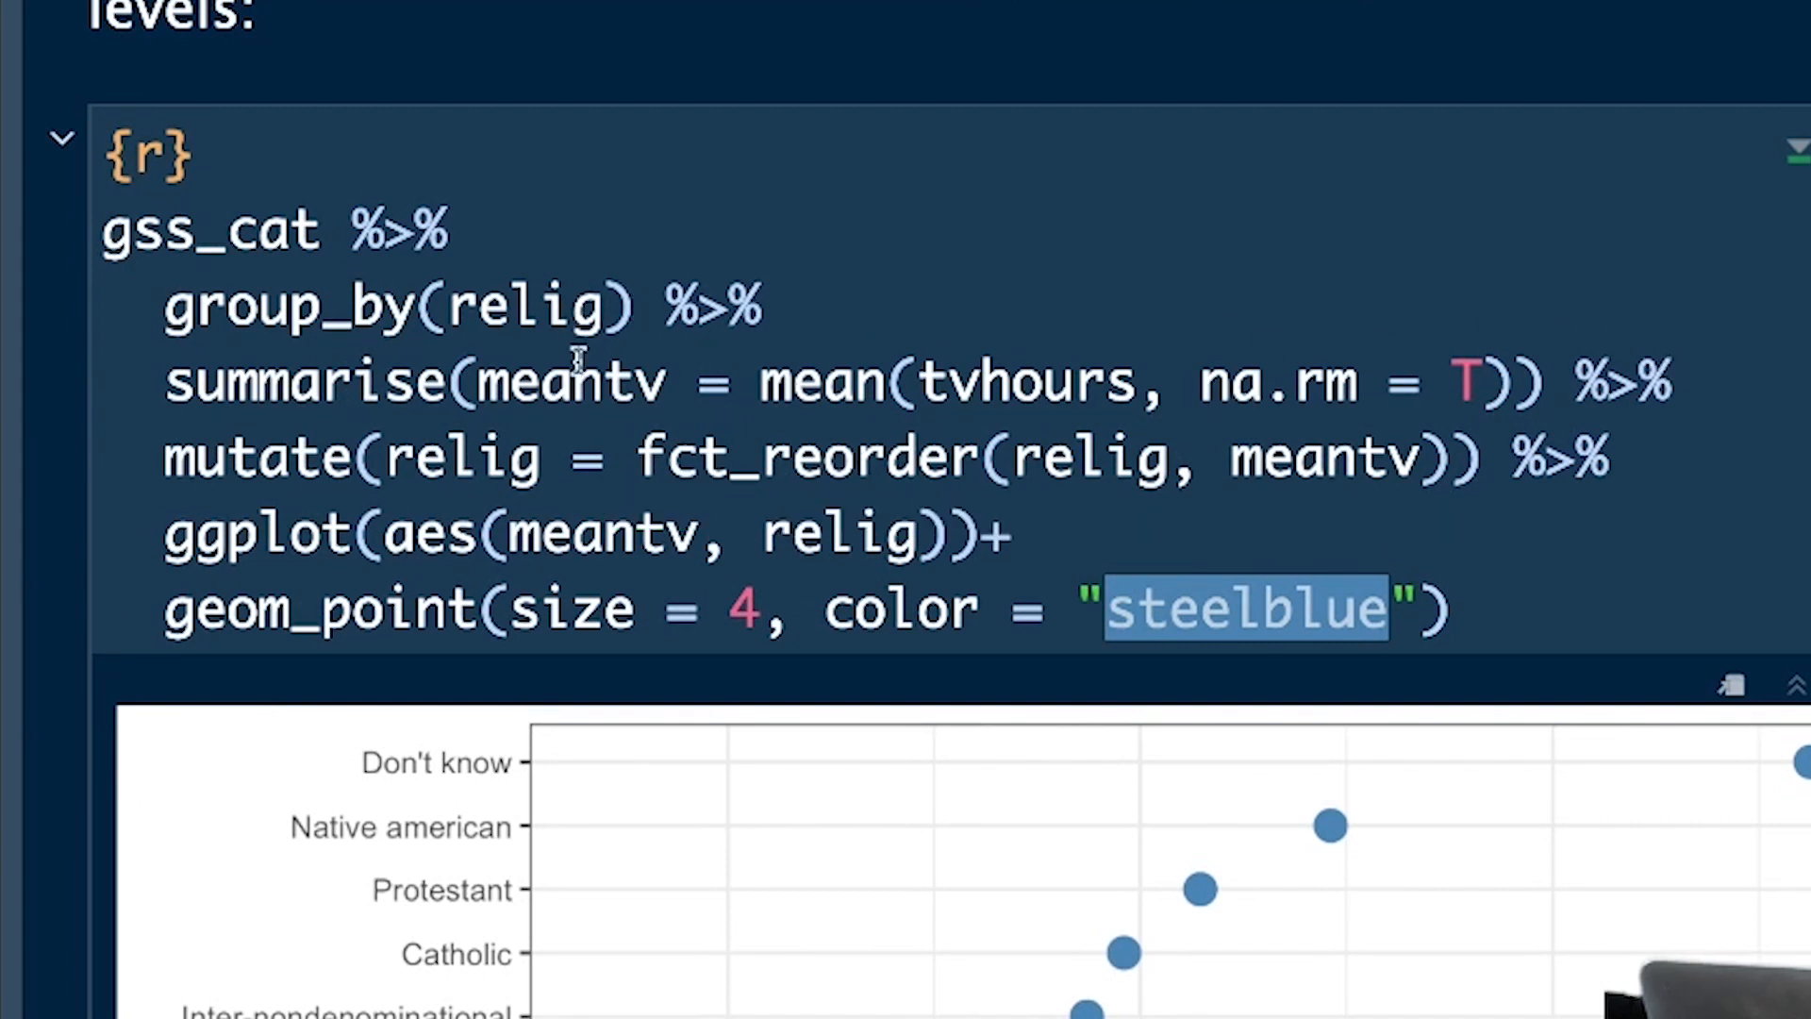
mouse_move(868, 461)
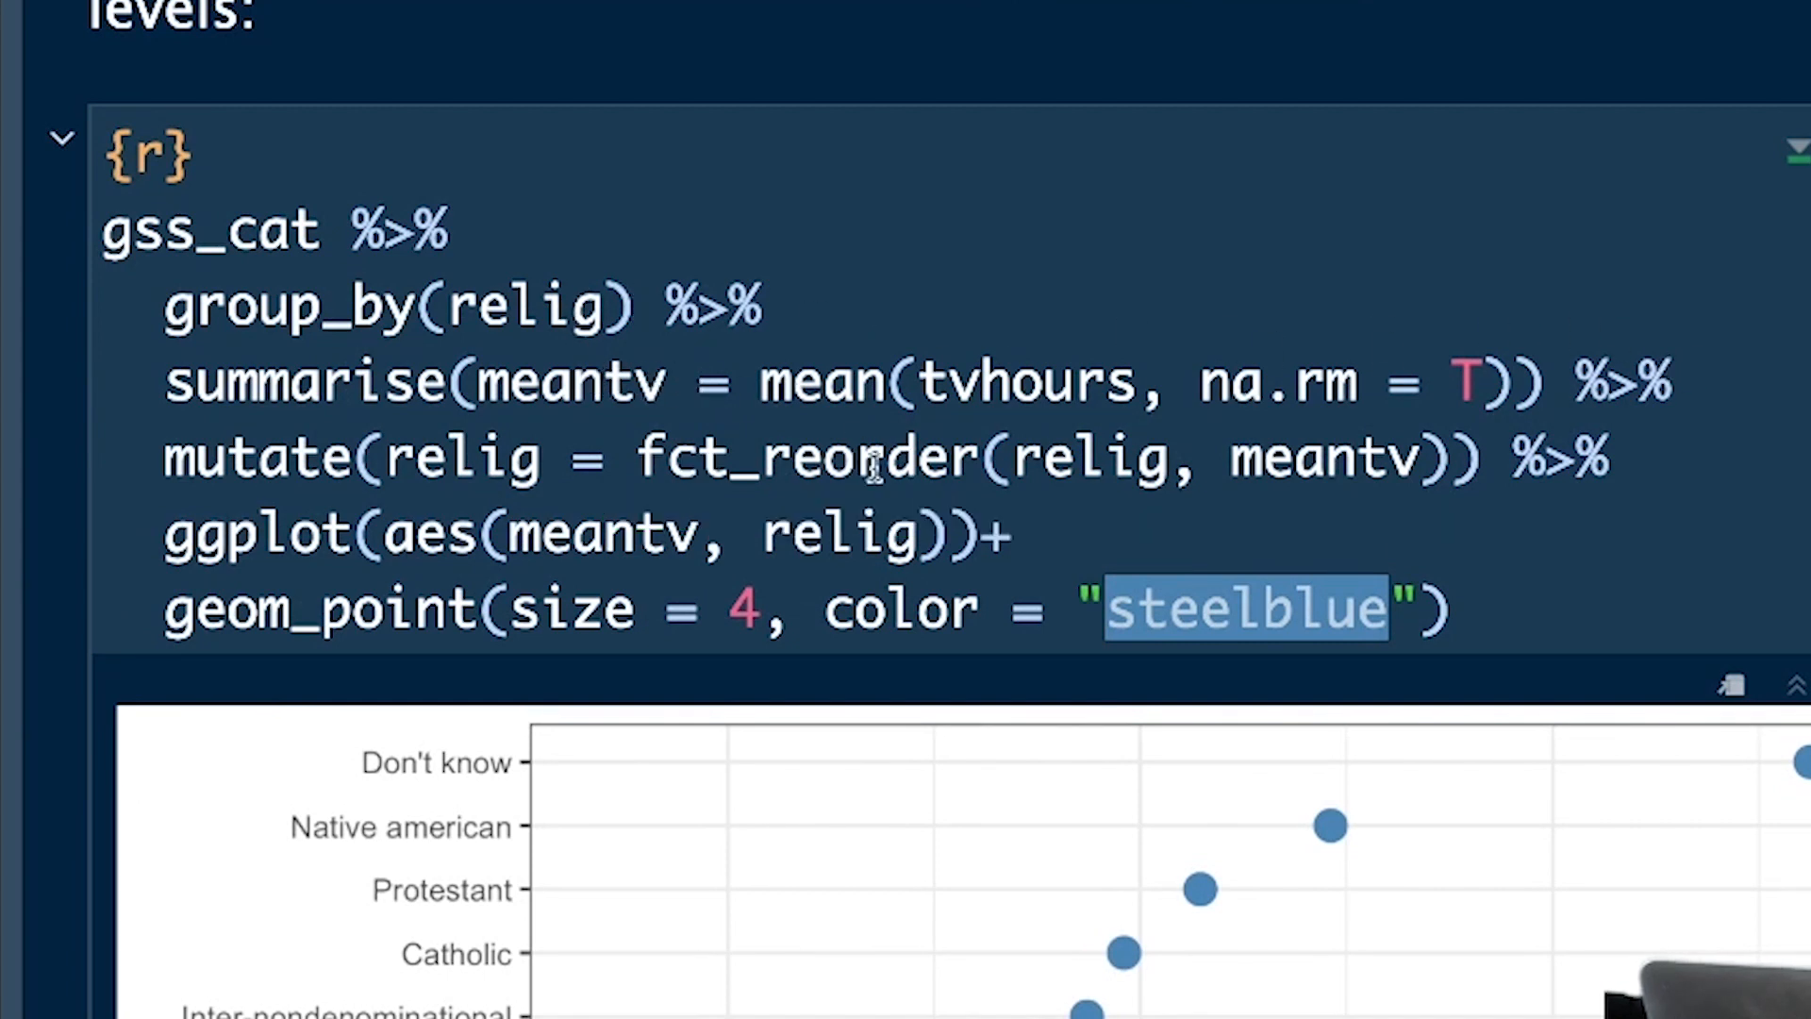
mouse_move(953, 583)
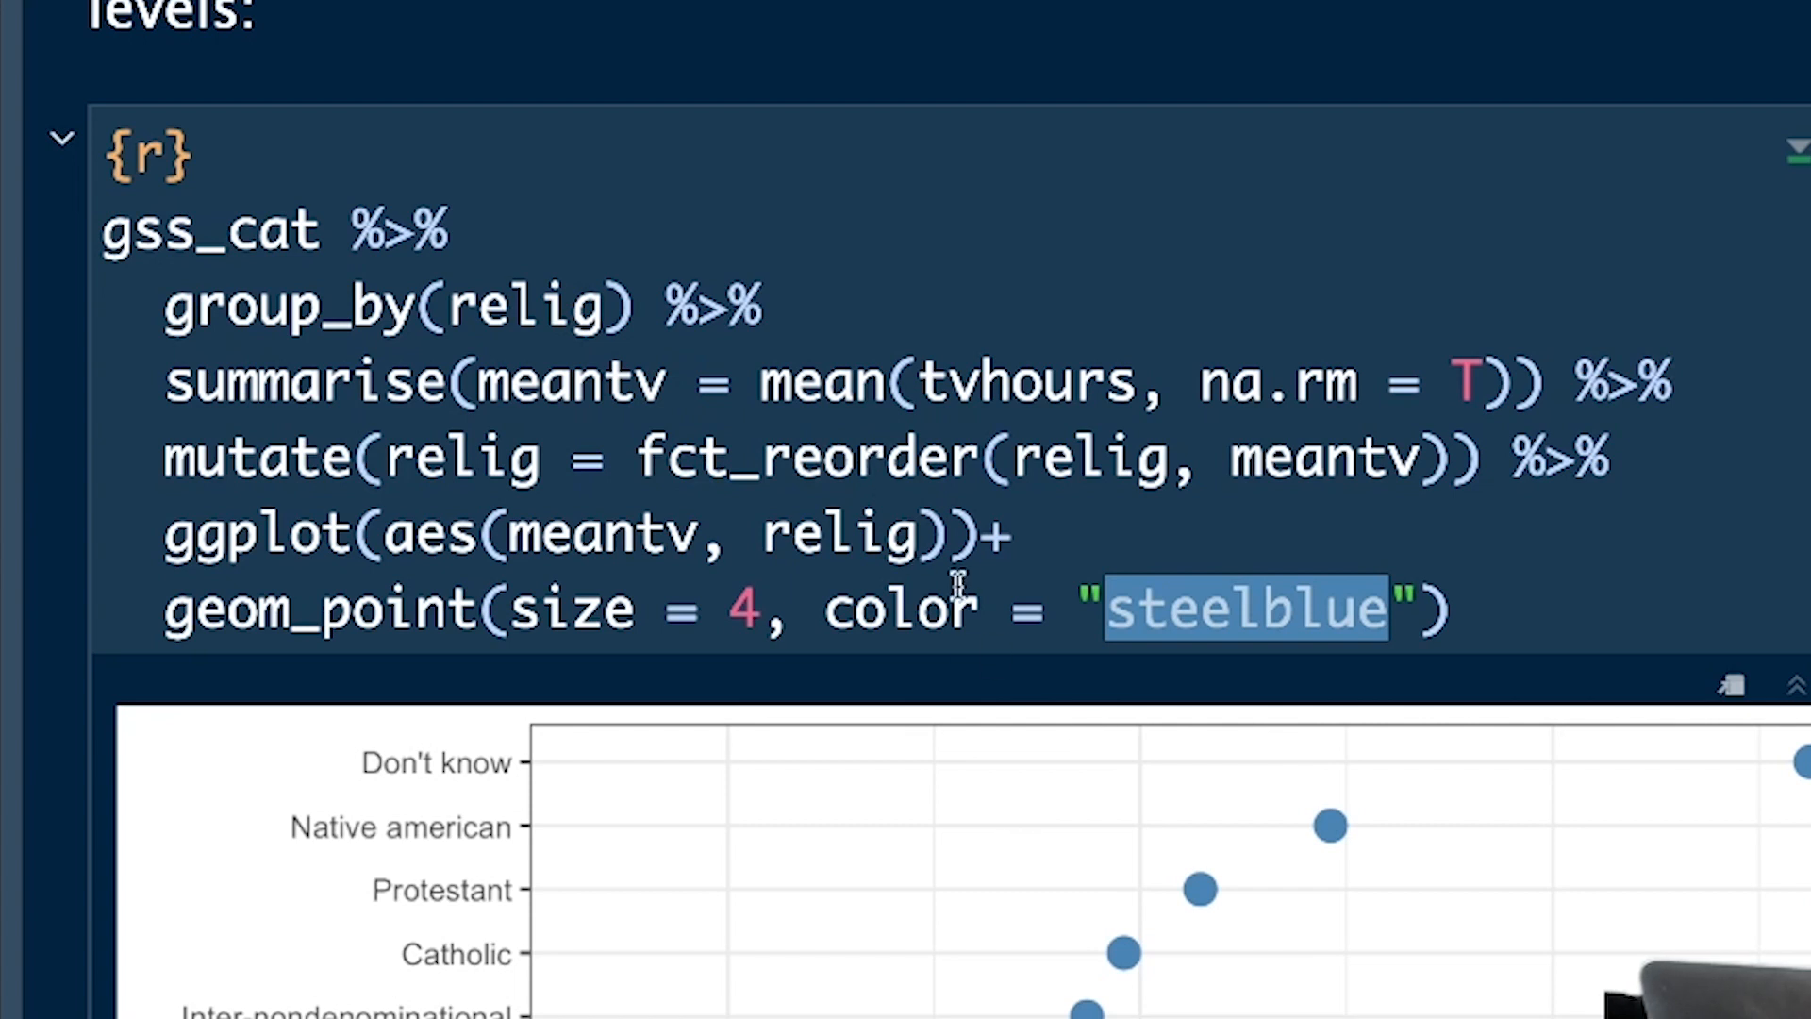
mouse_move(485, 370)
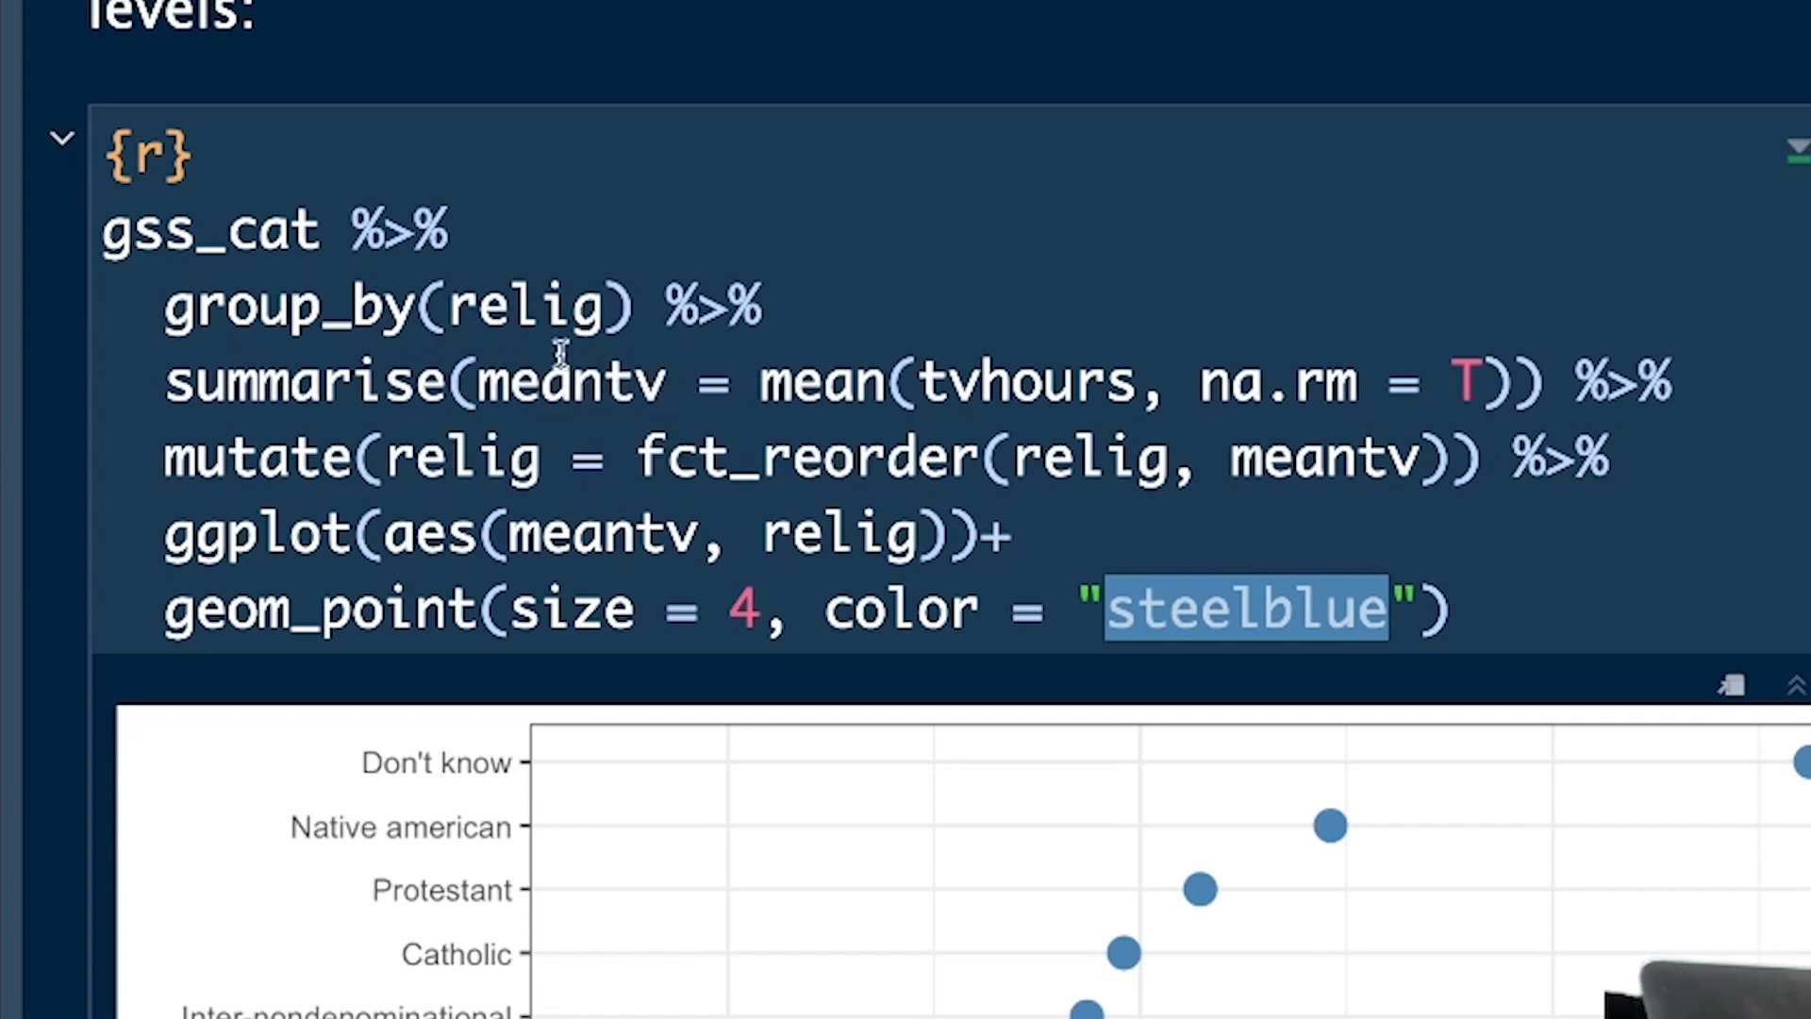
mouse_move(854, 353)
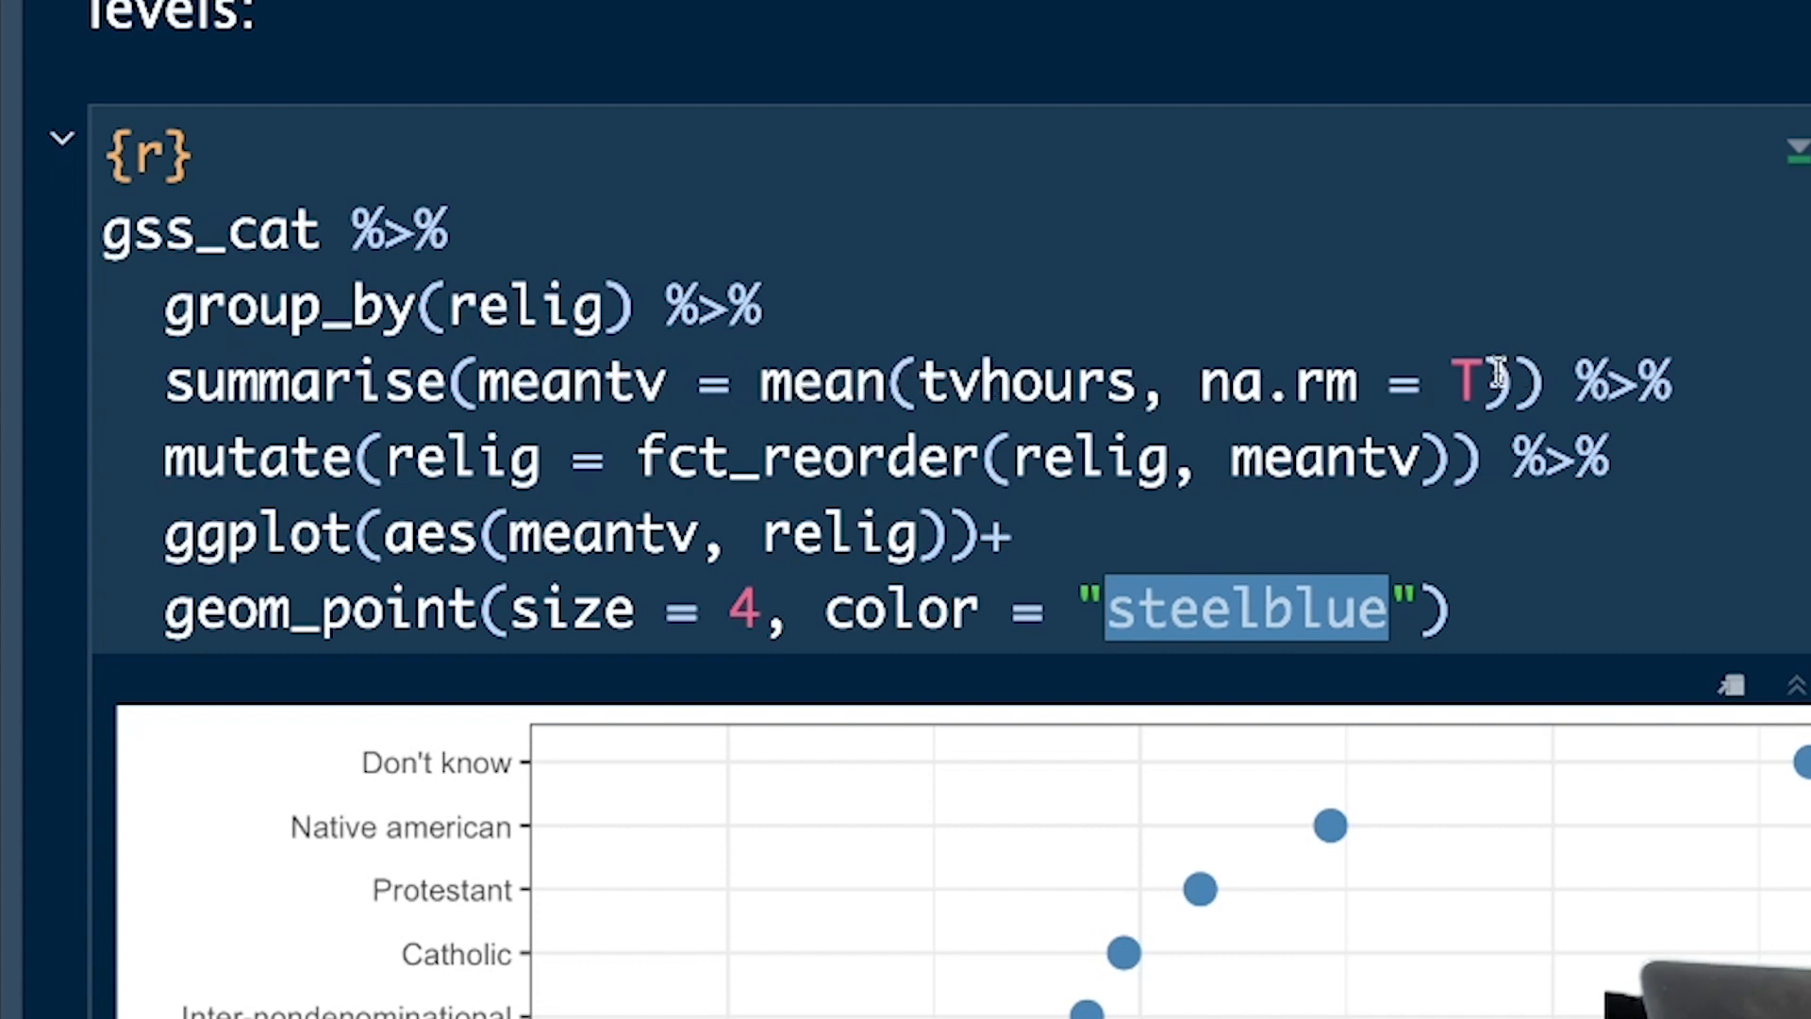
mouse_move(1356, 376)
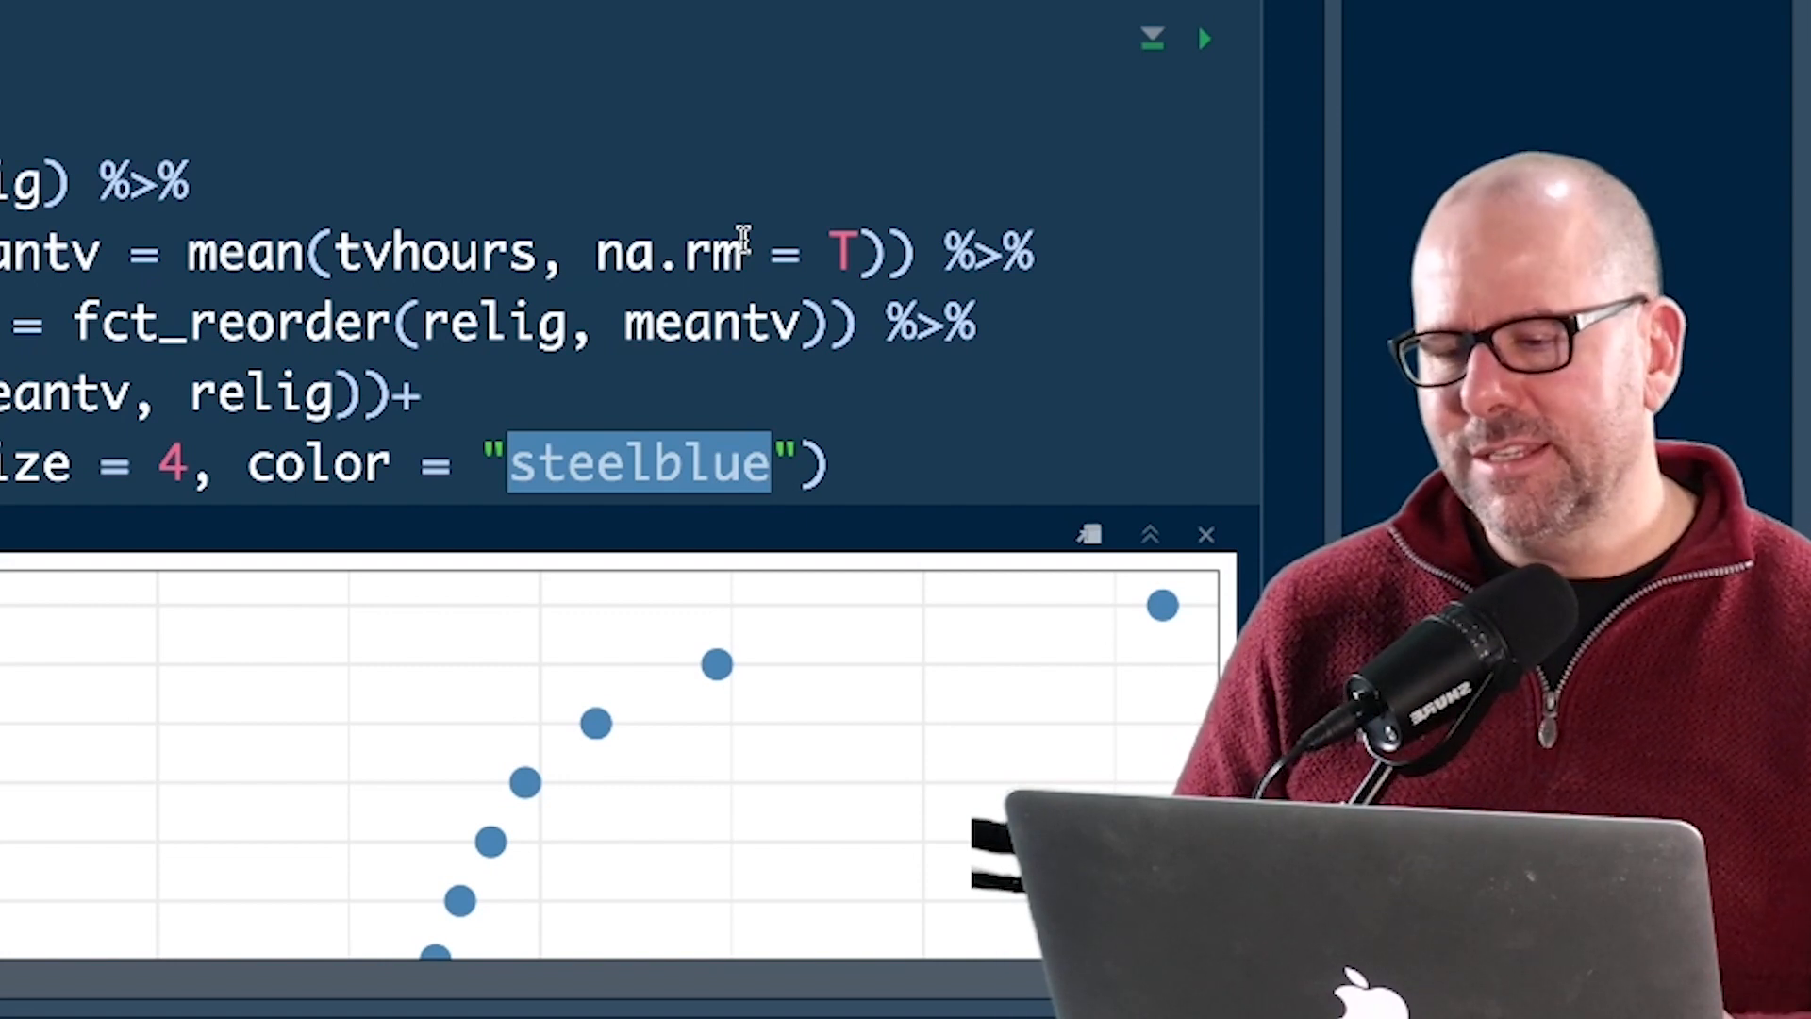
scroll("down", 3)
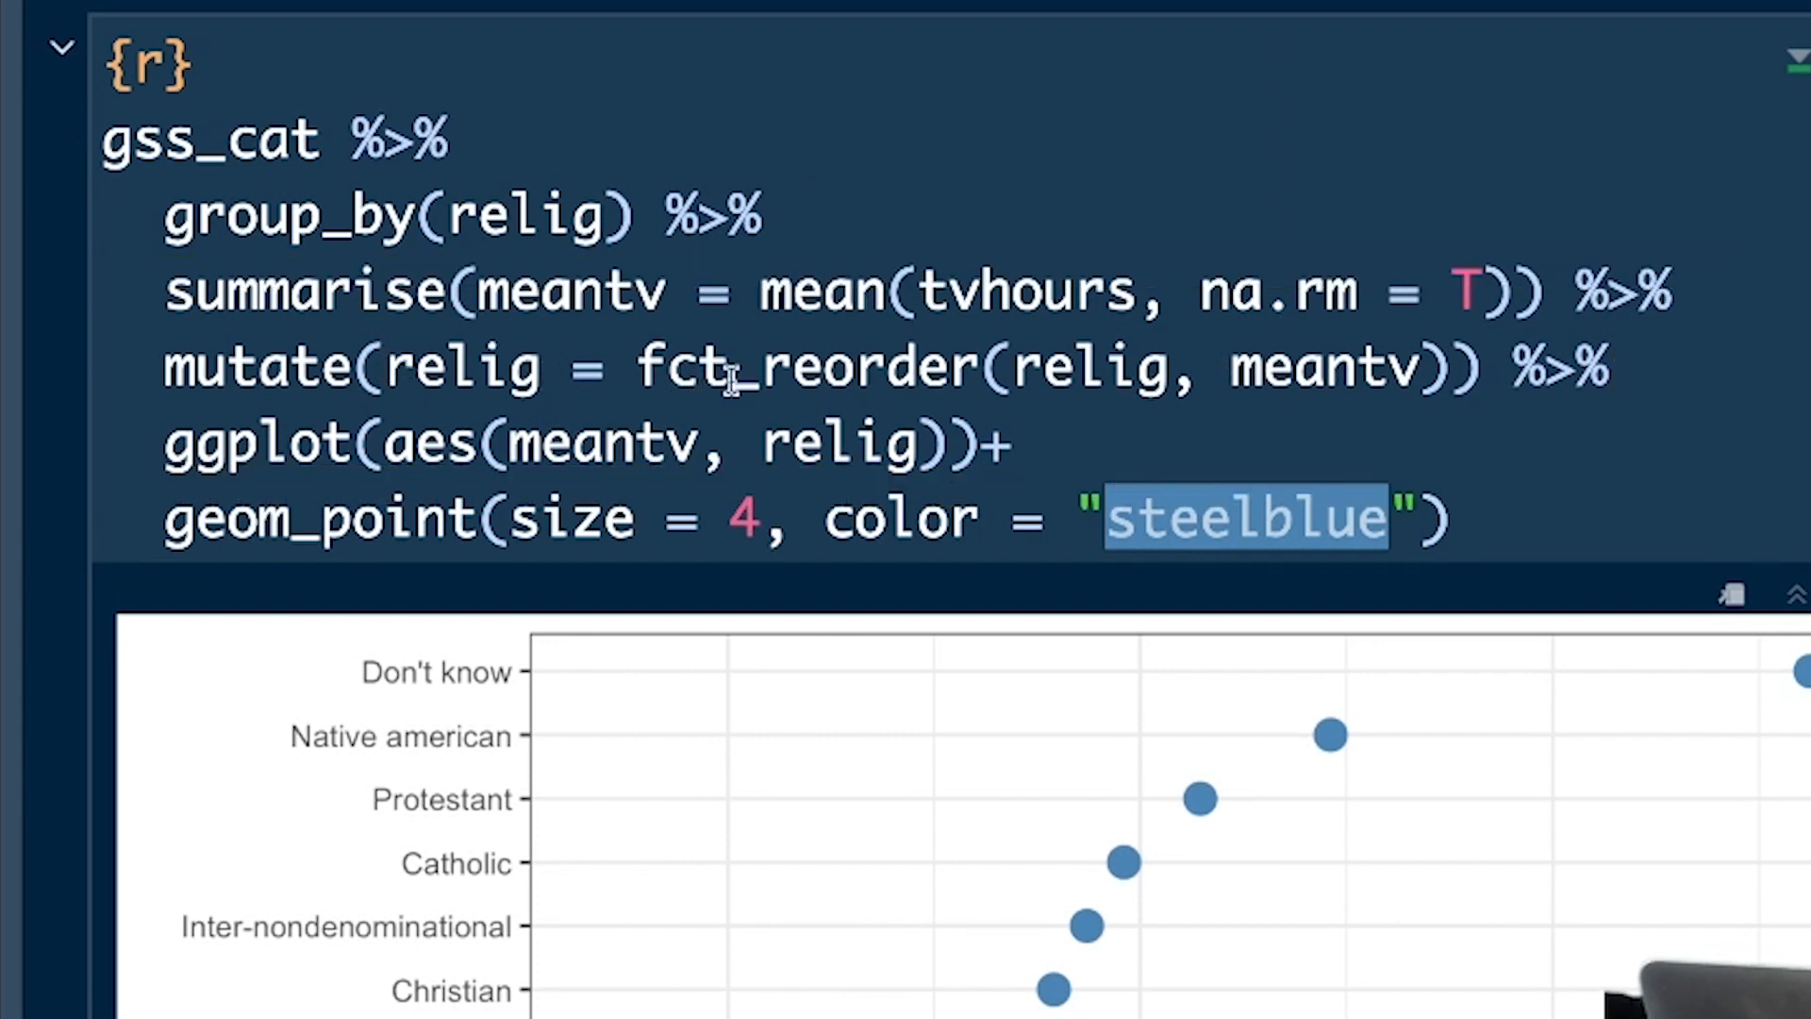
mouse_move(1126, 392)
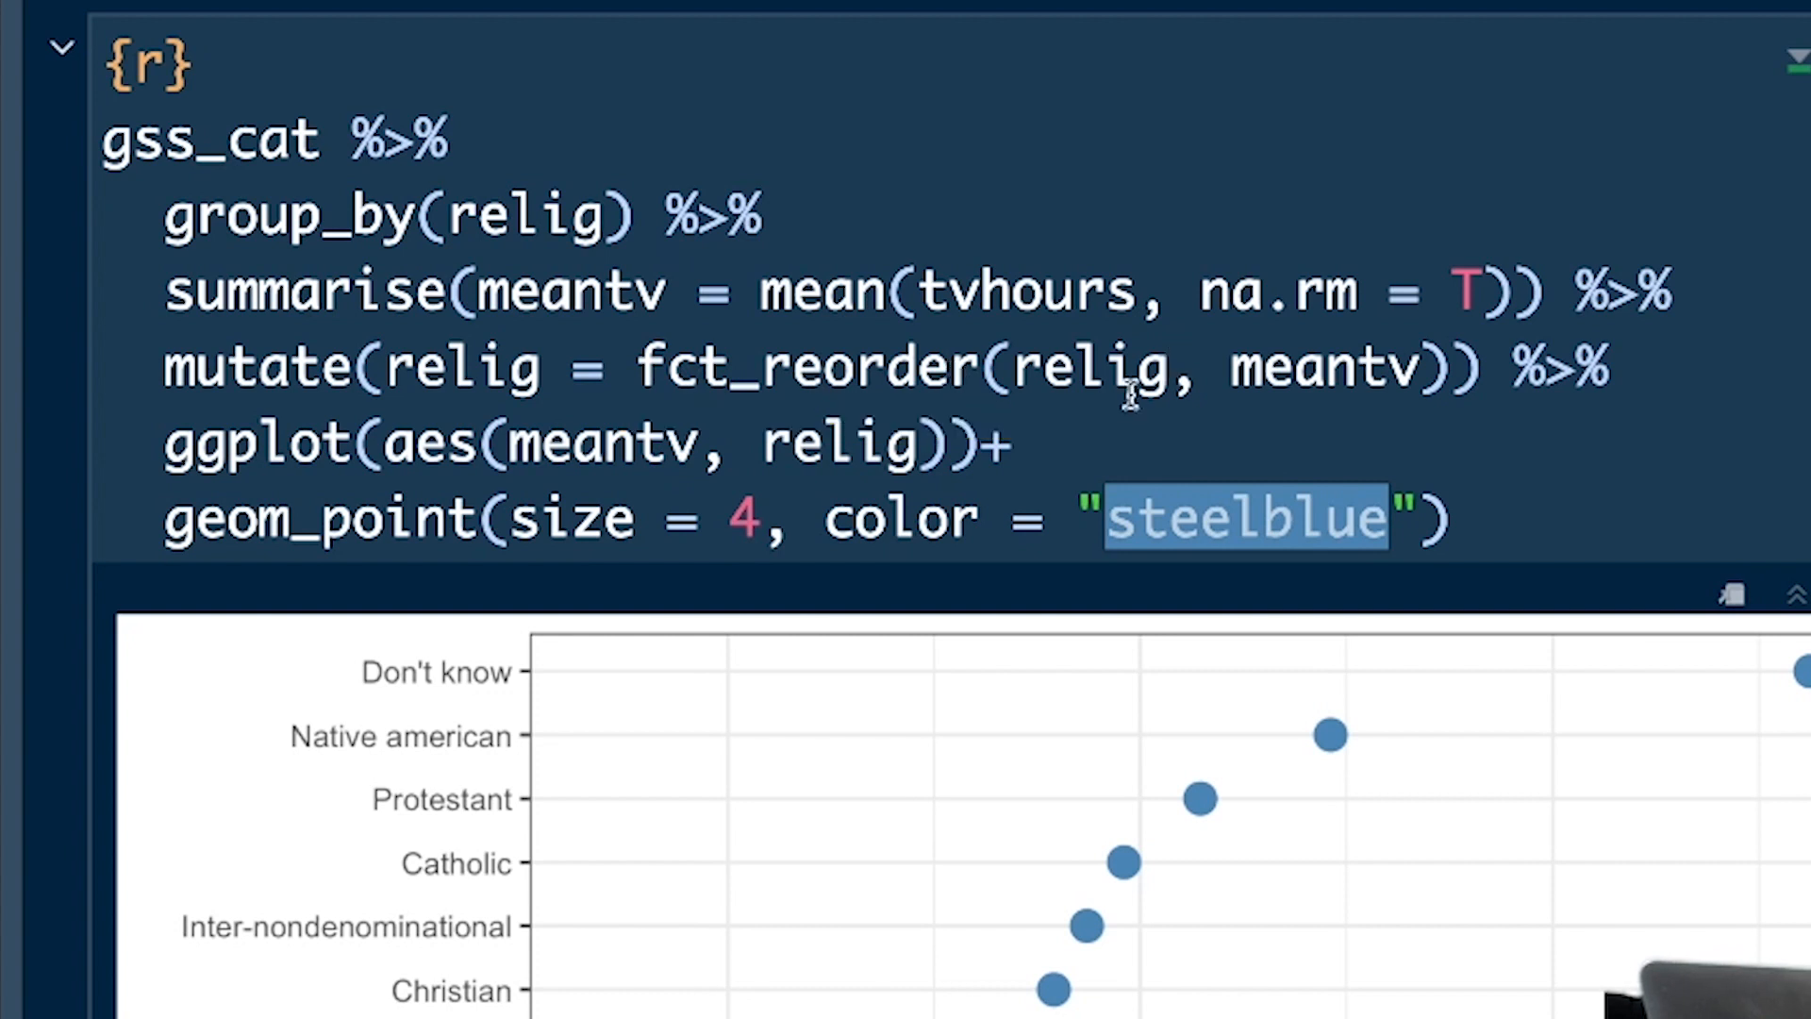
mouse_move(1160, 393)
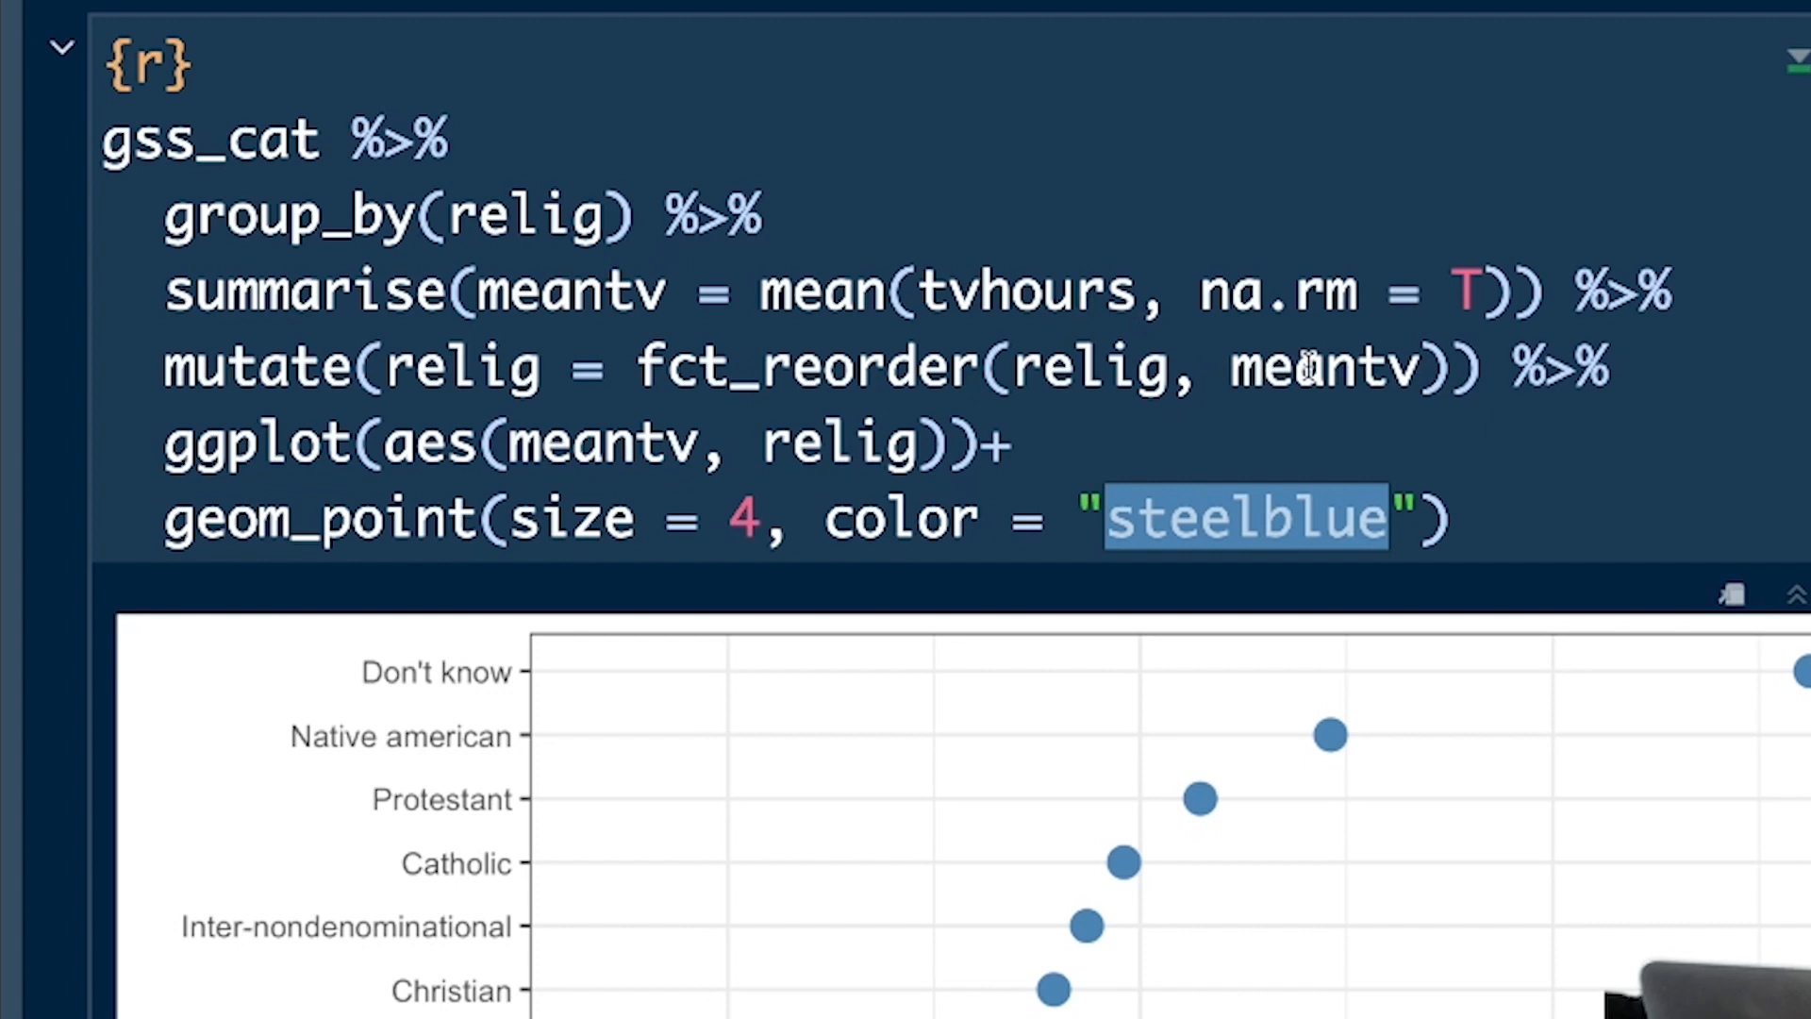
scroll("down", 3)
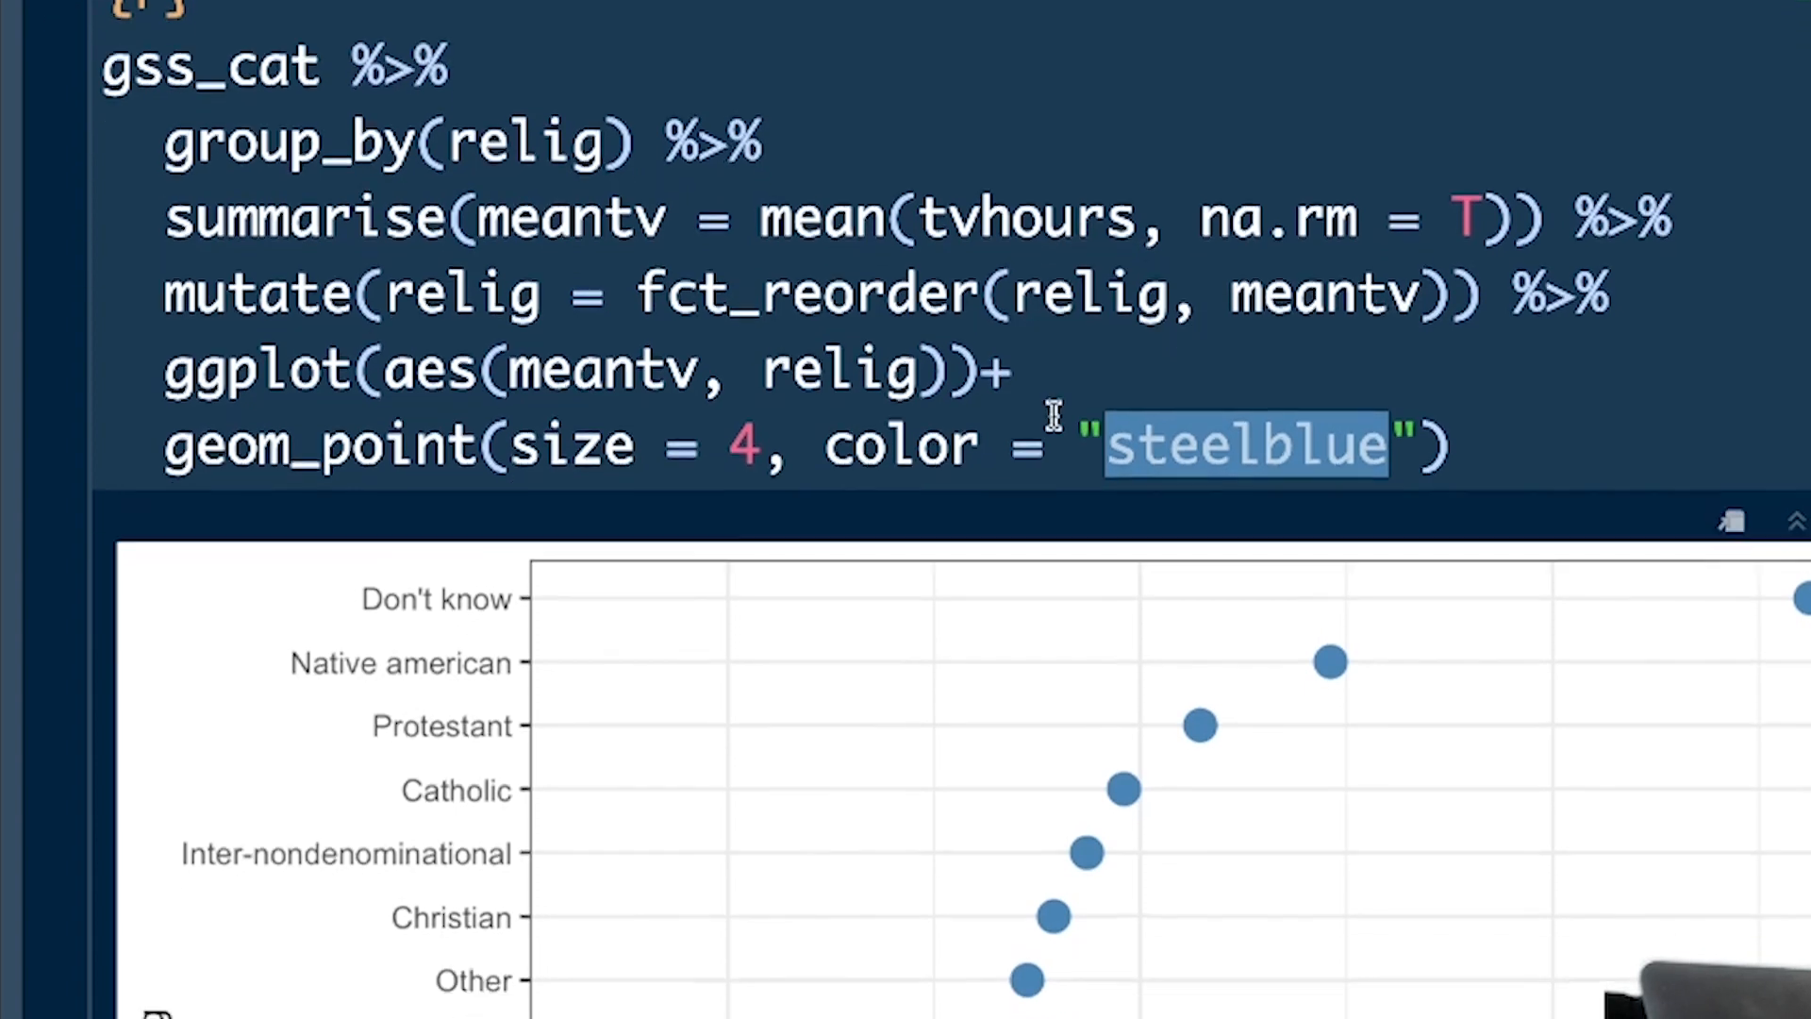
scroll("down", 3)
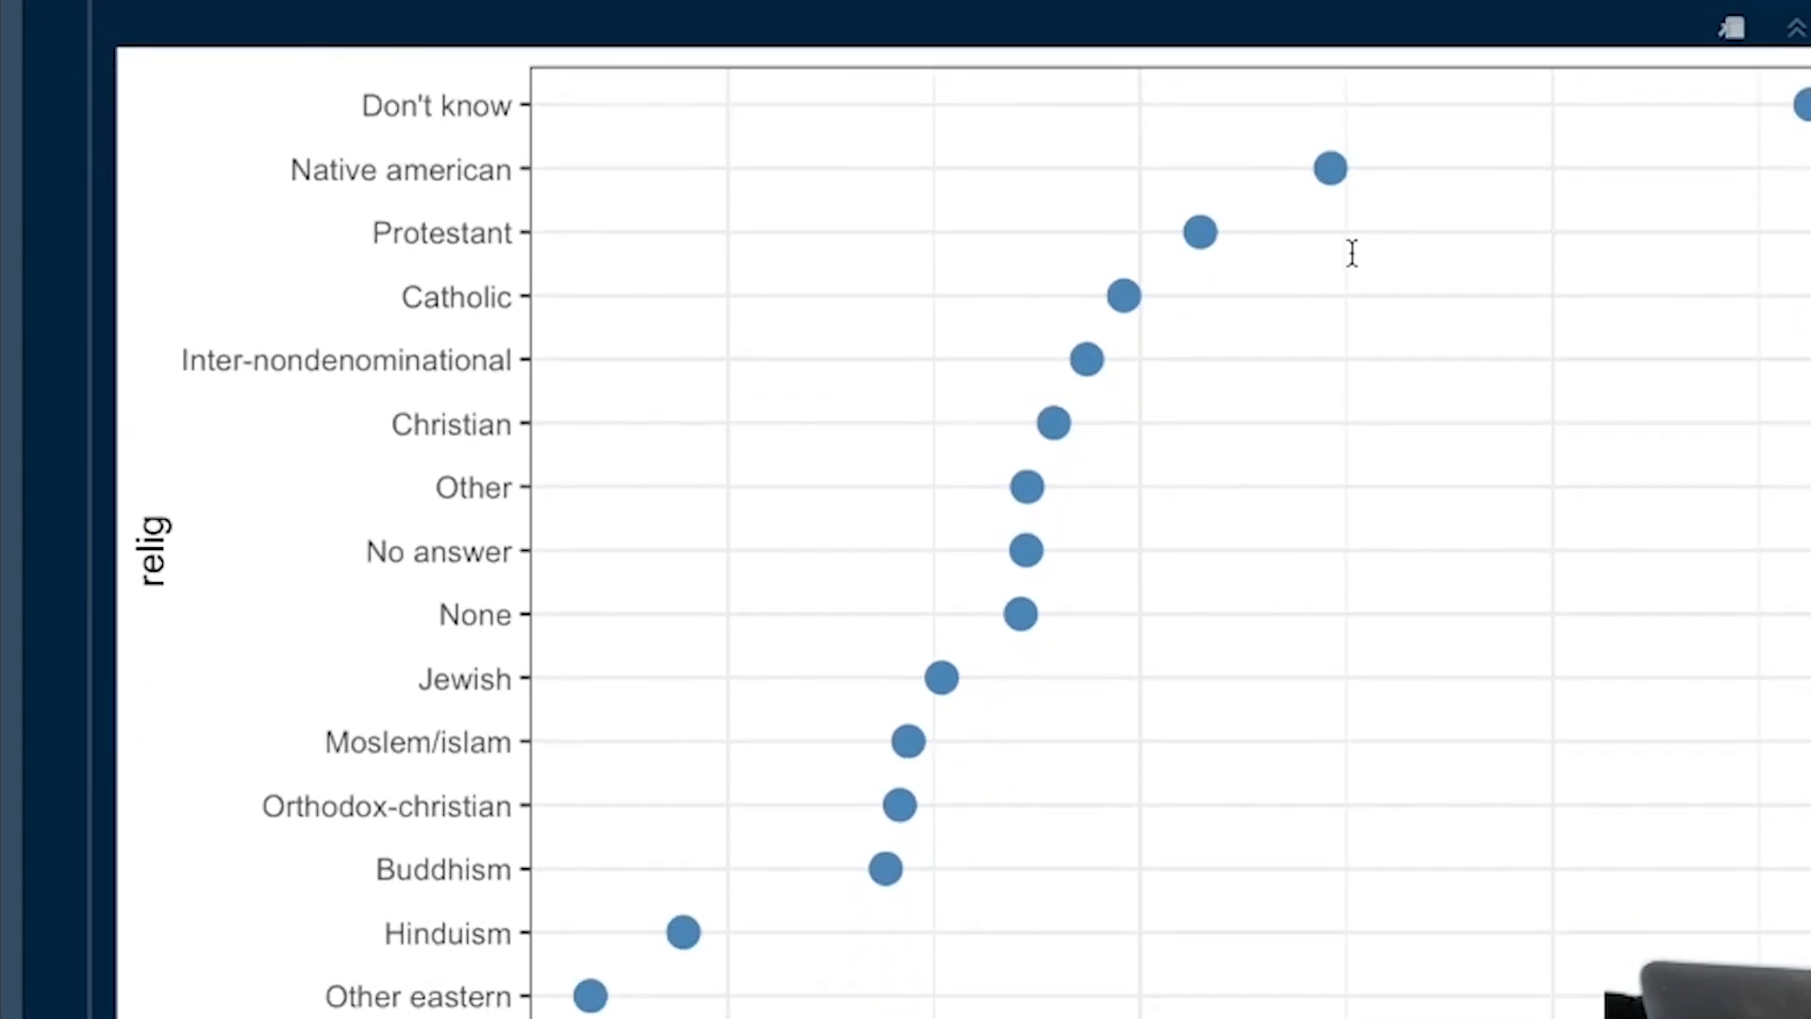
scroll("down", 3)
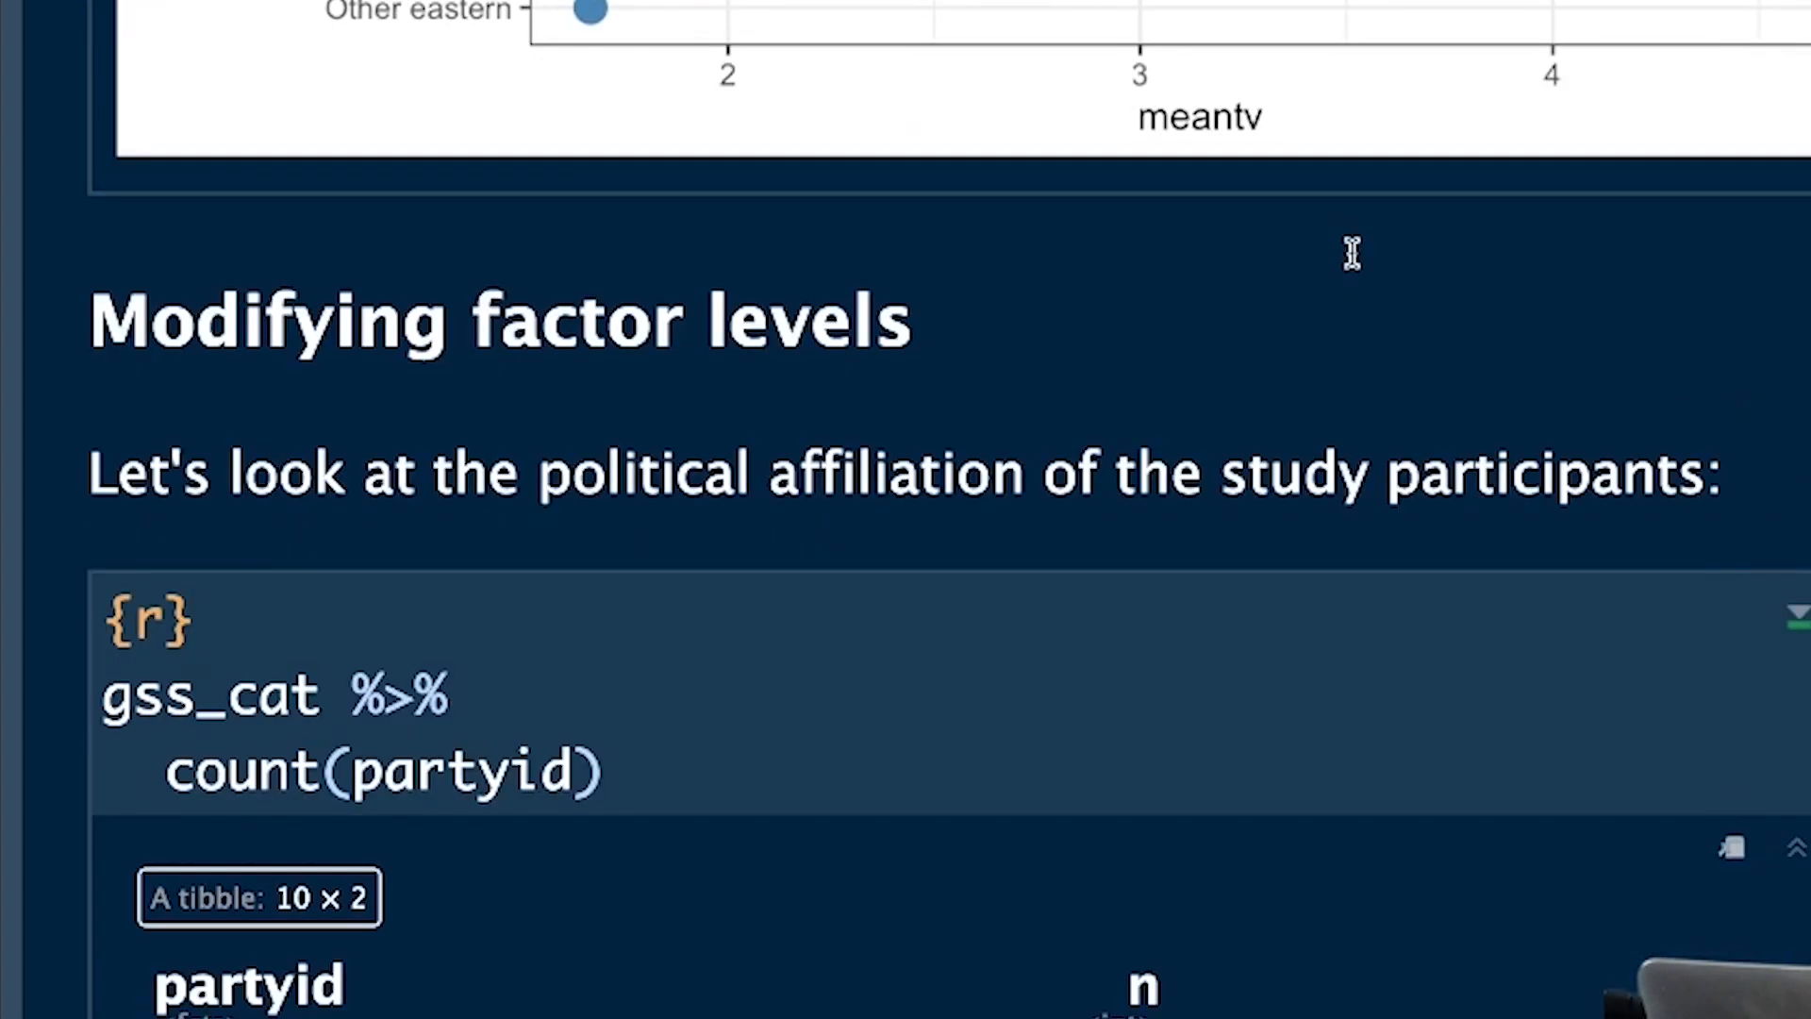
scroll("down", 3)
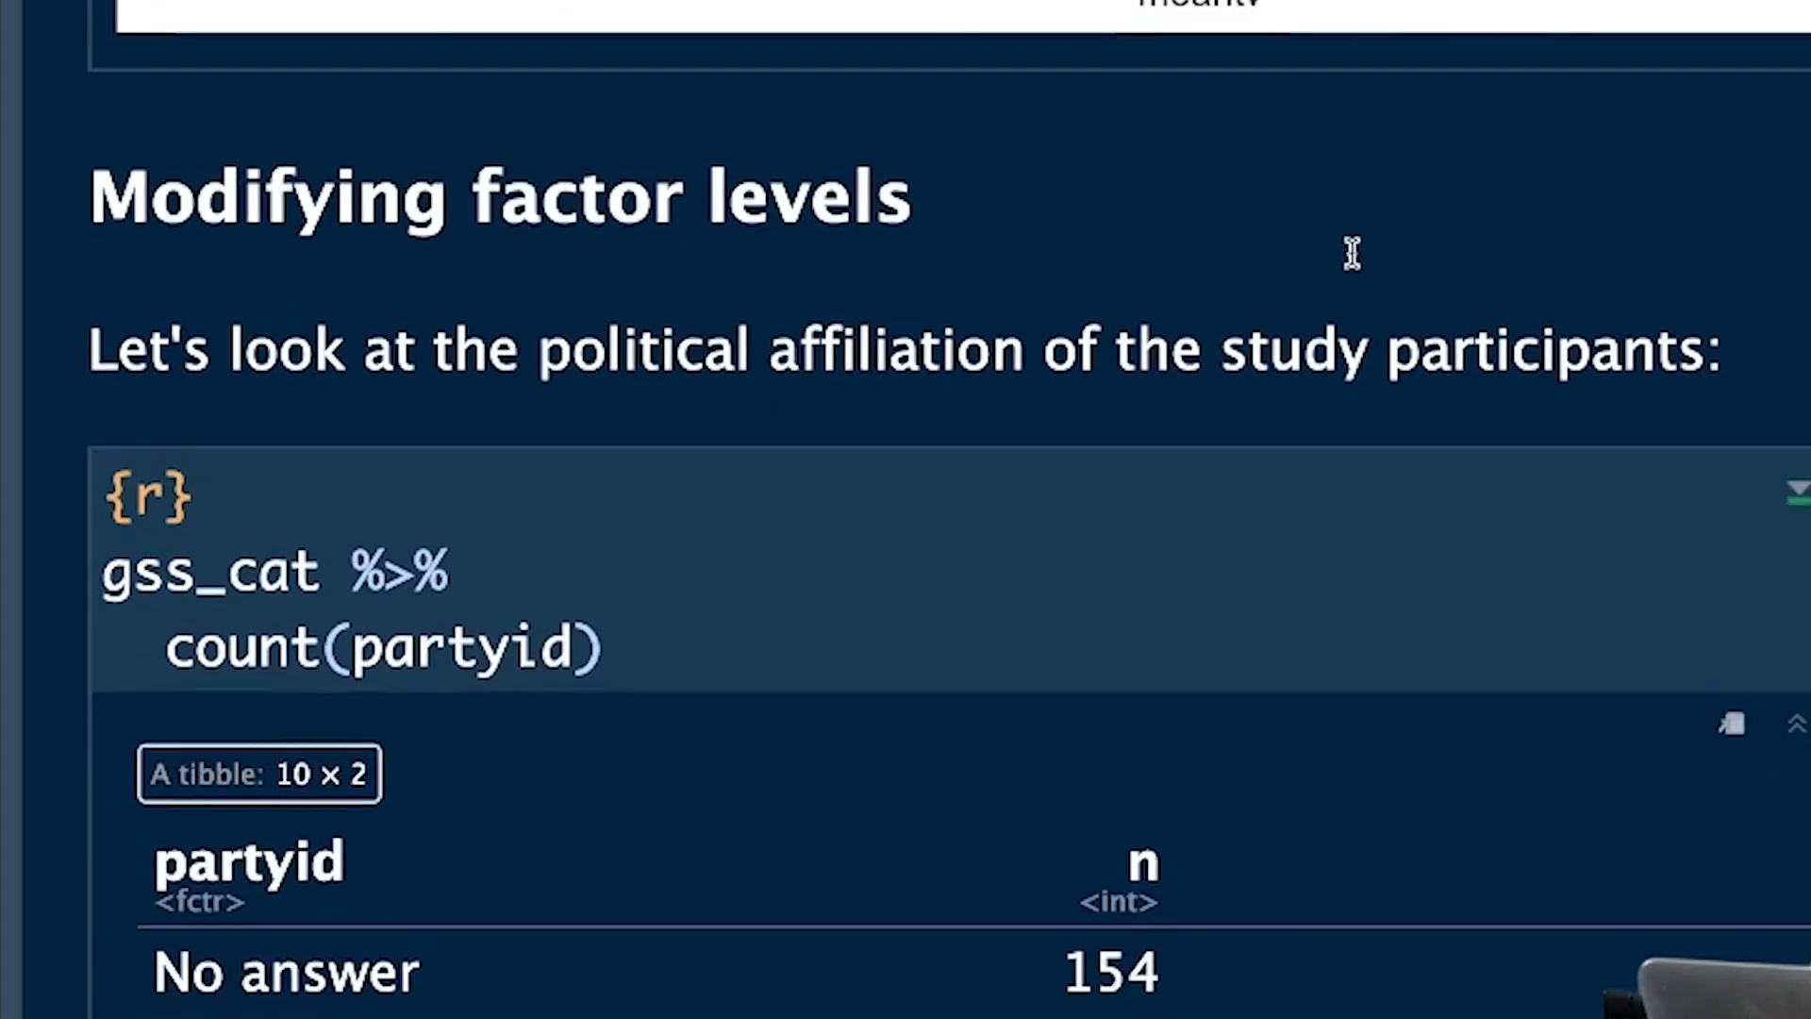
scroll("down", 3)
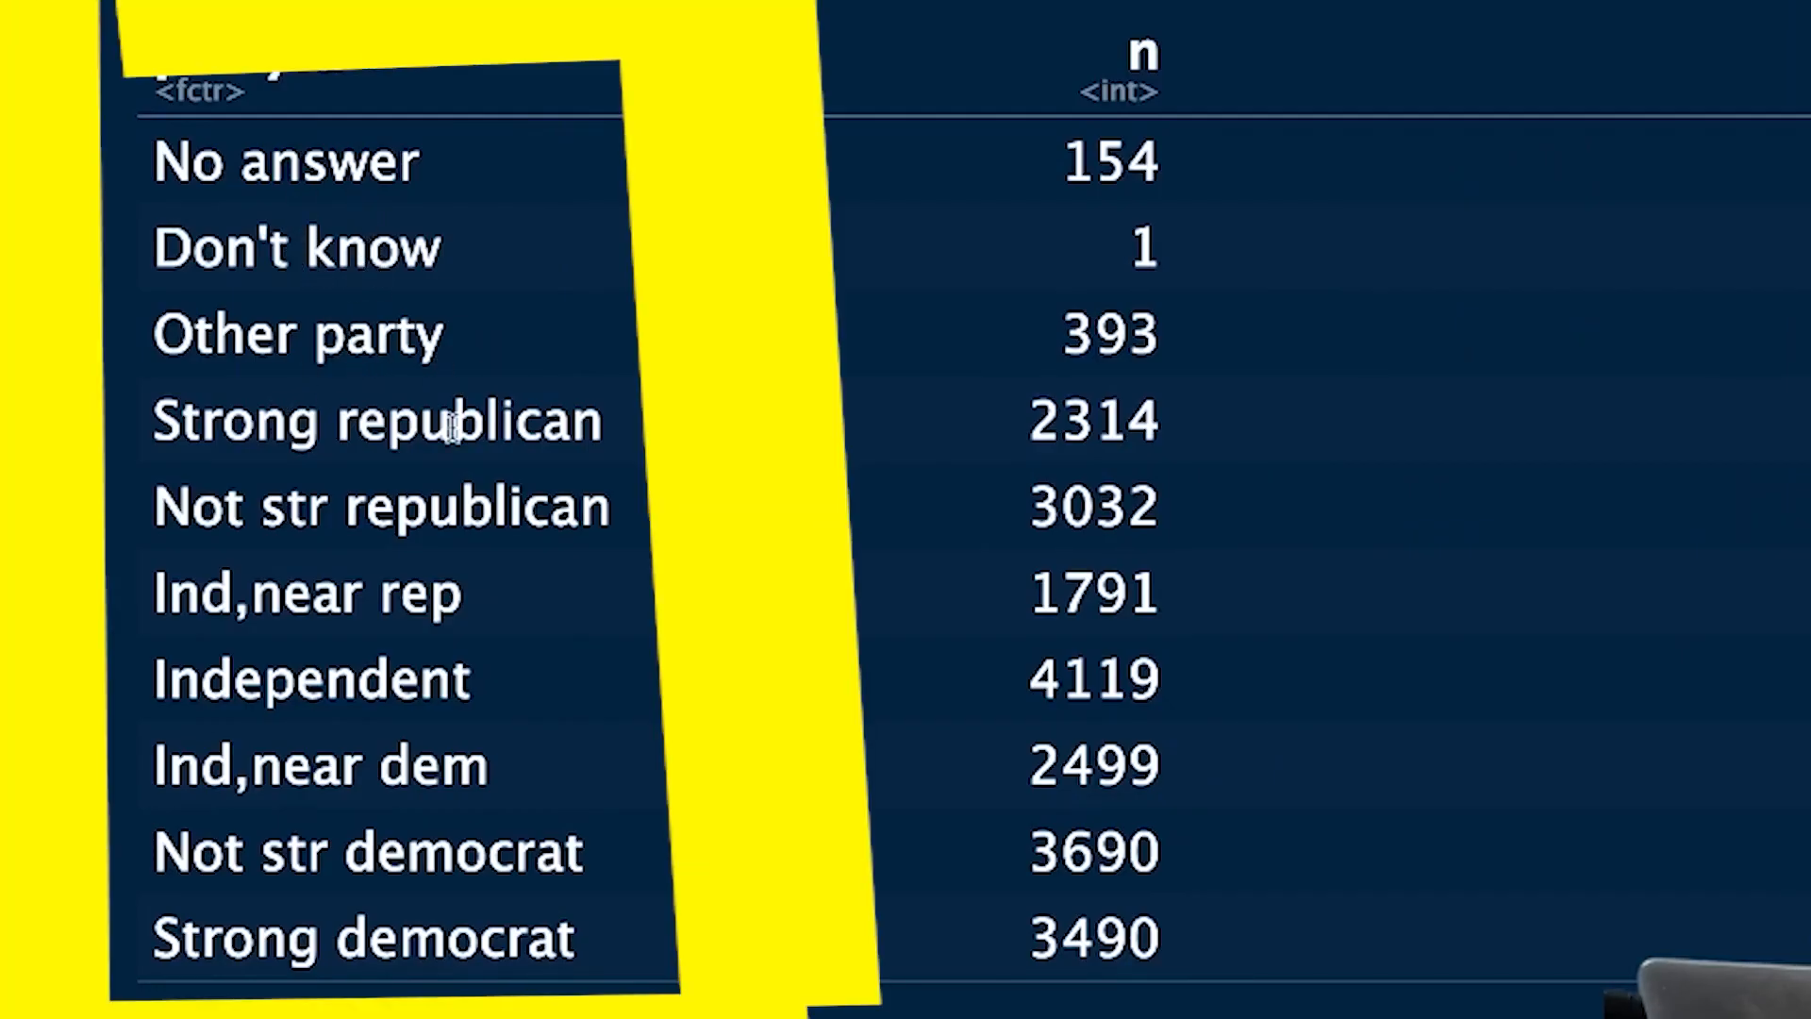
mouse_move(260, 595)
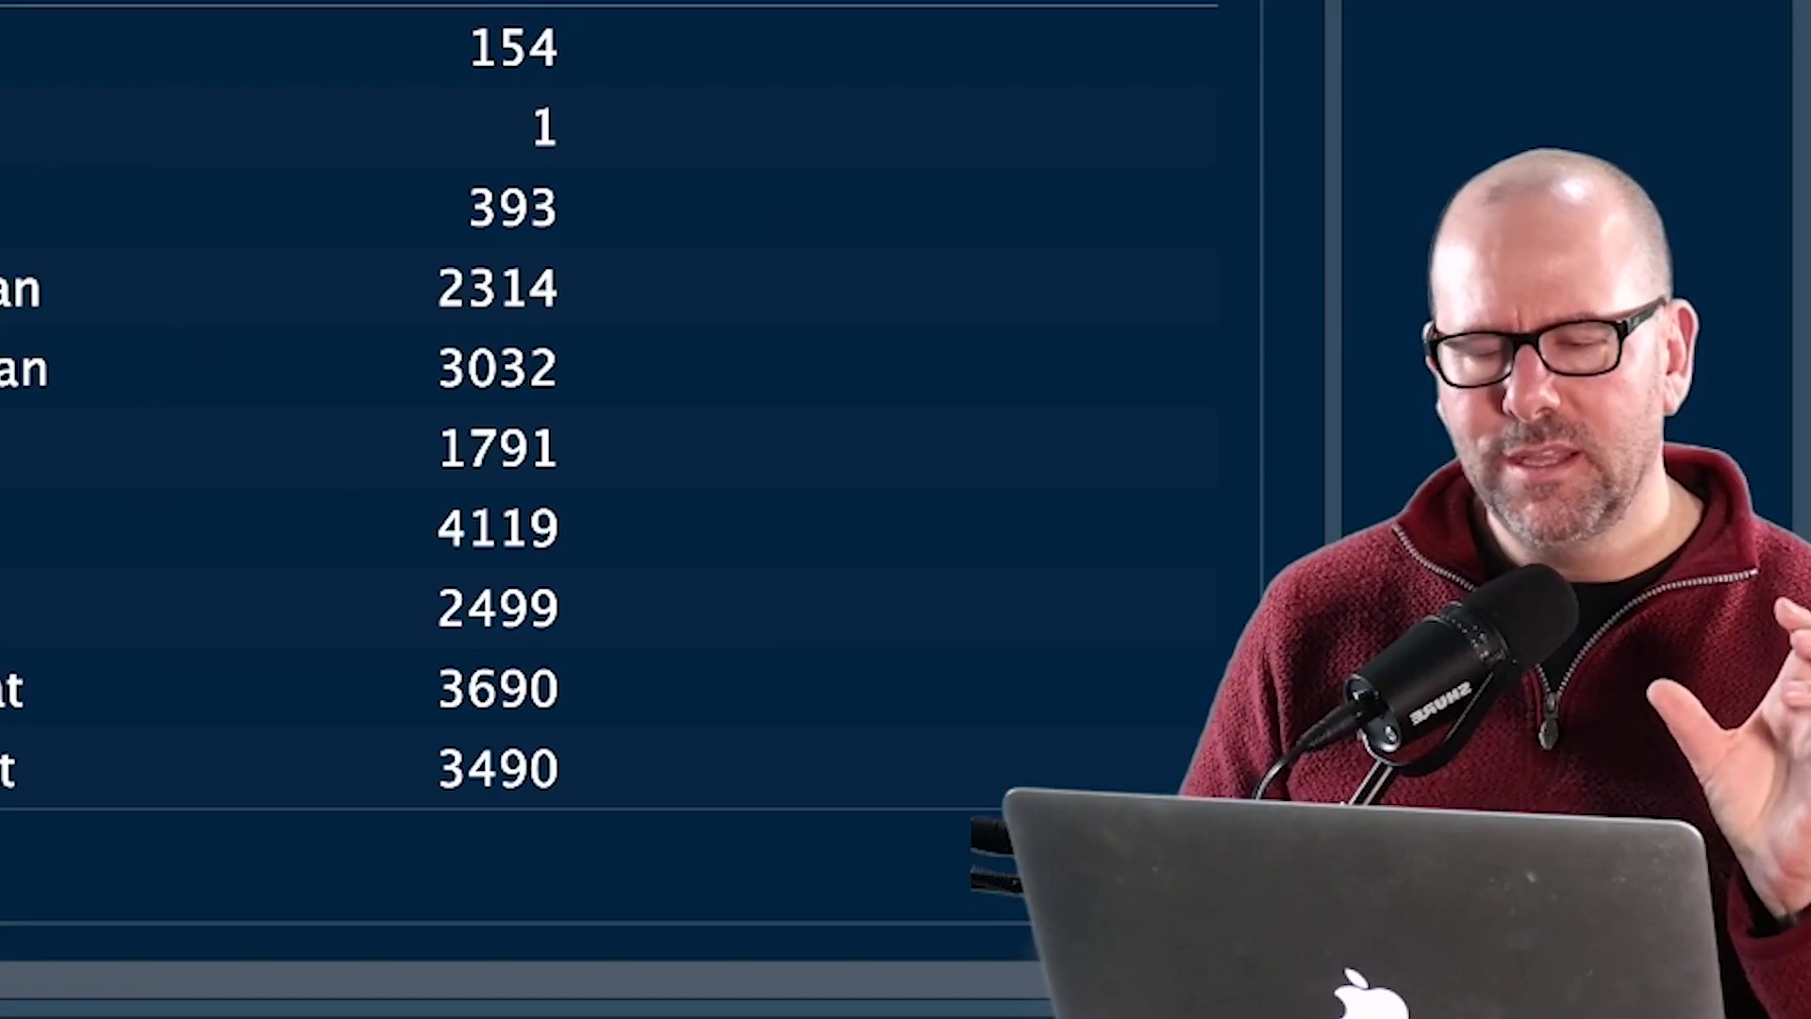
scroll("down", 3)
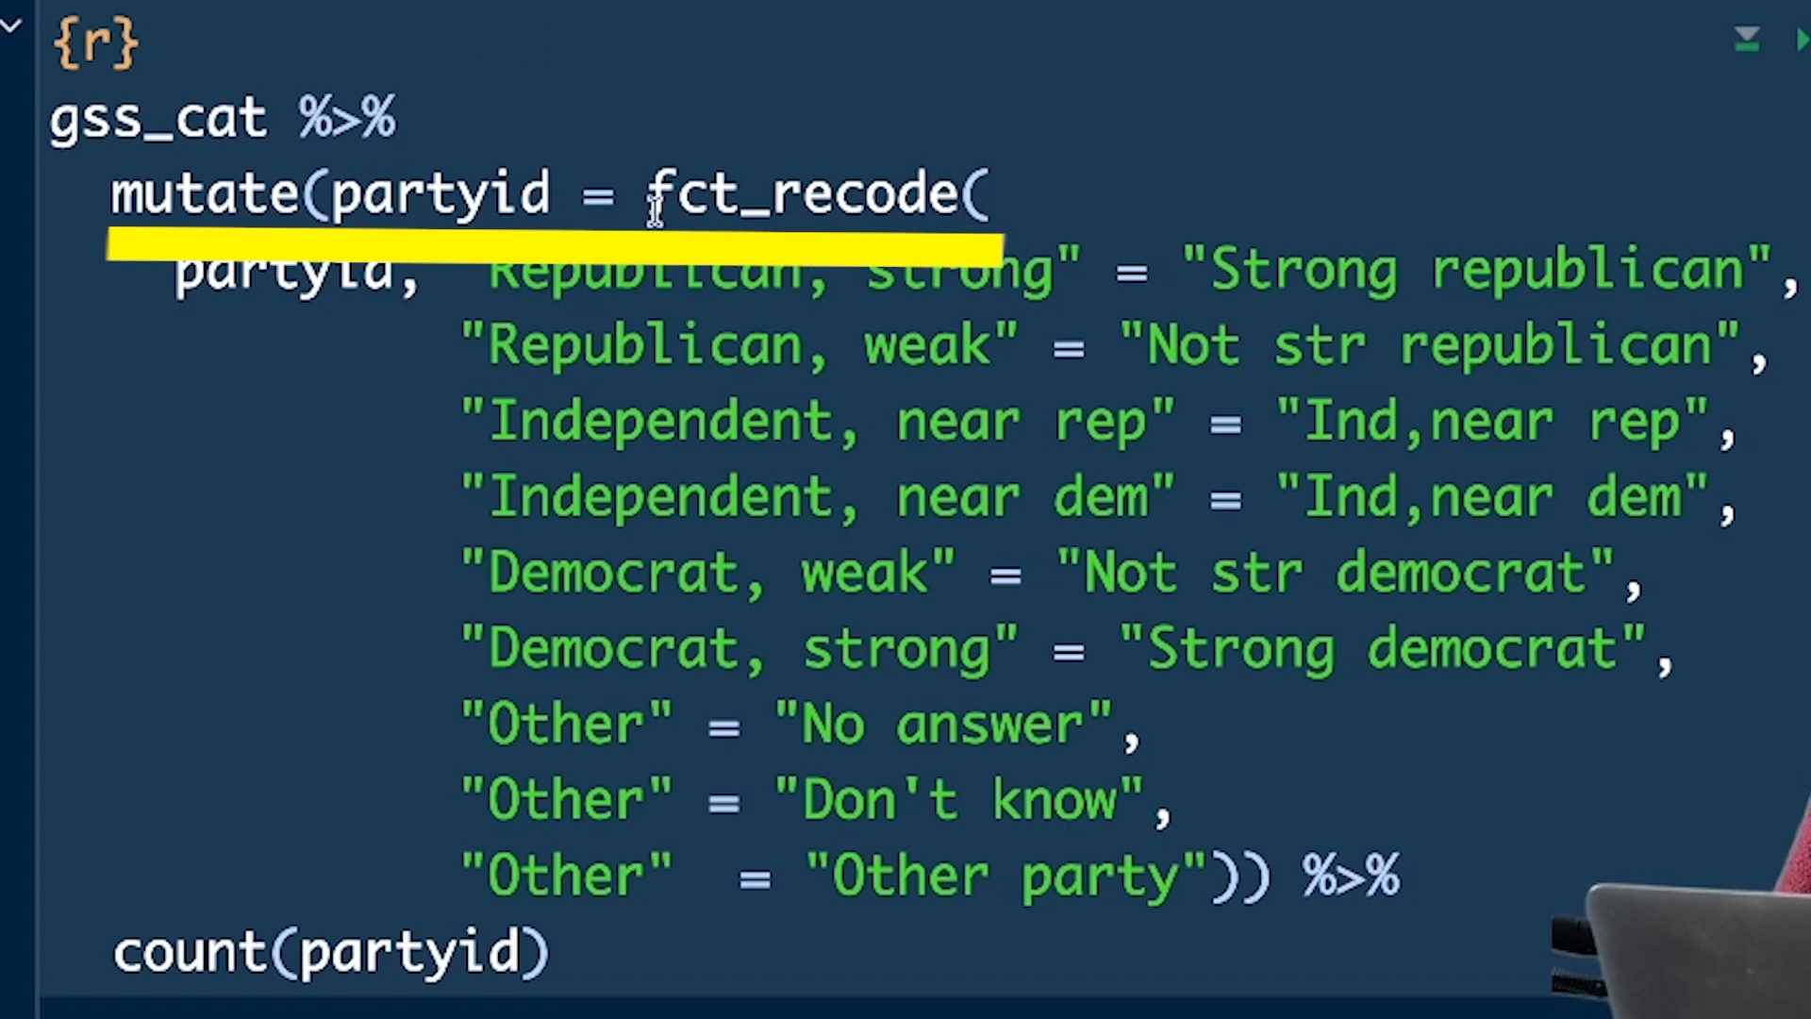
mouse_move(894, 202)
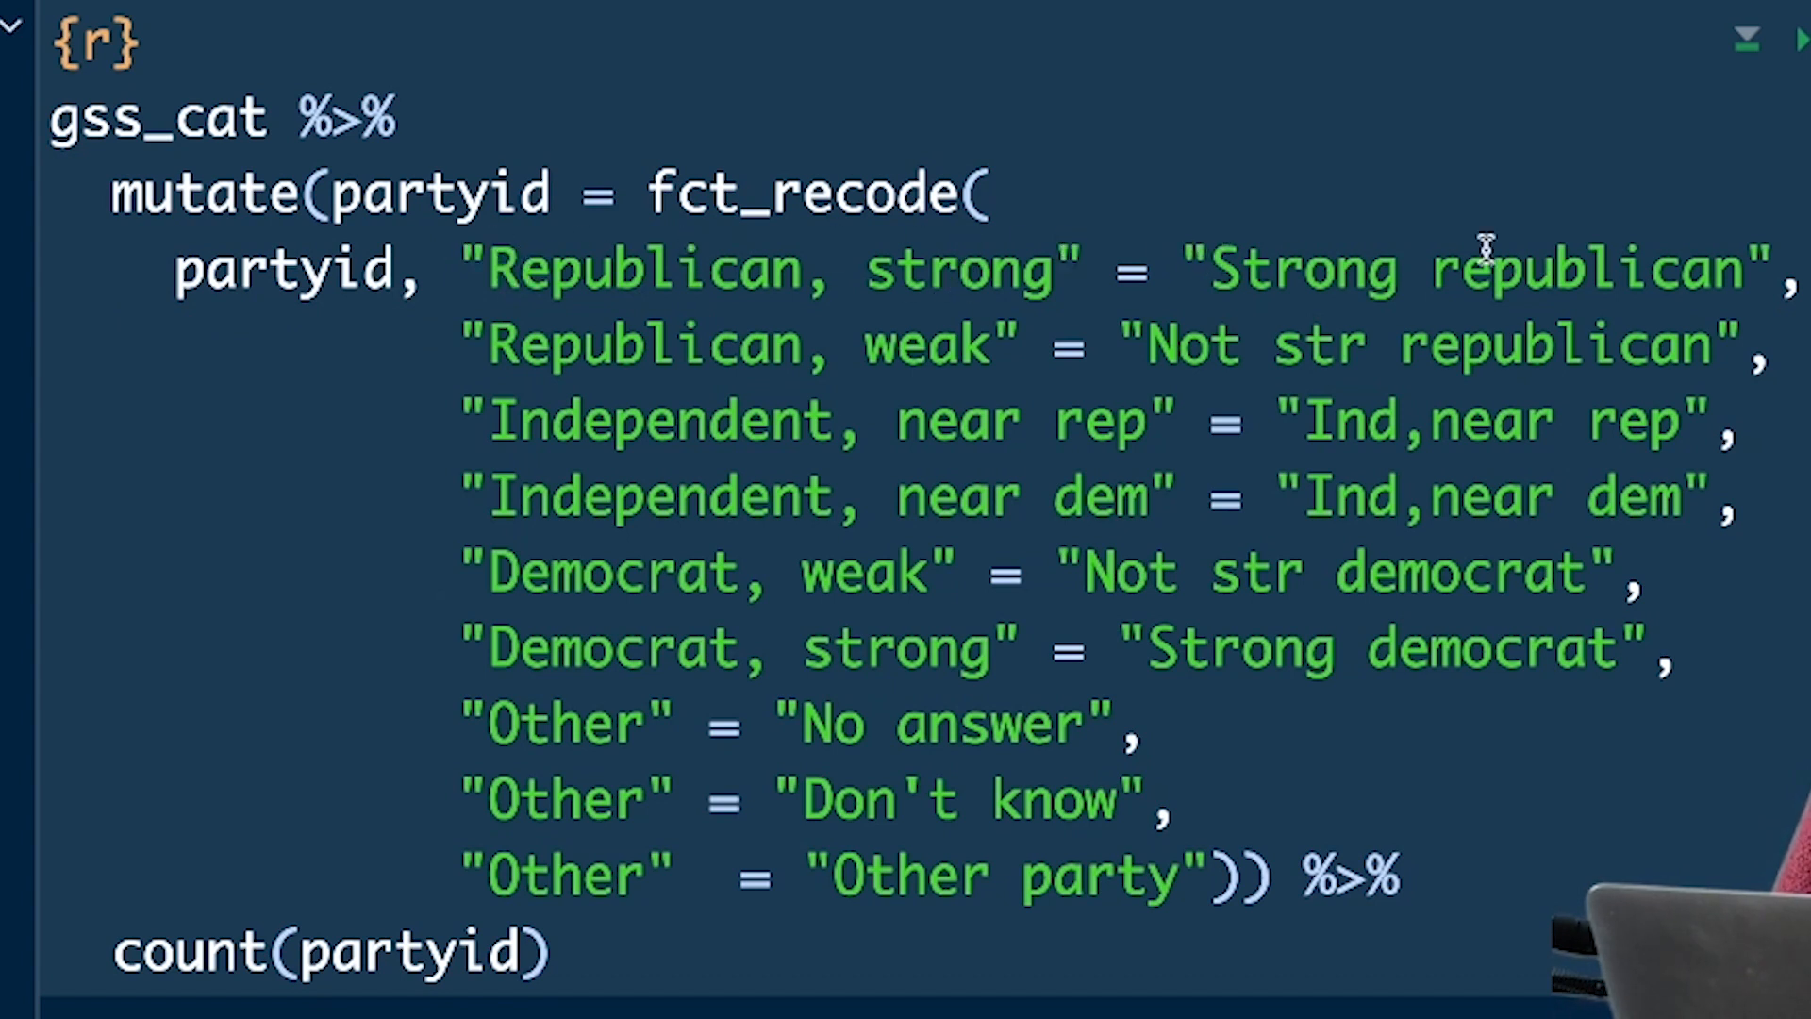
mouse_move(1356, 294)
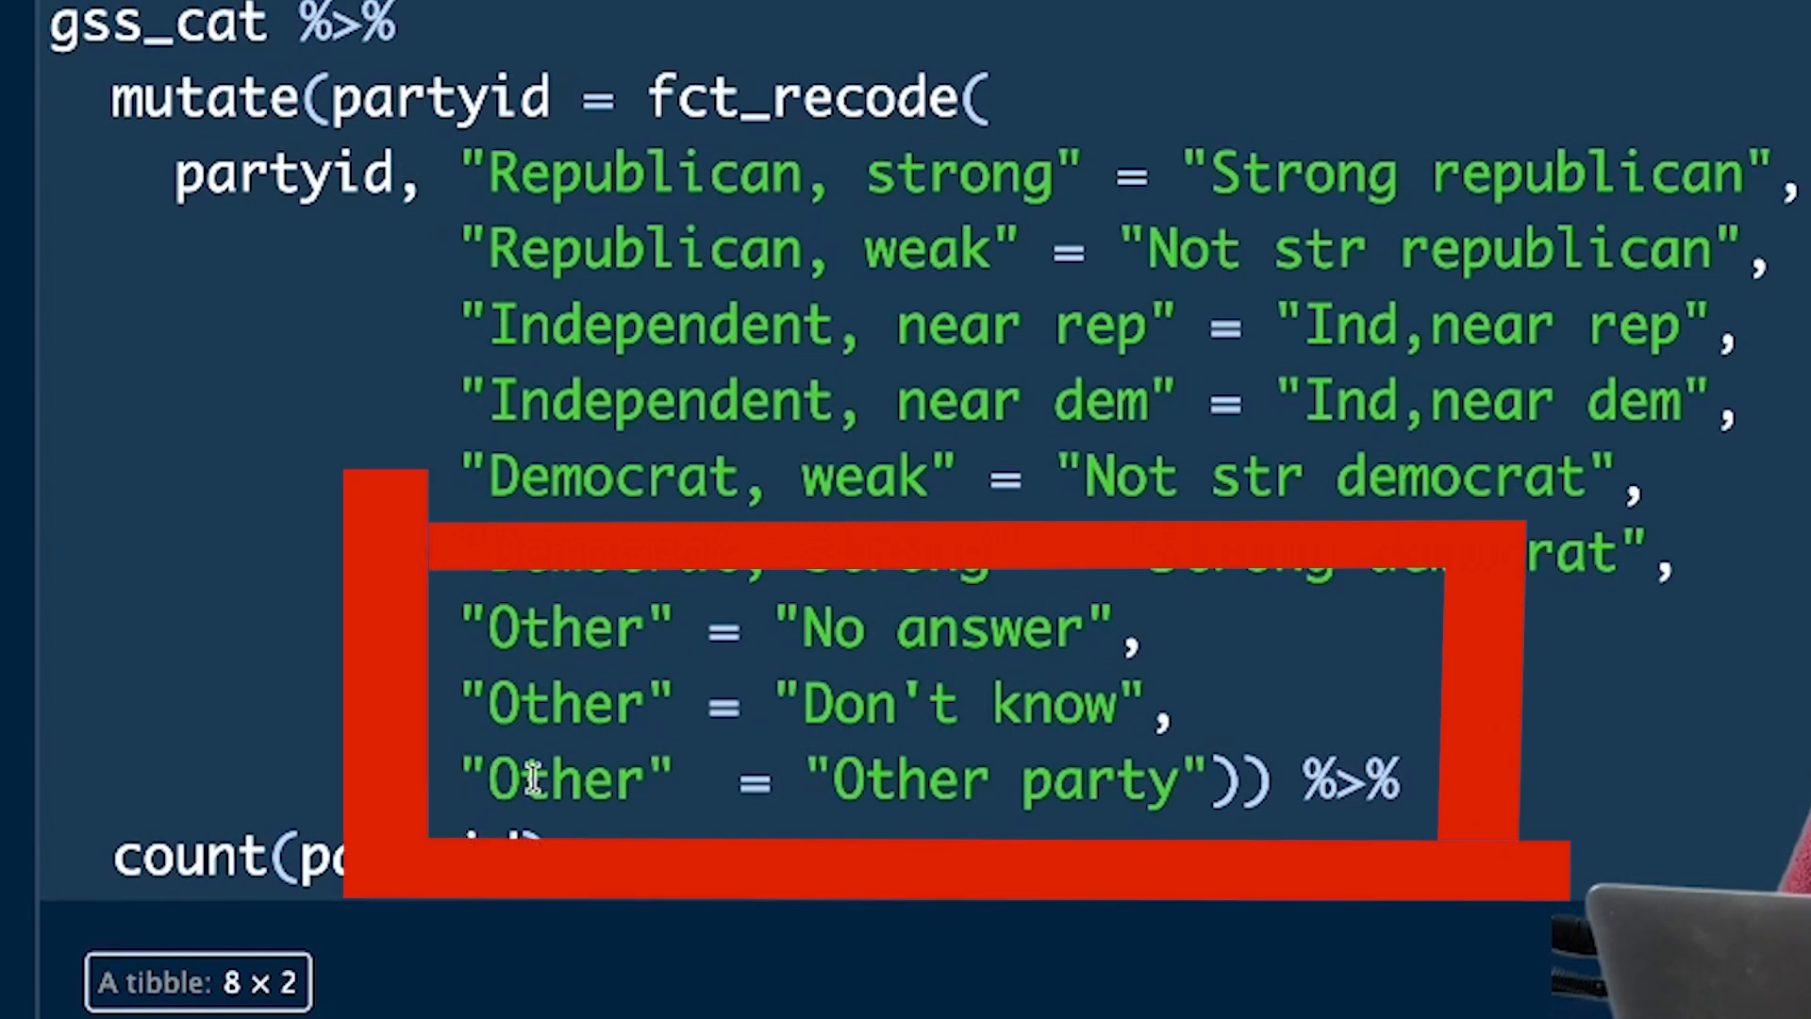
mouse_move(1040, 647)
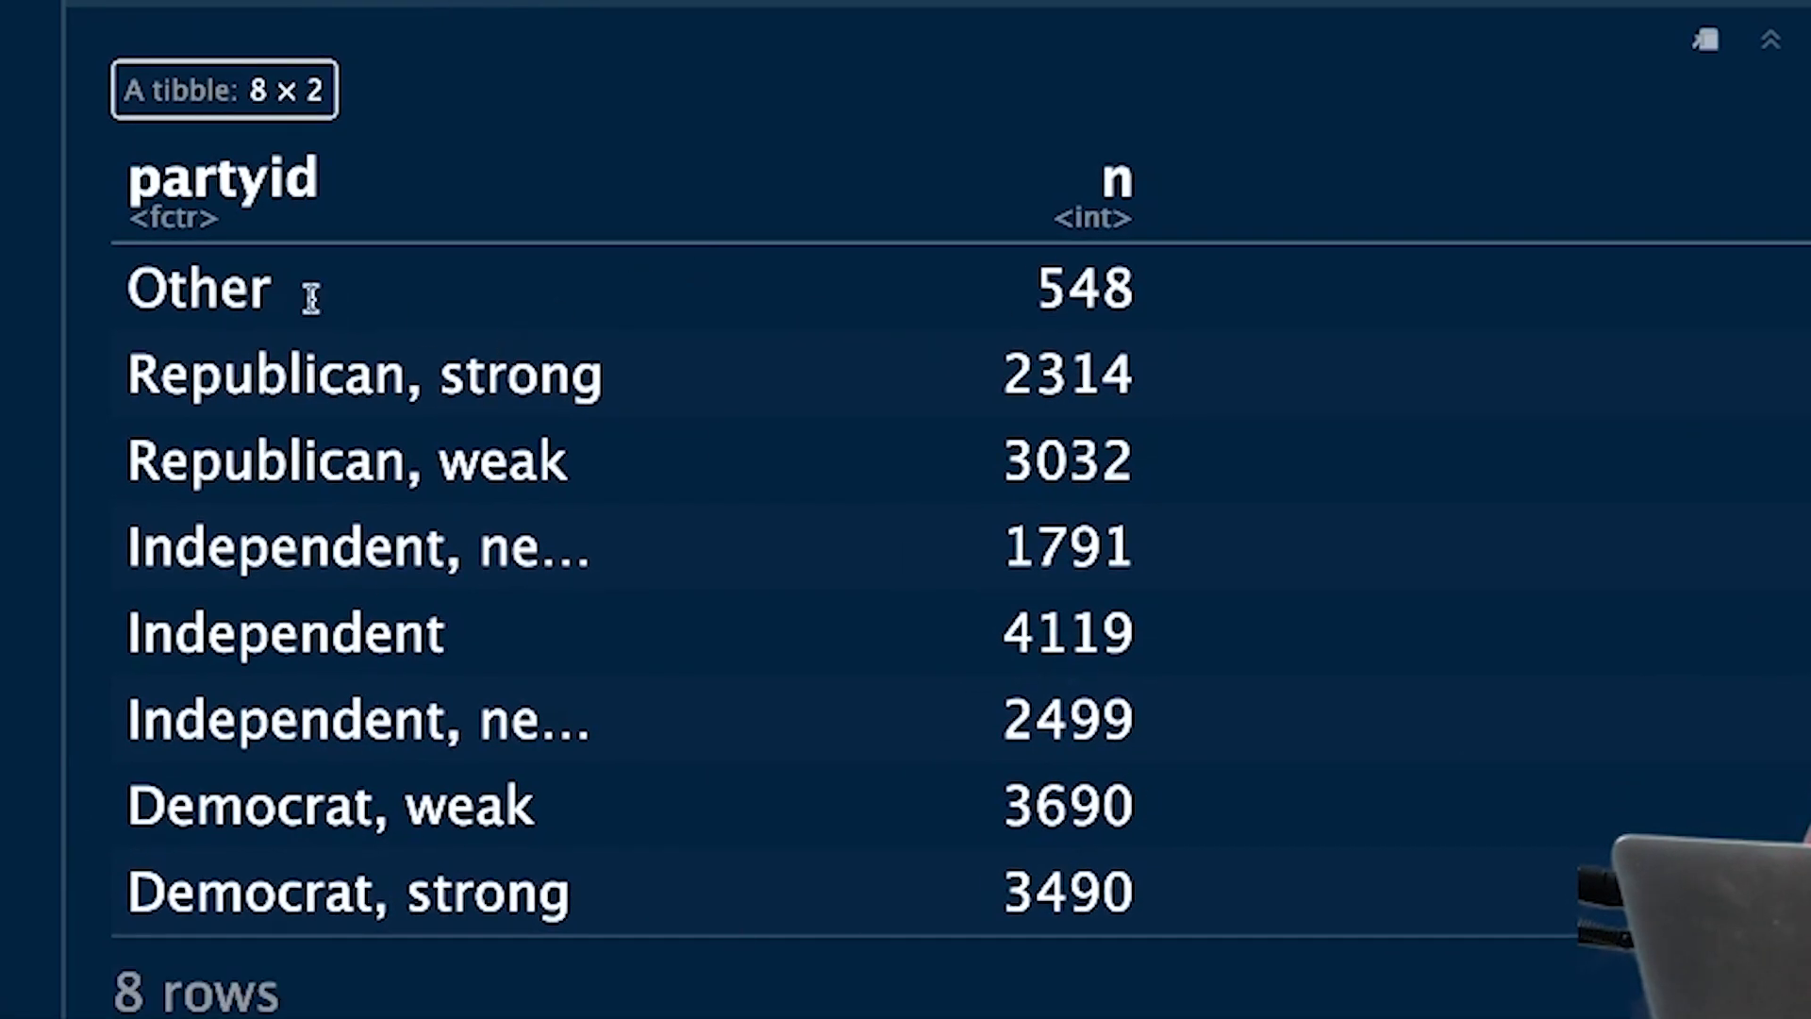
mouse_move(1141, 310)
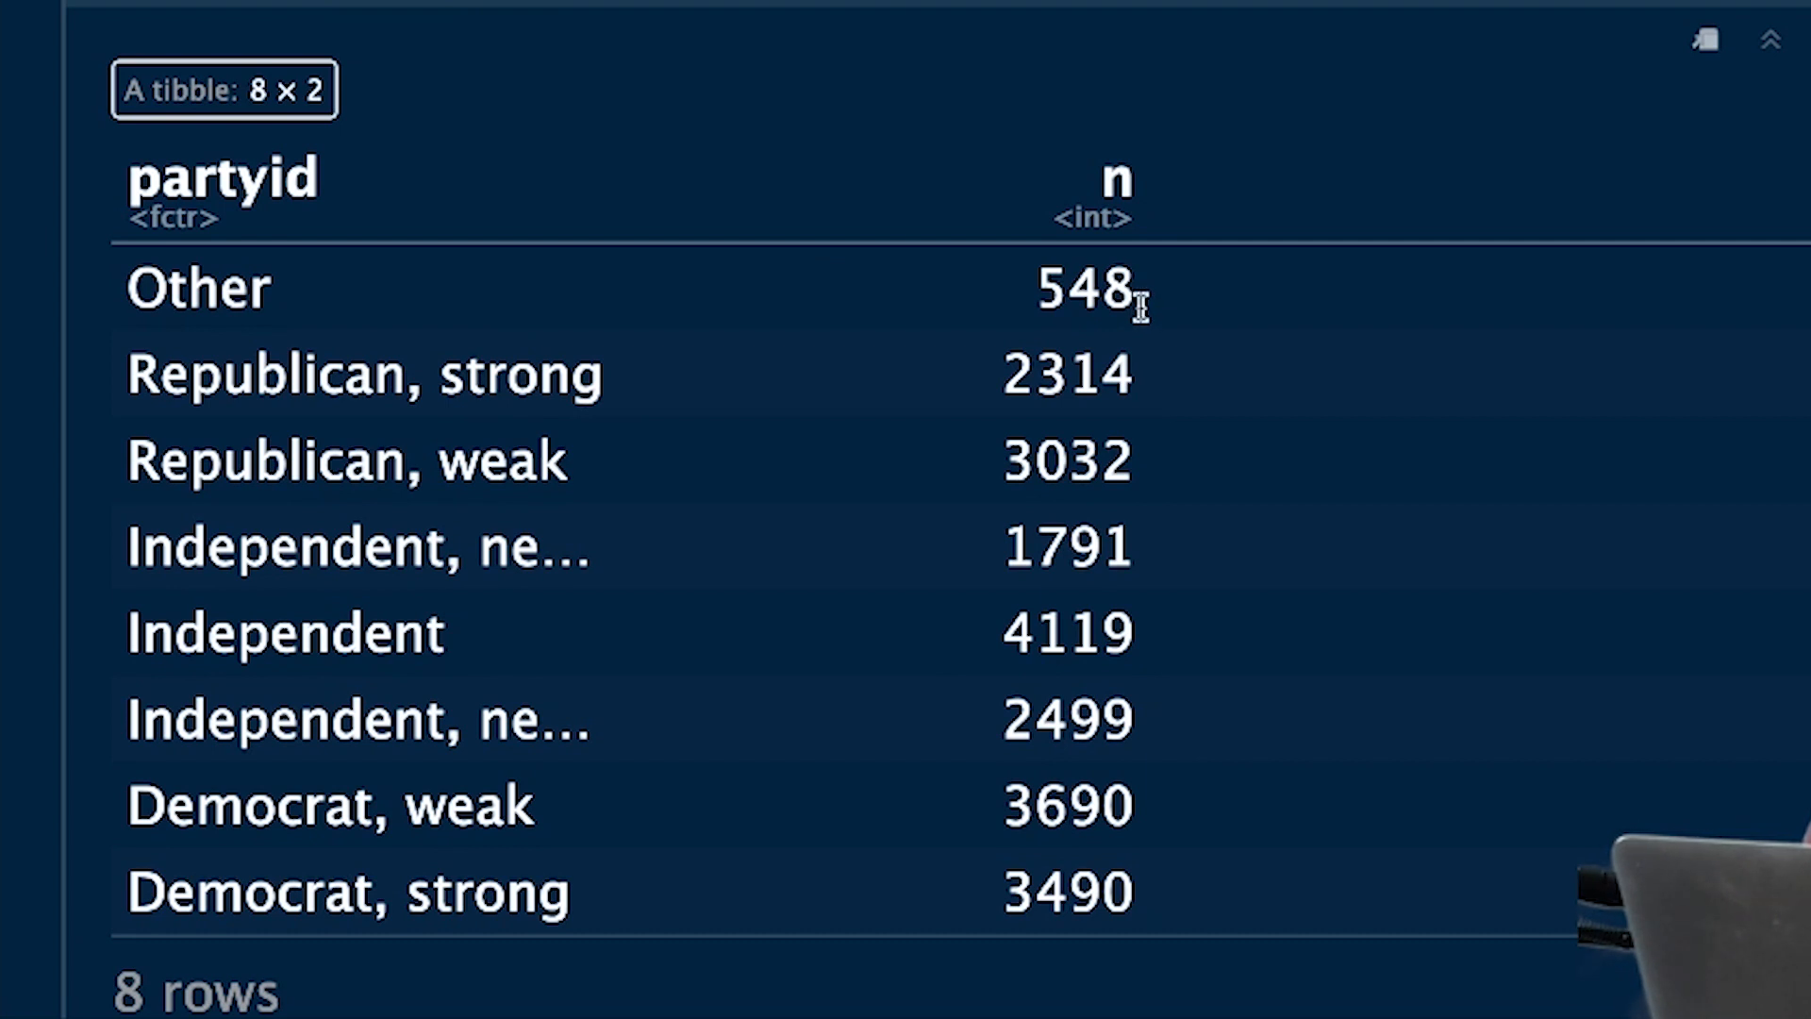
mouse_move(507, 797)
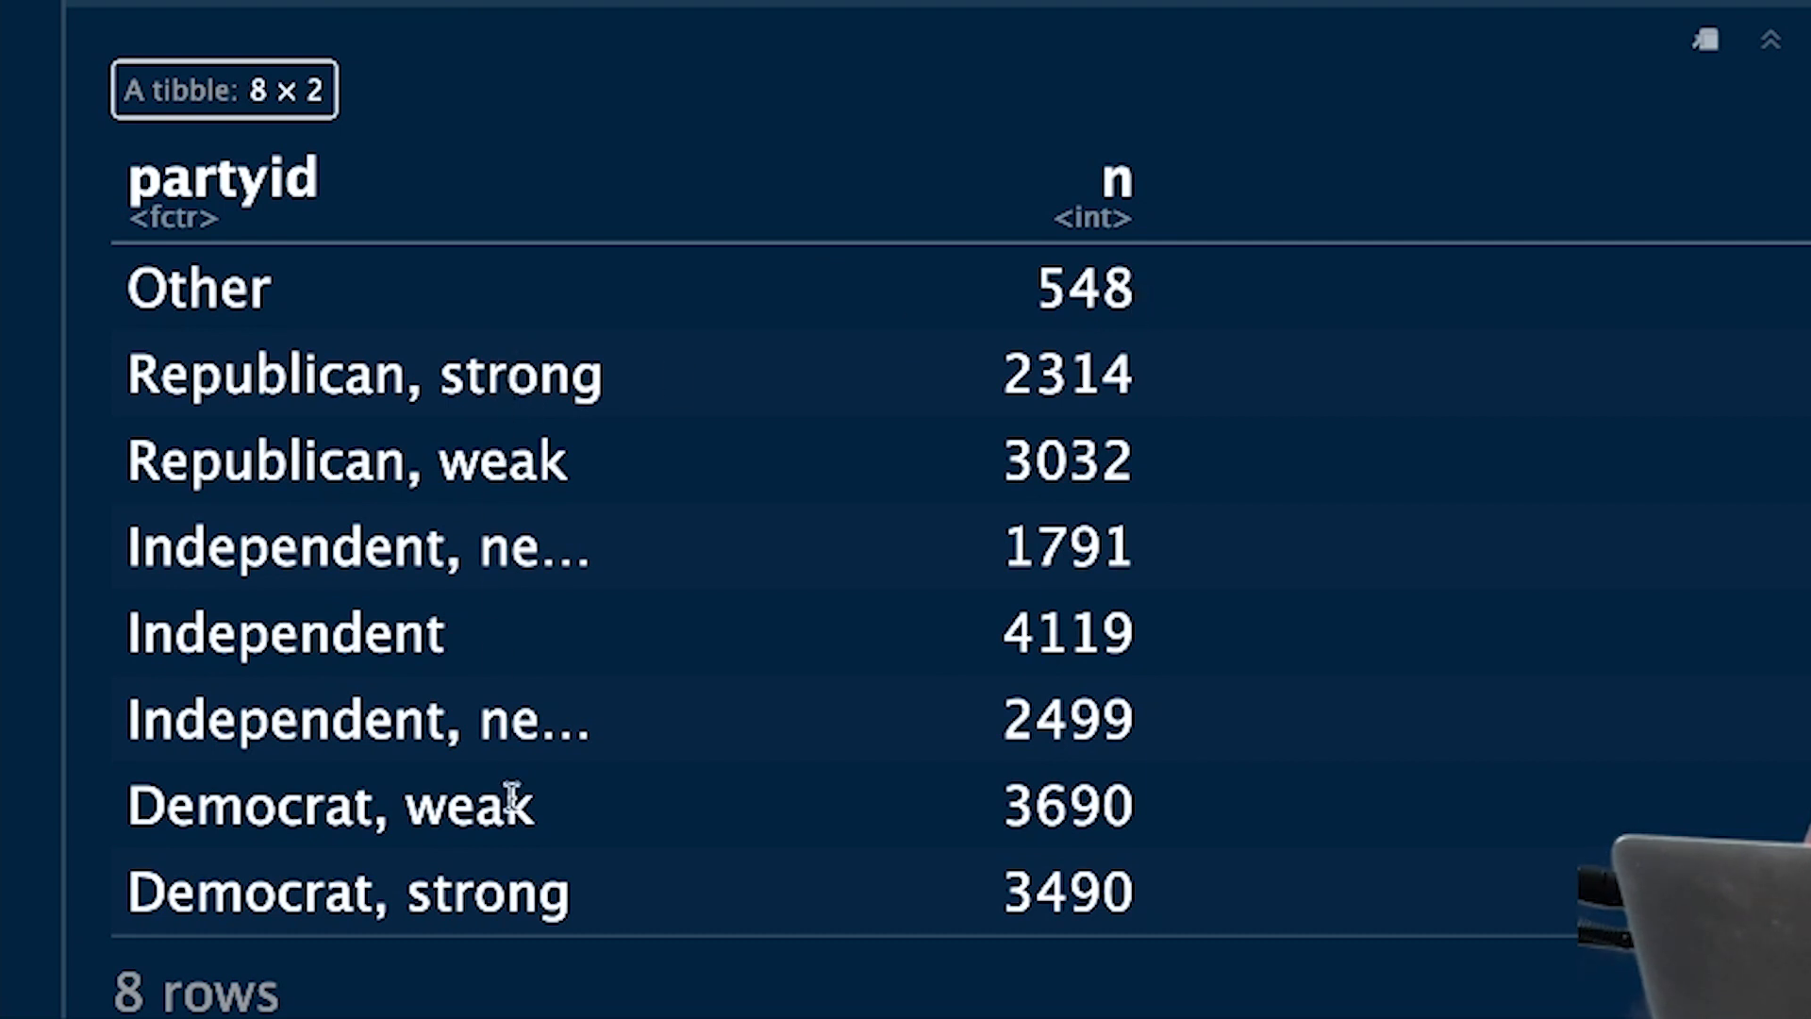
mouse_move(825, 858)
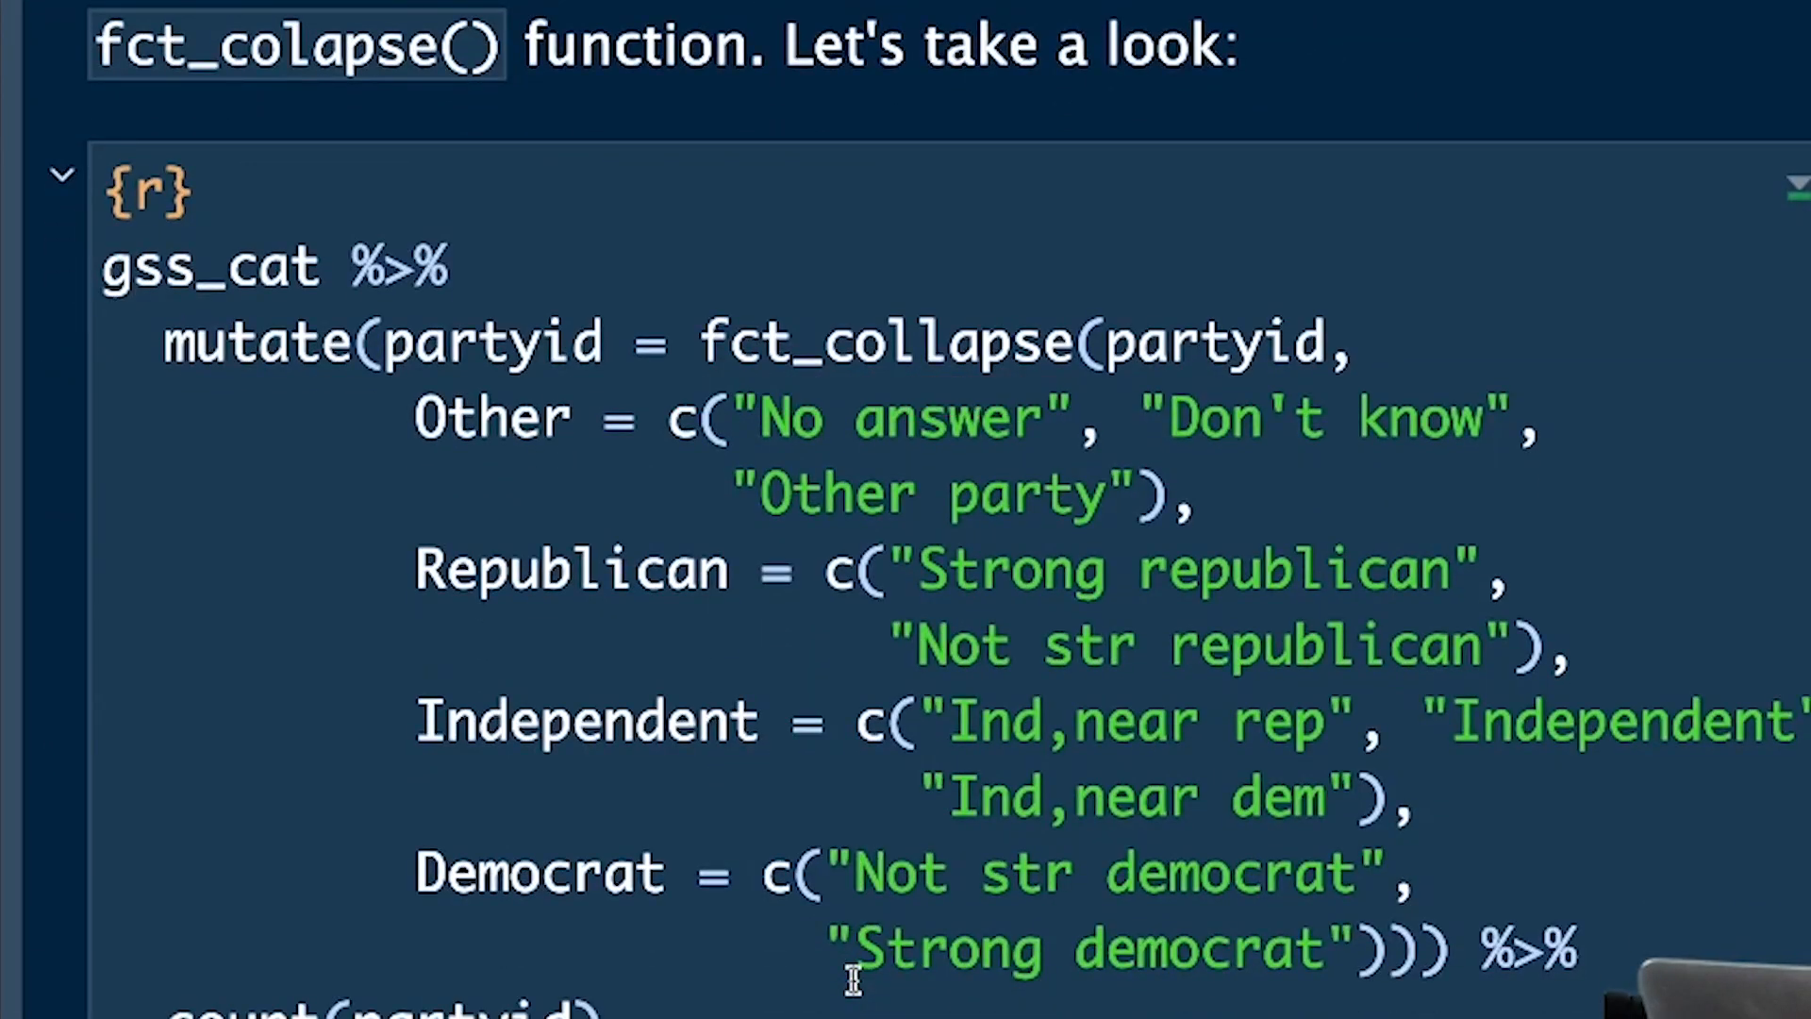
mouse_move(376, 341)
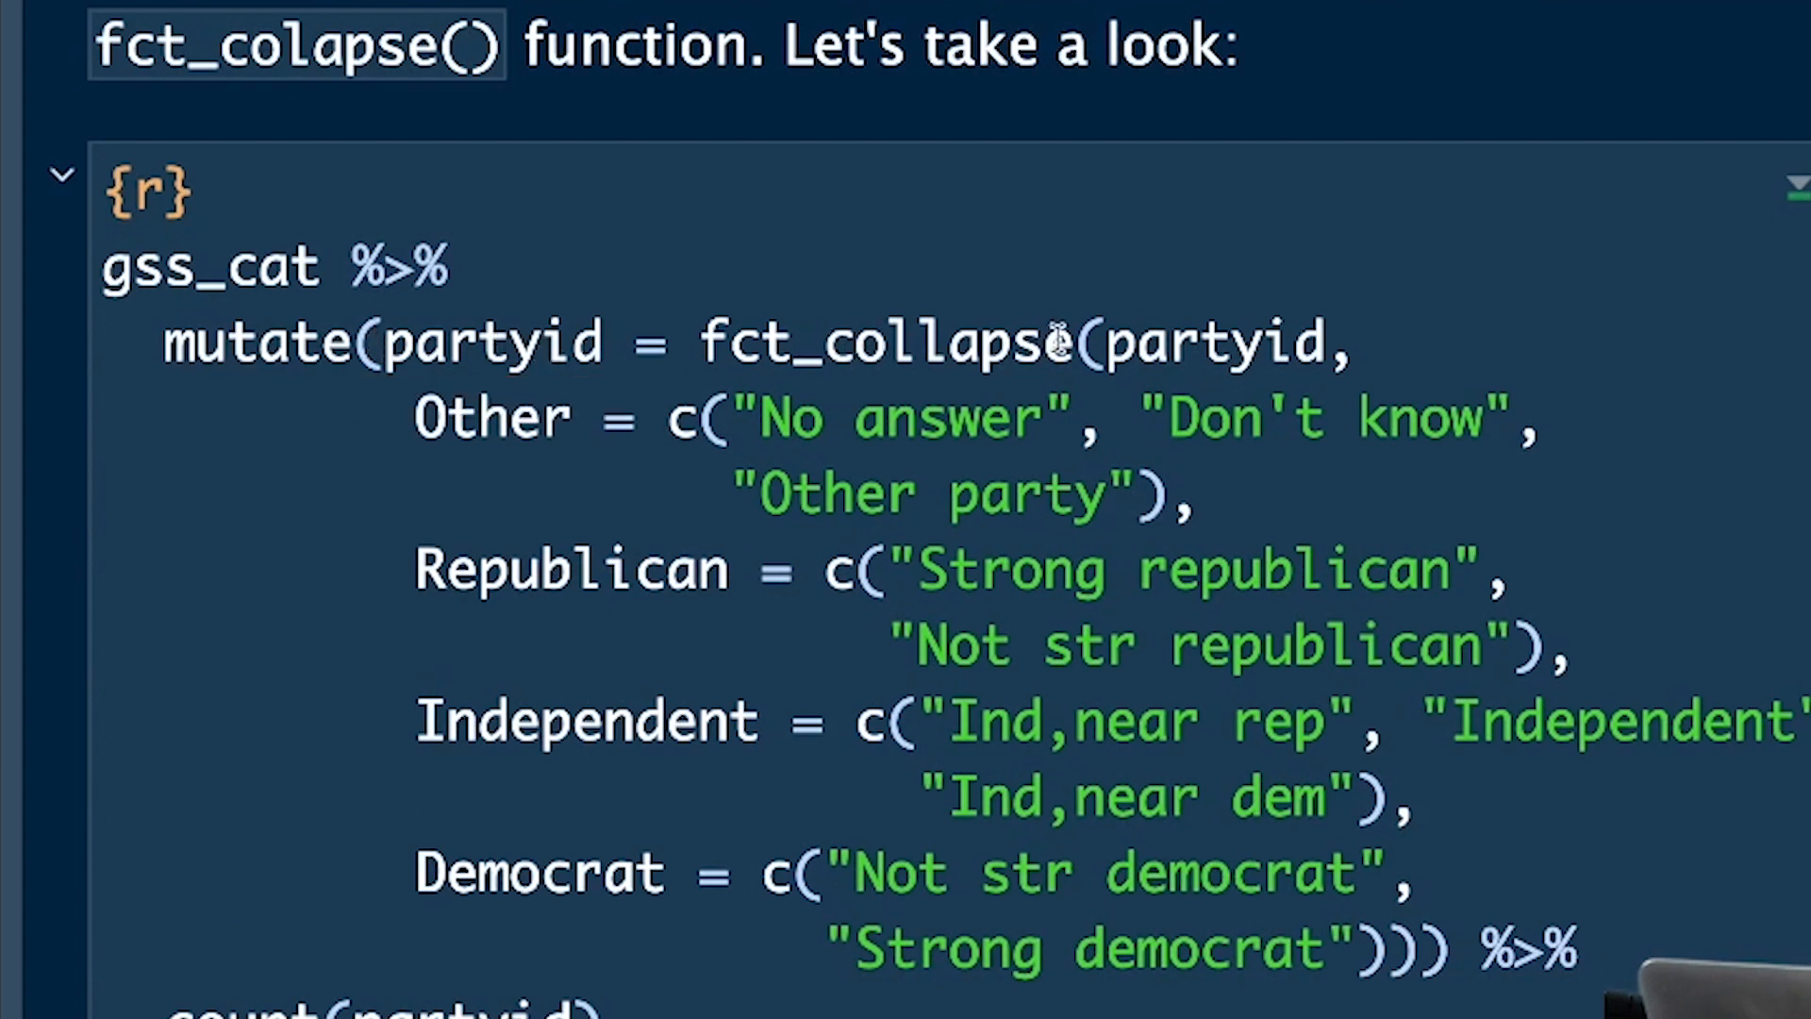
mouse_move(434, 415)
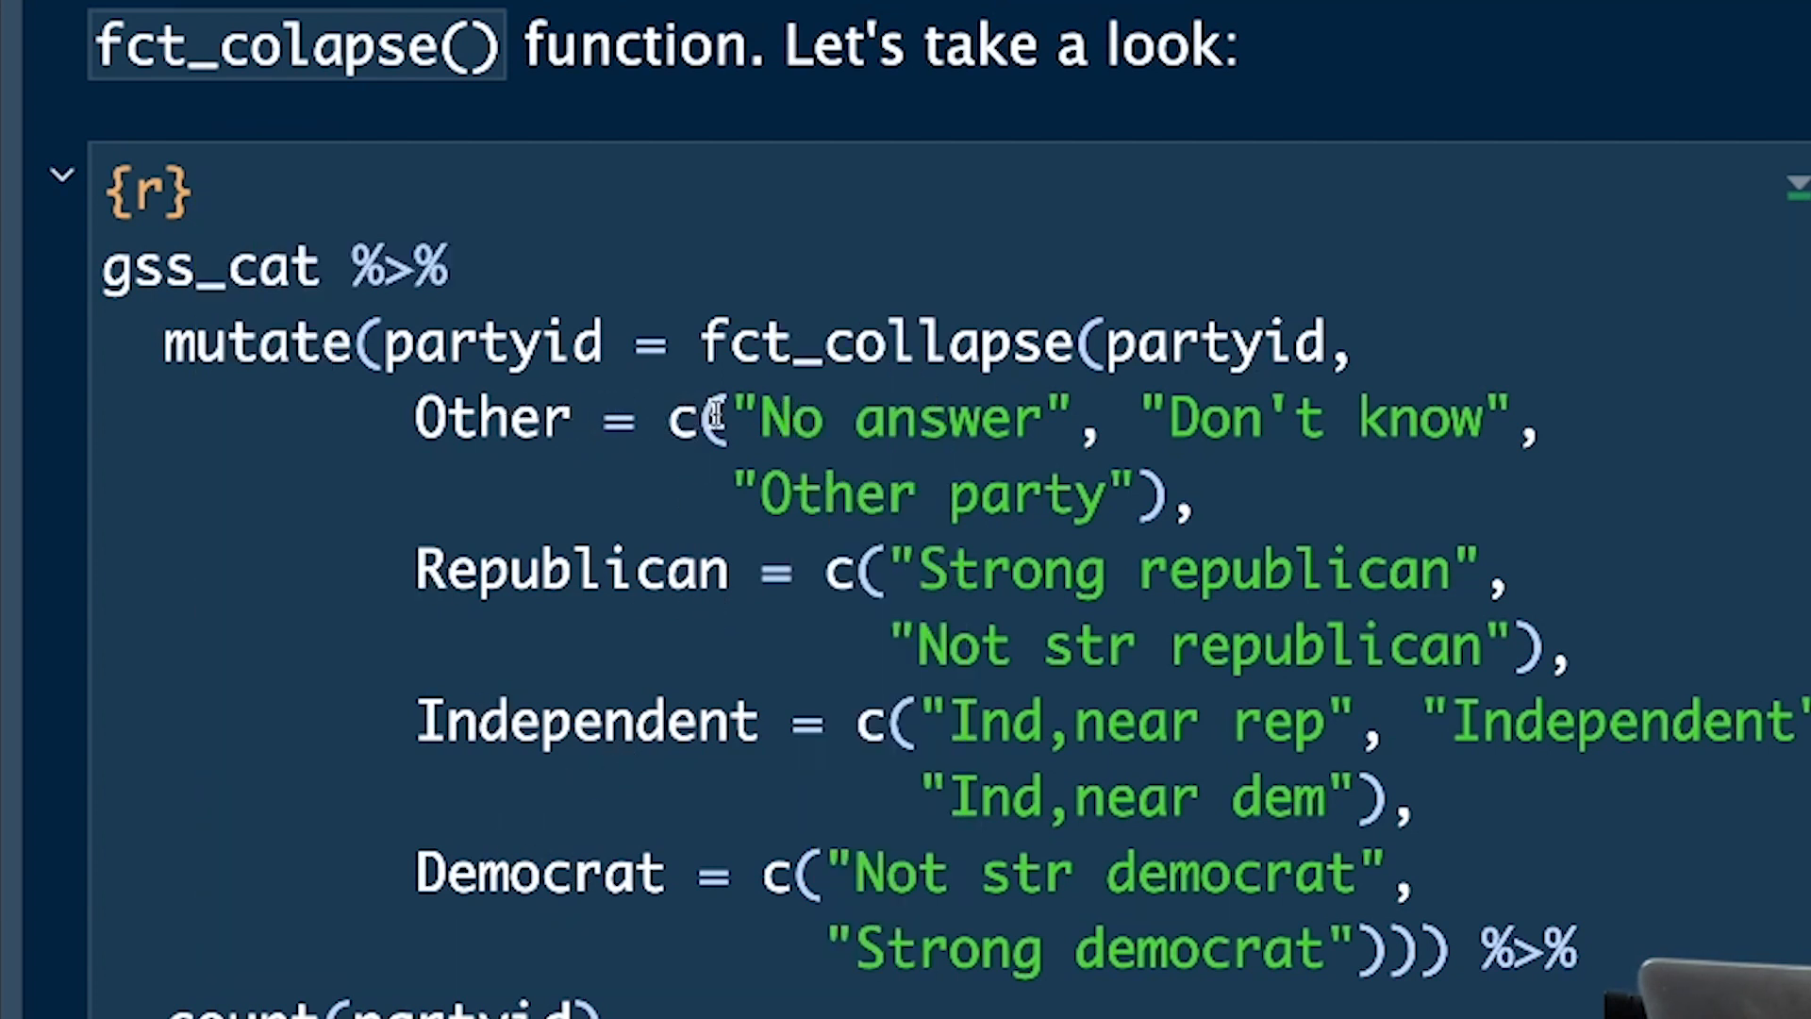
mouse_move(1137, 496)
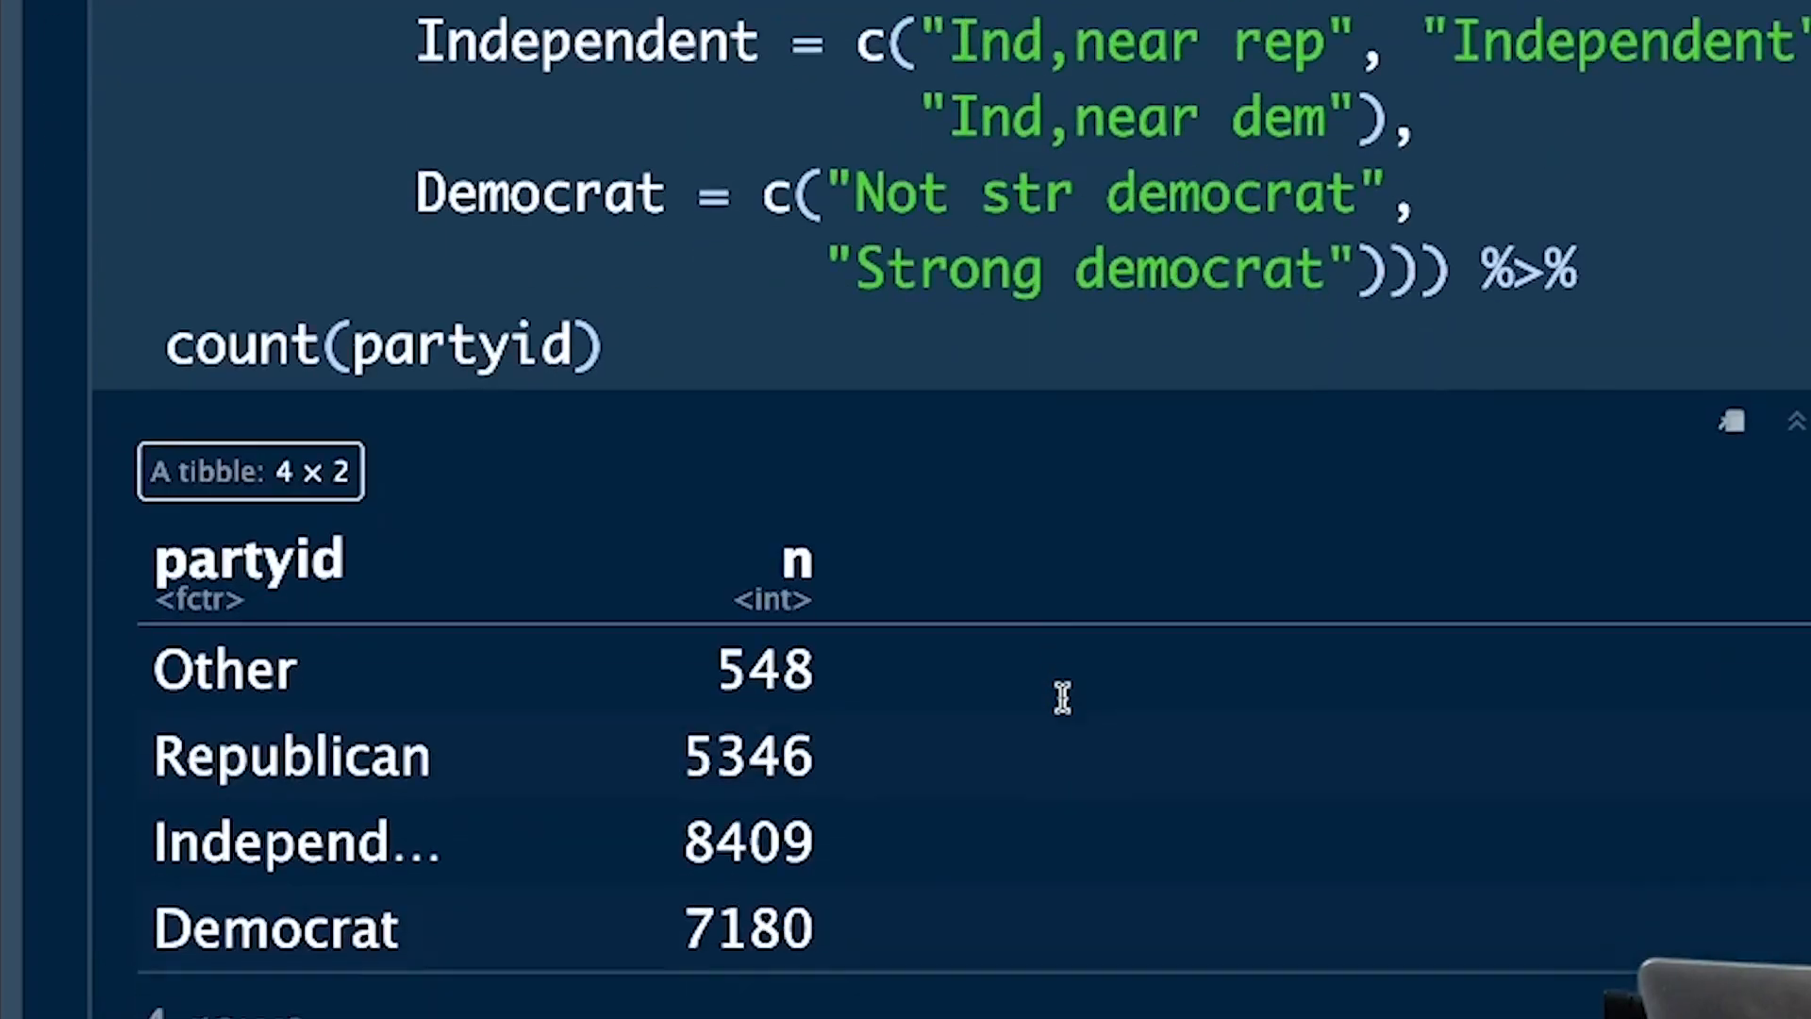
Run fct_collapse to get Other 548, Republican 5346, Independent 8409, Democrat 7180
scroll("down", 3)
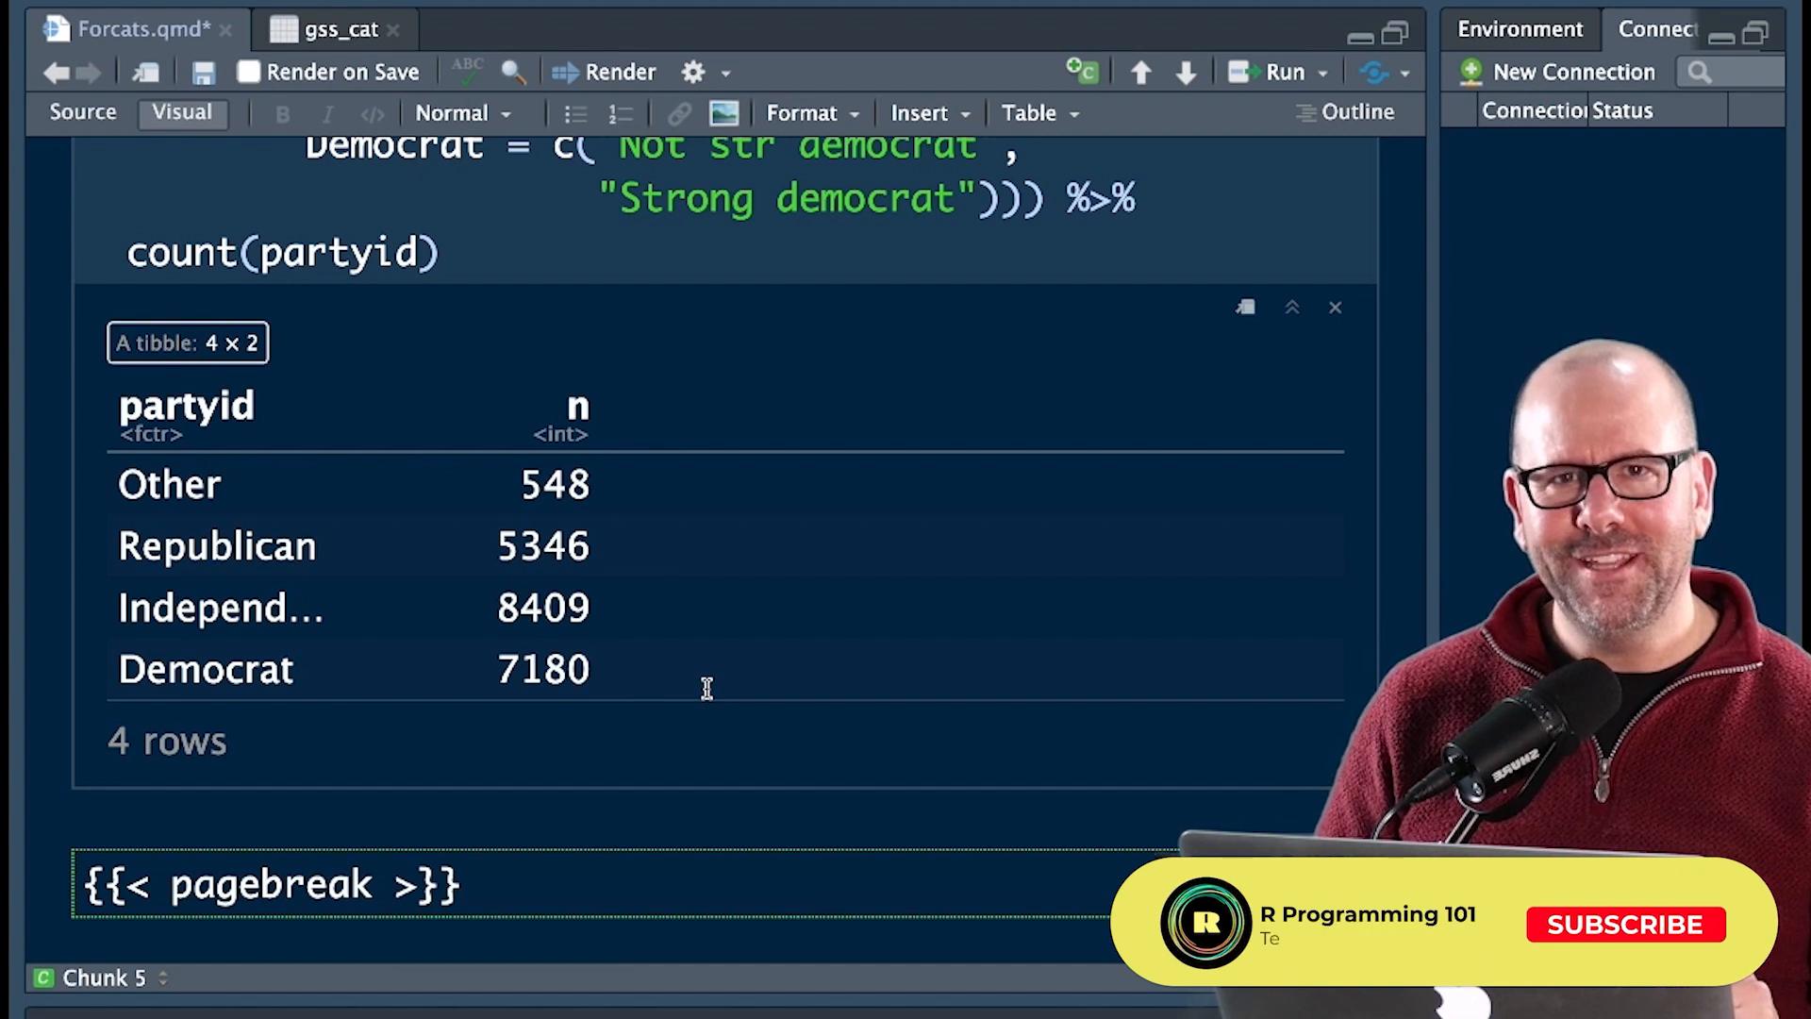
left_click(1622, 924)
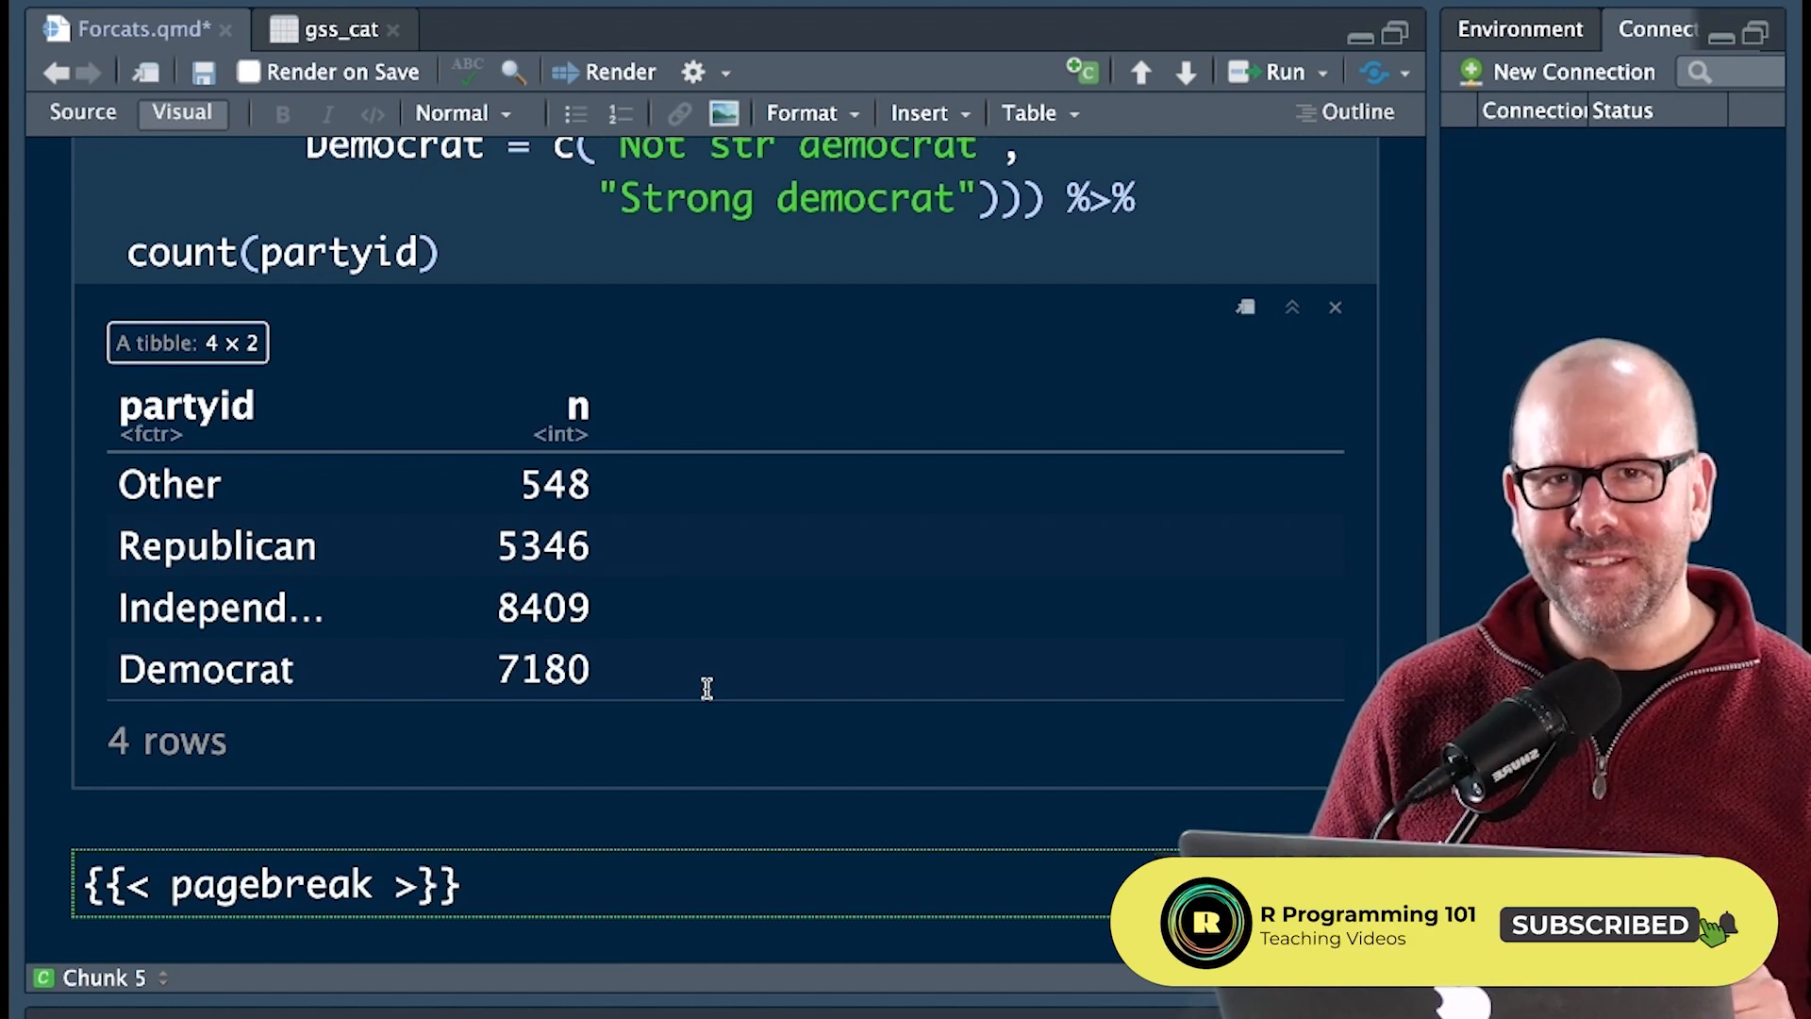